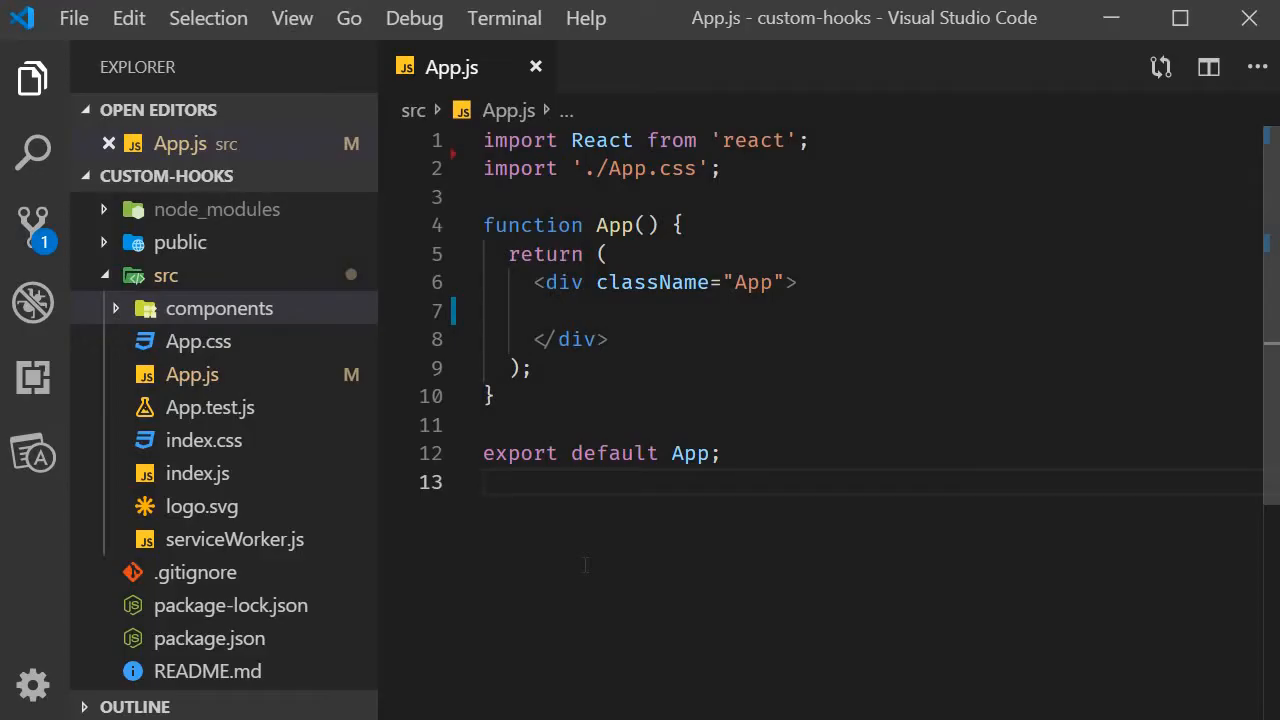
- Create DocTitleOne.js in src/components and scaffold a function component with the rfc snippet
left_click(485, 481)
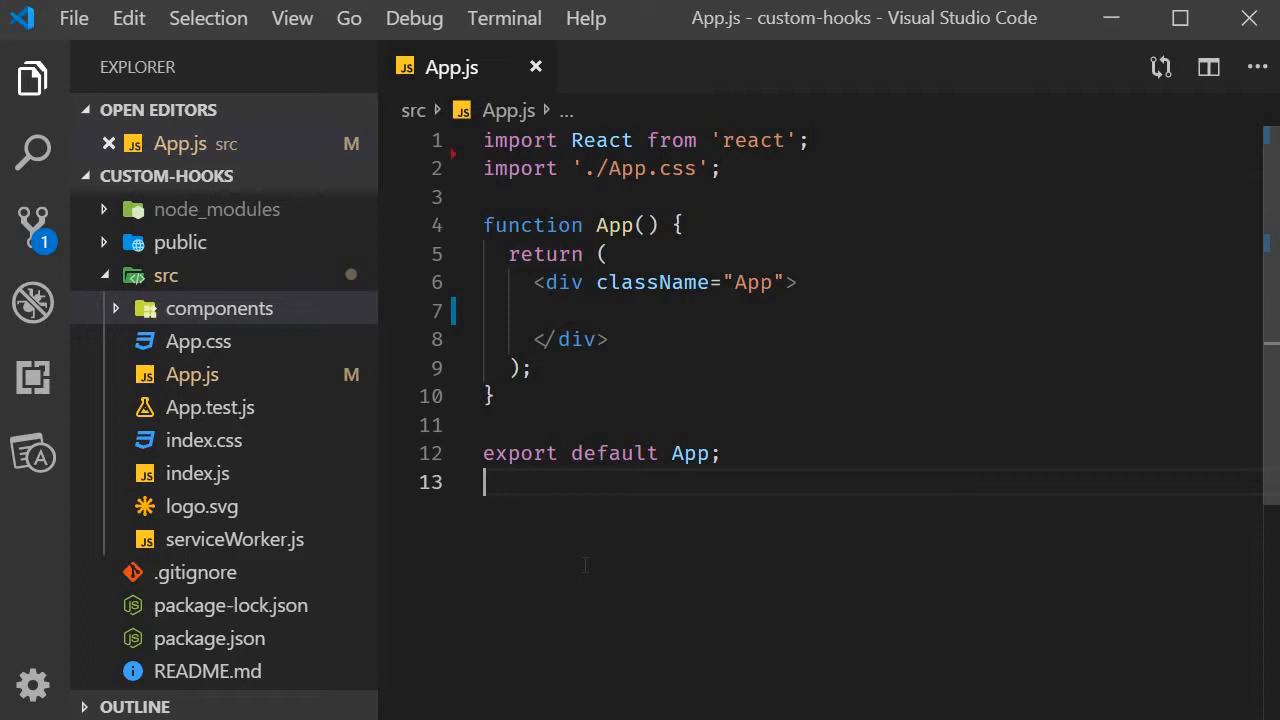
left_click(219, 308)
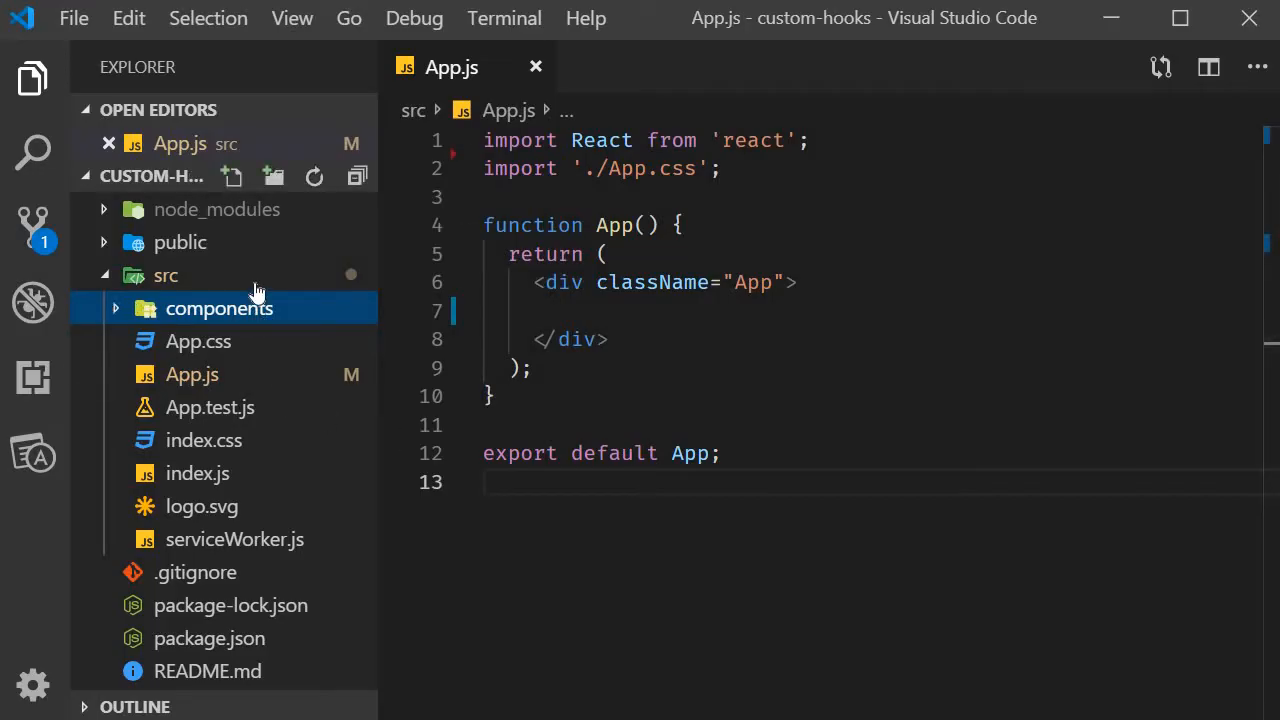
type("Doc")
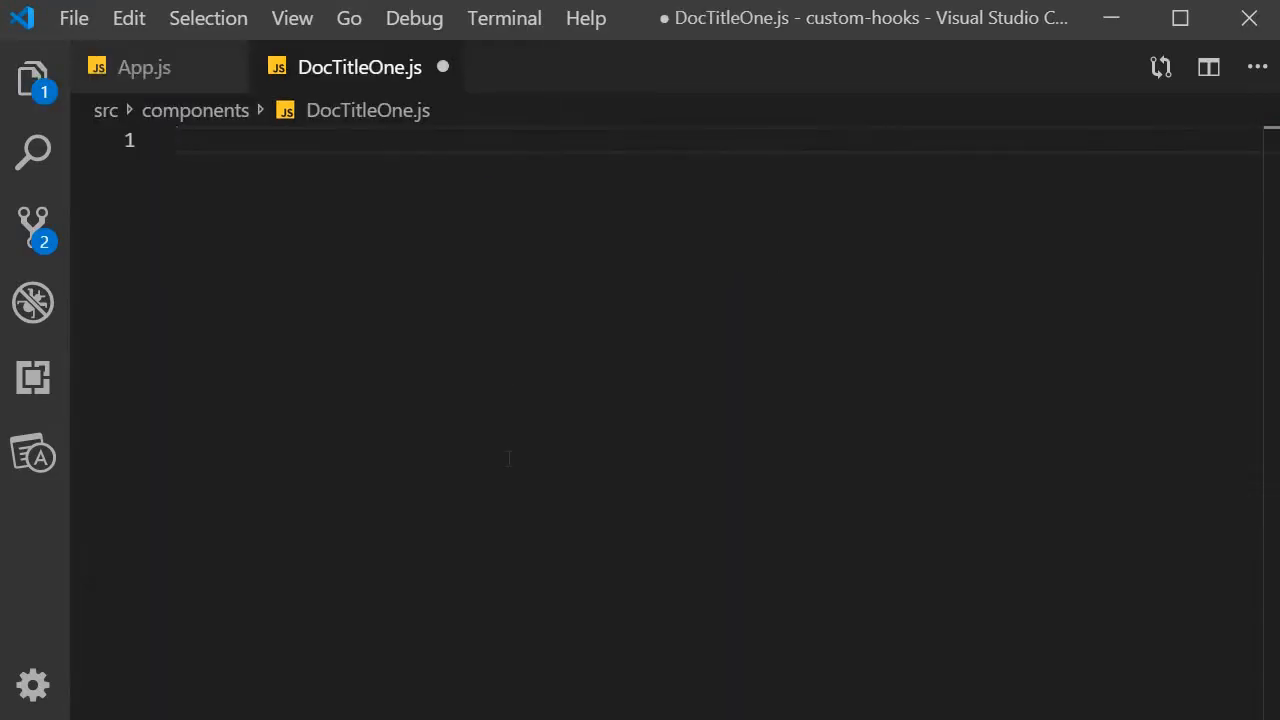
type("rfc")
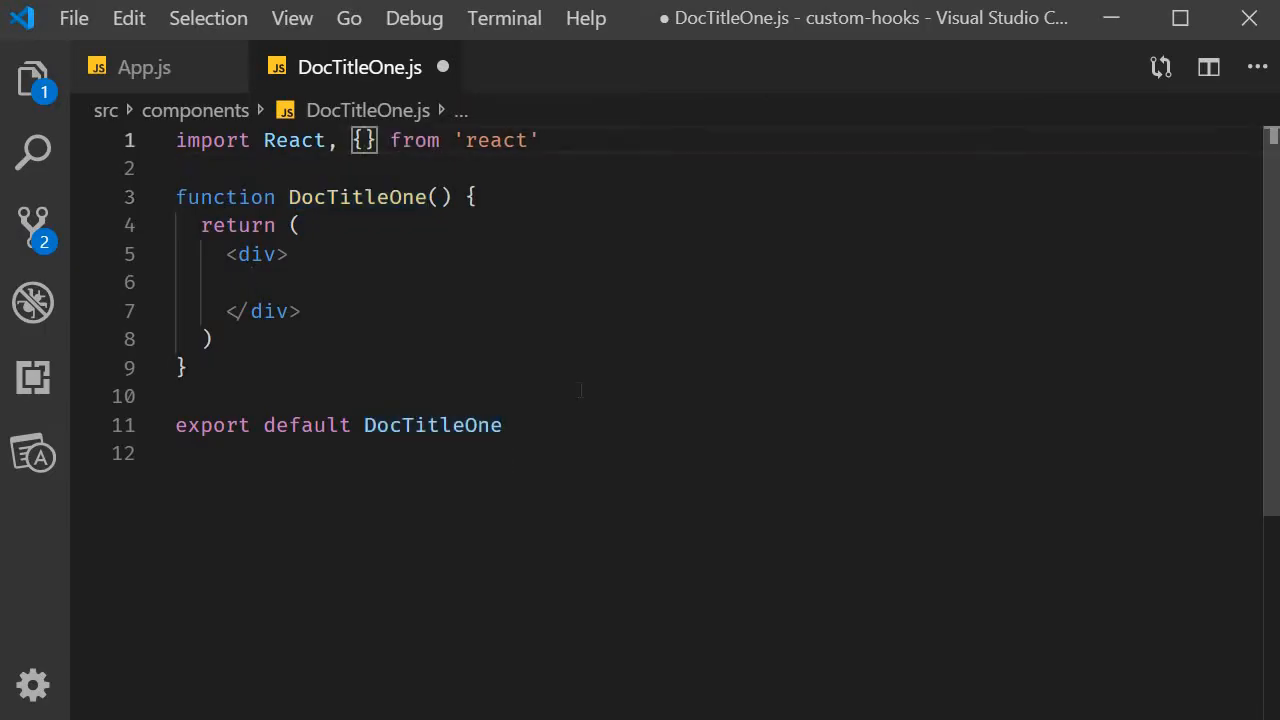
- Import useState and useEffect, and add a count state initialised to 0
type("uses")
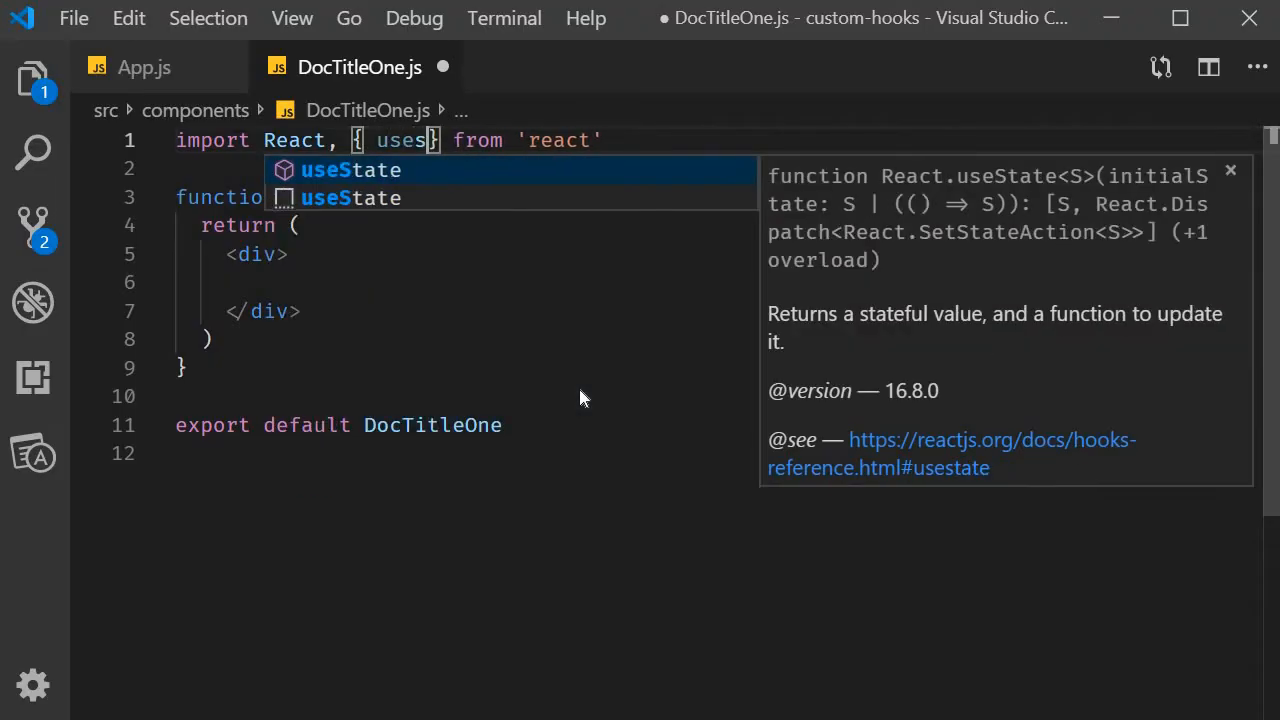
key("Tab")
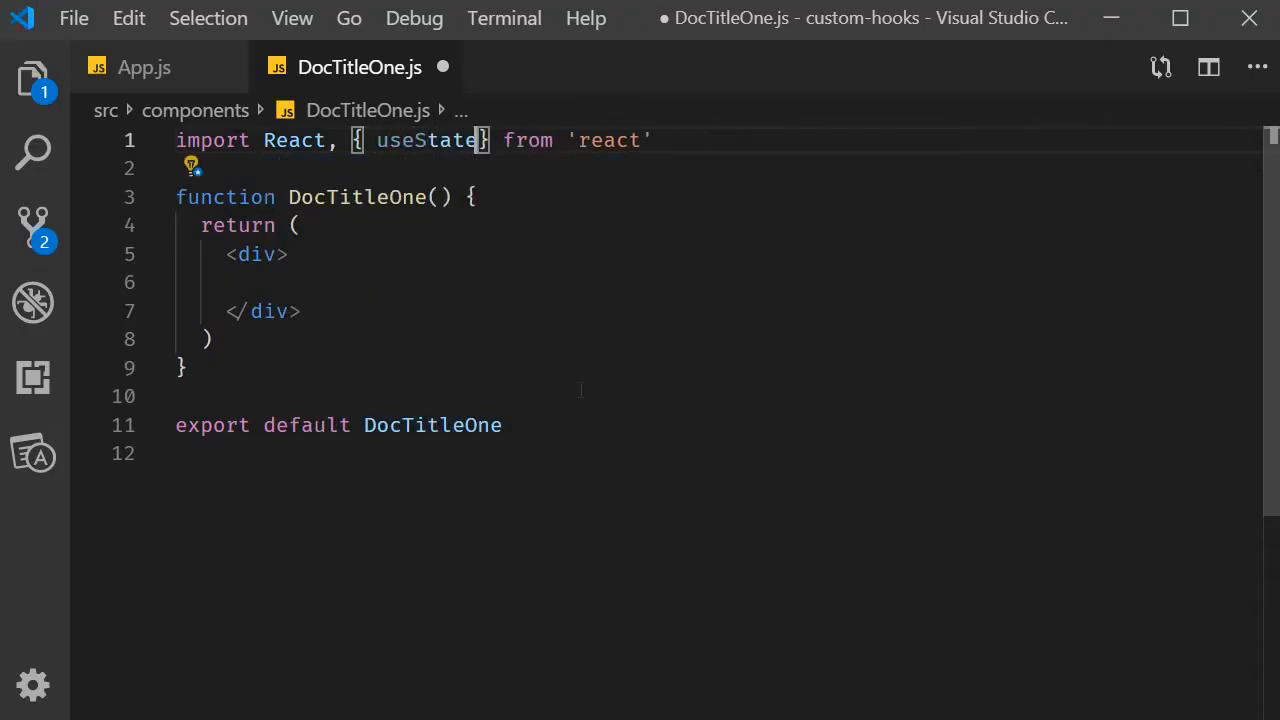
type(", useEffect")
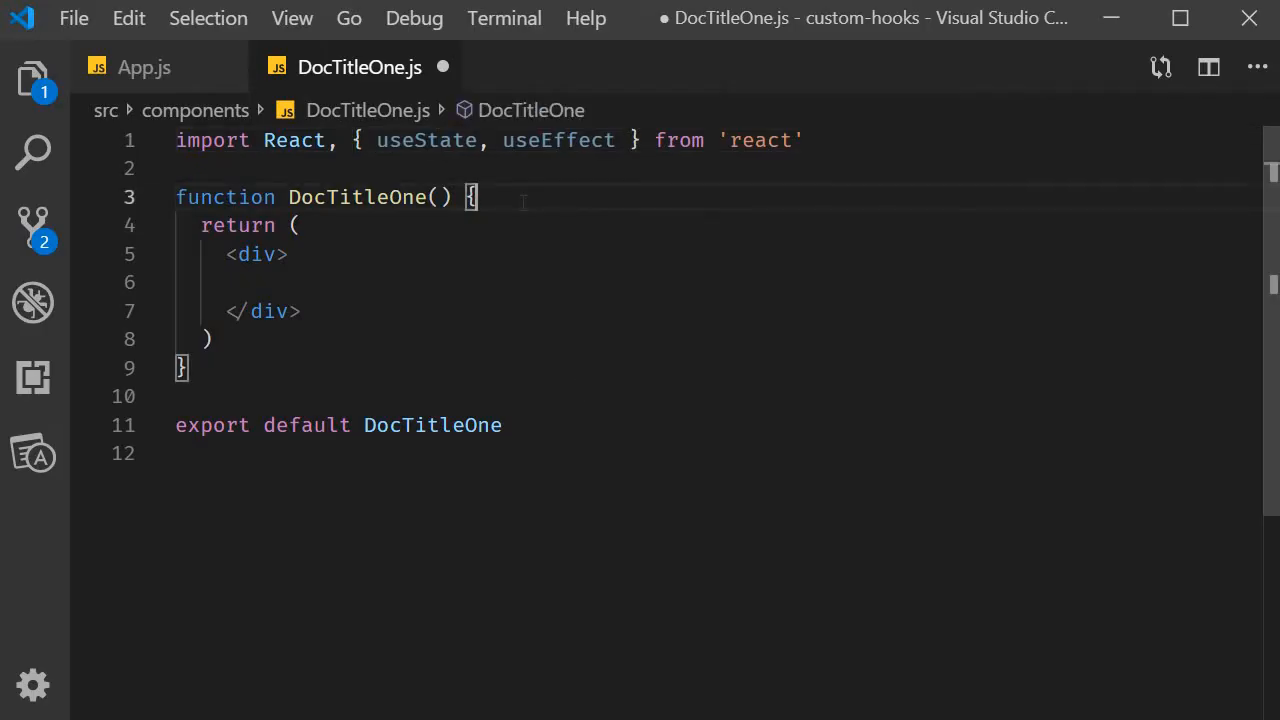
key("Enter")
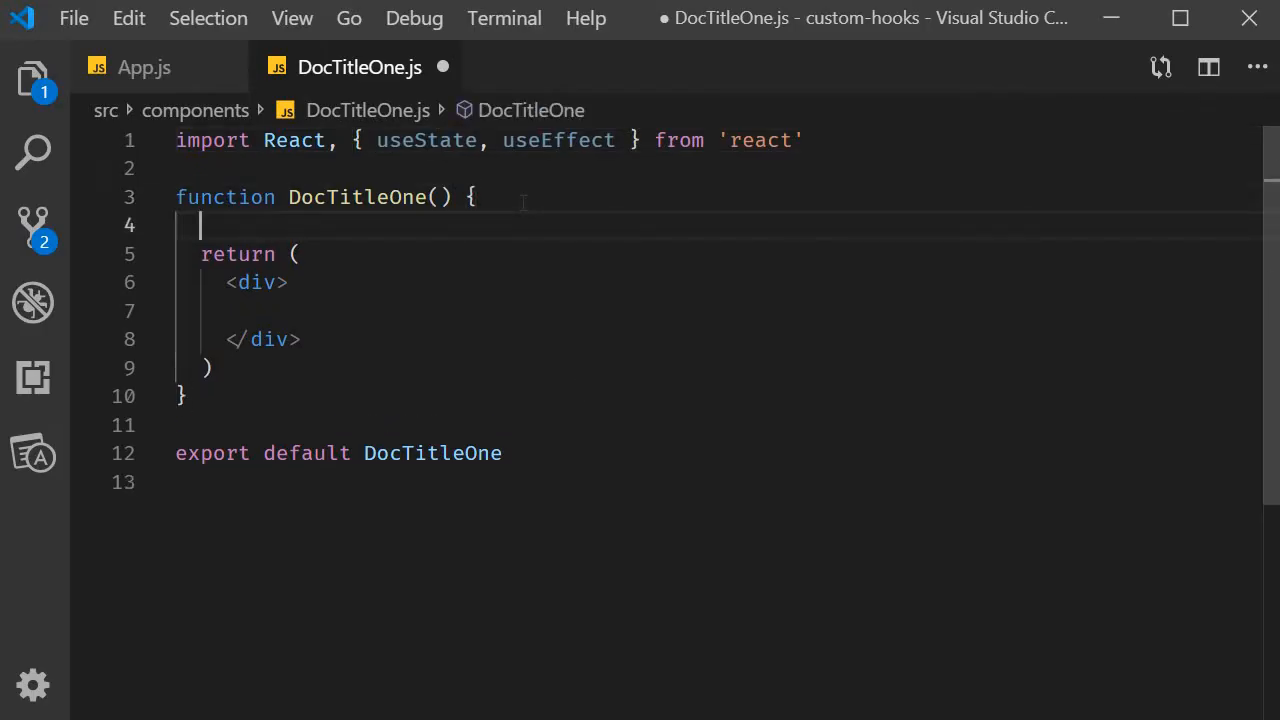
type("useState(initialState")
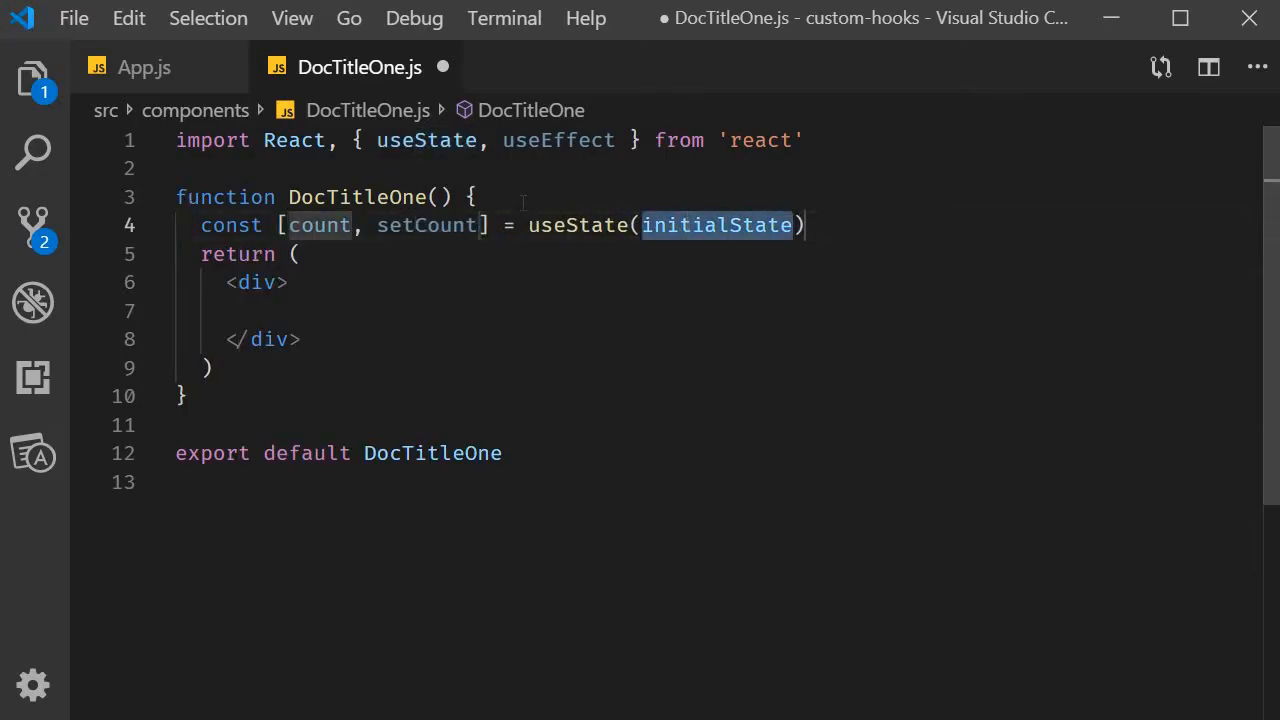
type("0")
left_click(717, 311)
type("<button></button>")
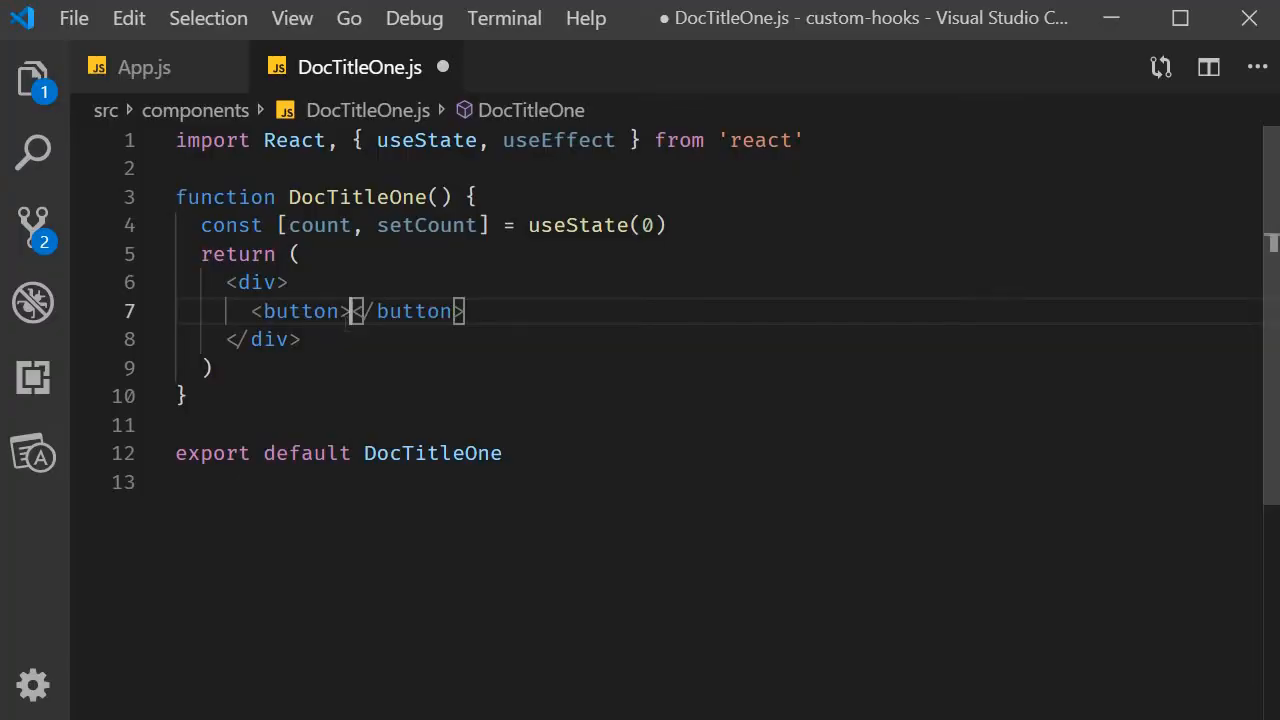
- Render a button showing 'Count - {count}' that calls setCount(count + 1), and save
type("Count - {count}")
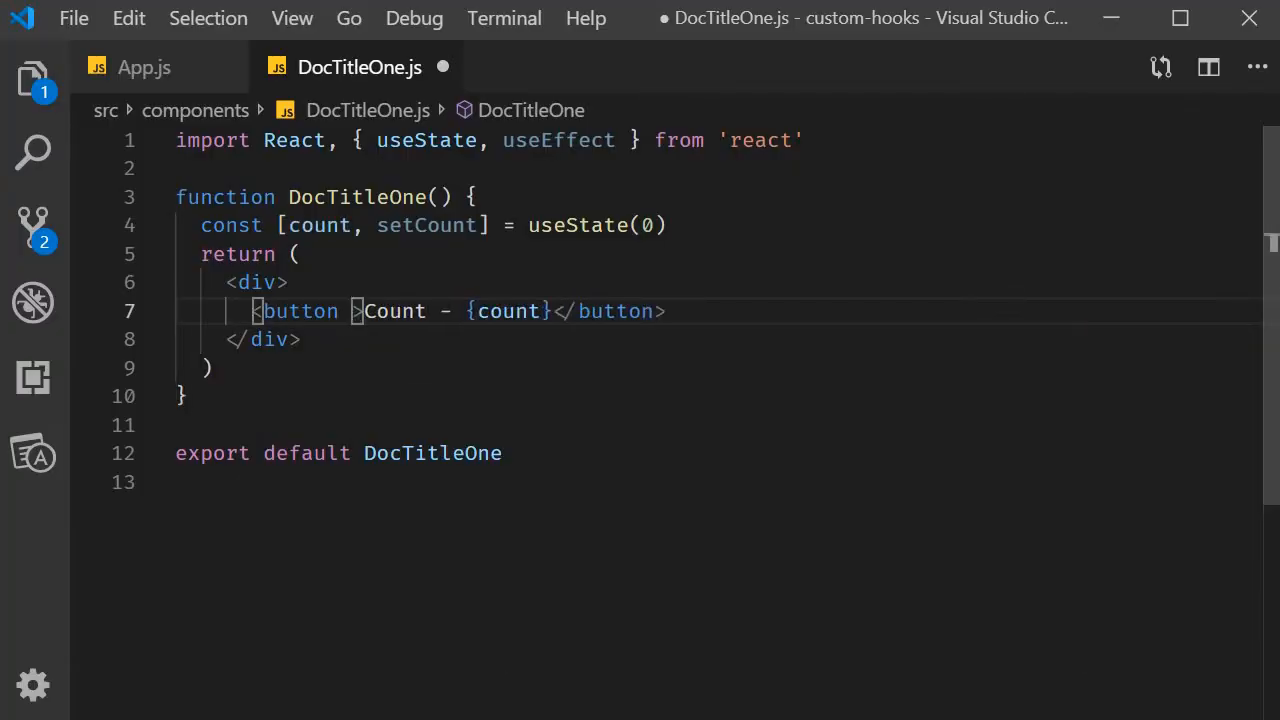
type("onClick")
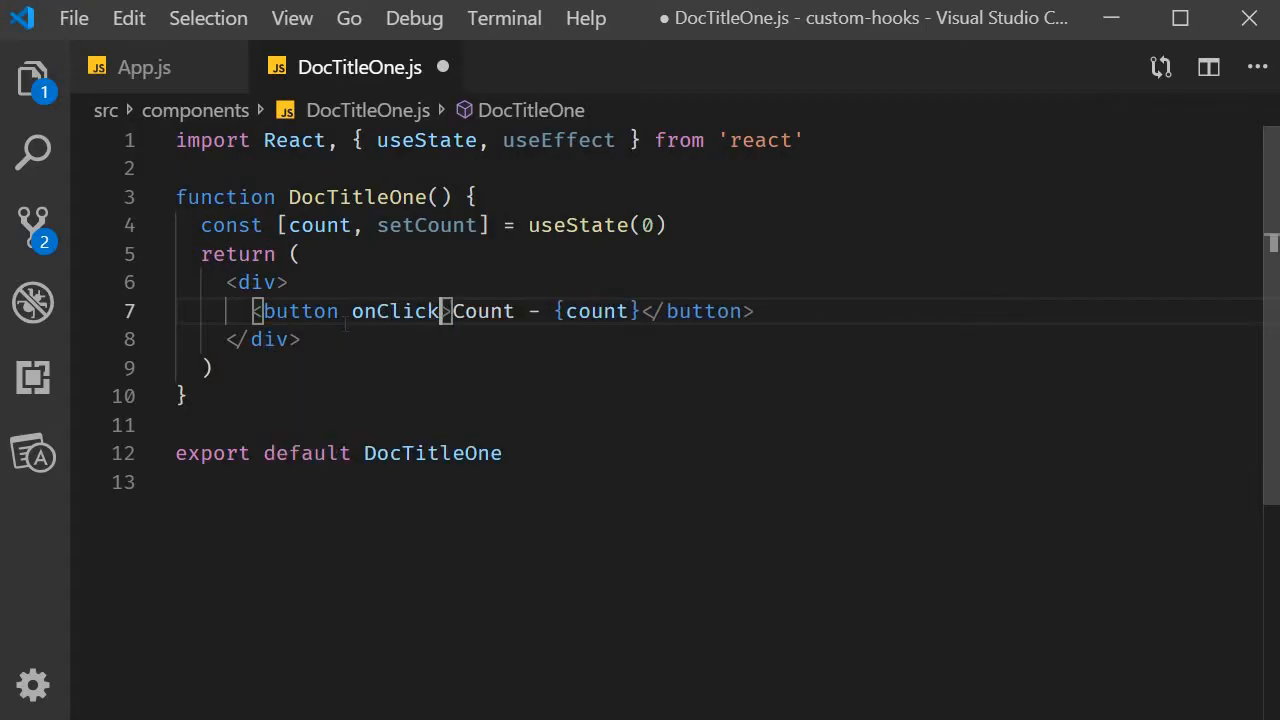
type("={}")
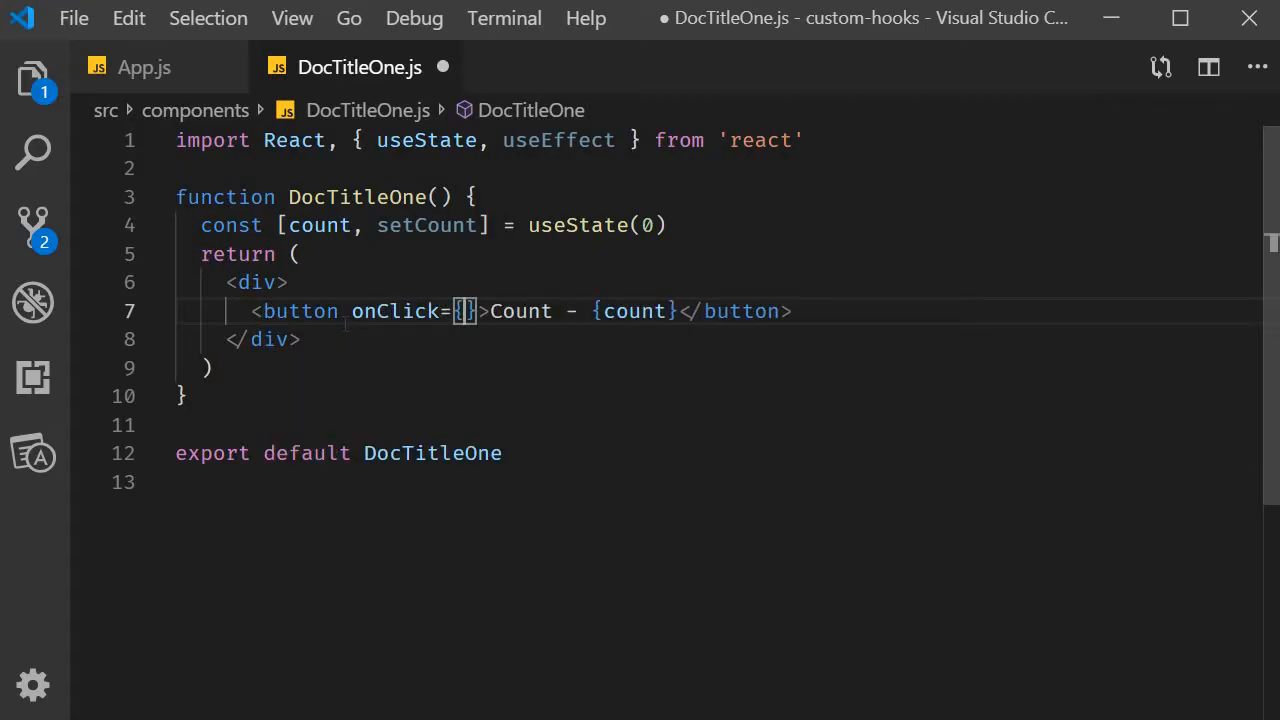
type("() =>")
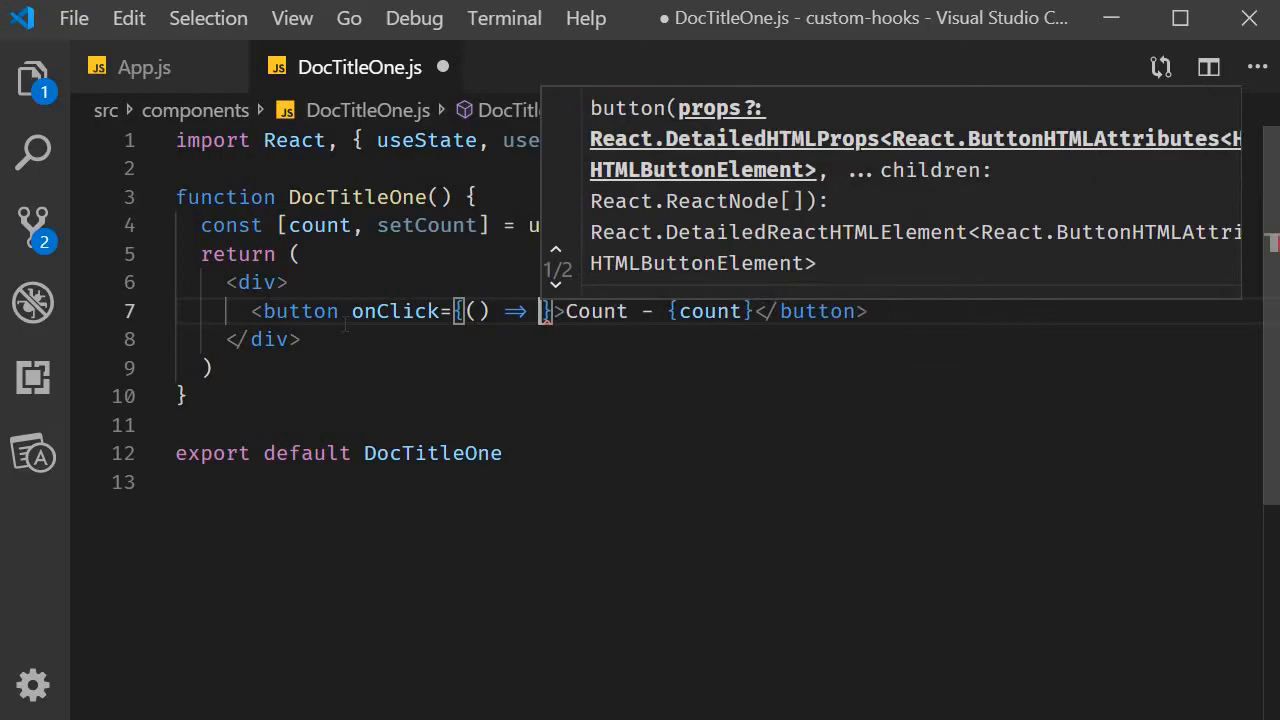
type("setCount")
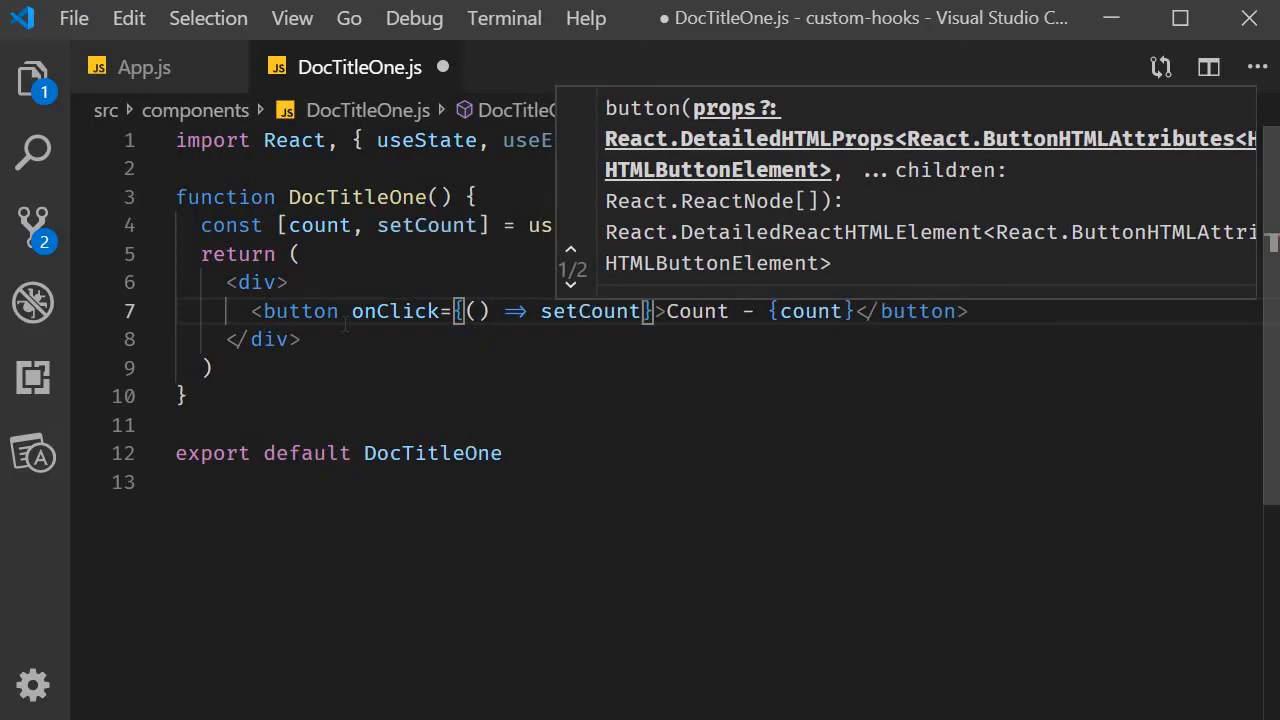
type("count + 1)")
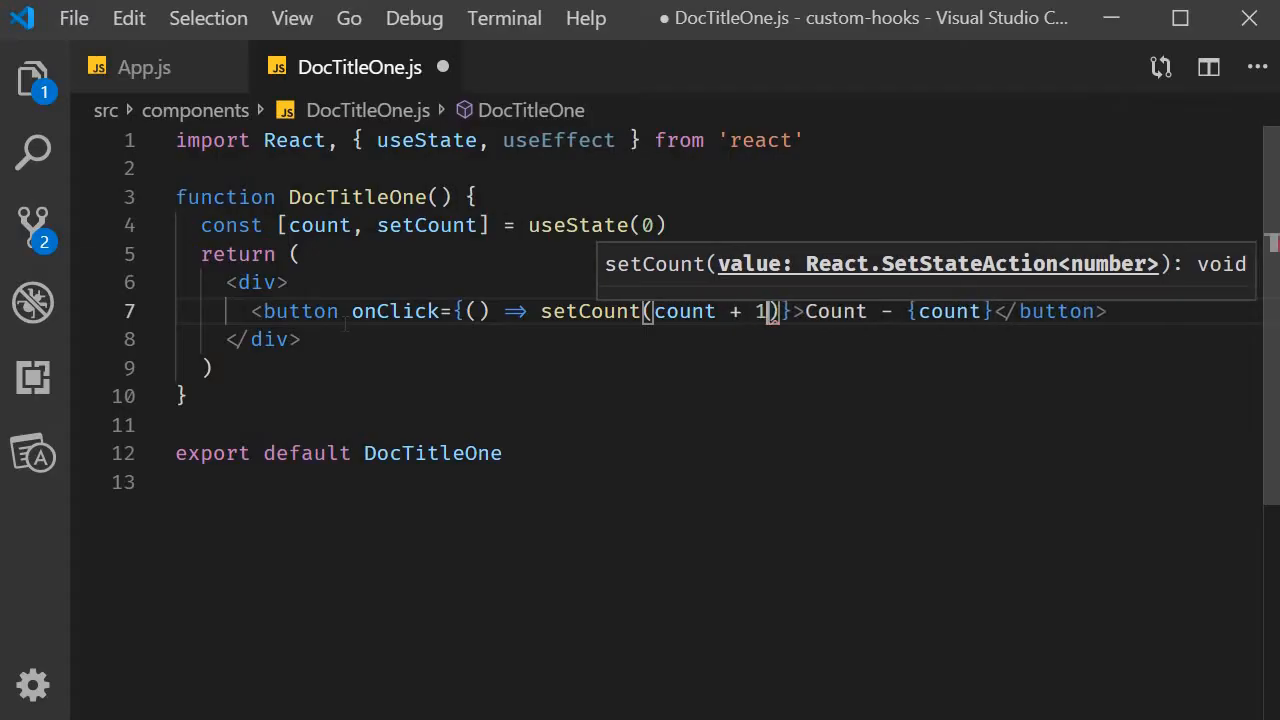
key("ctrl+s")
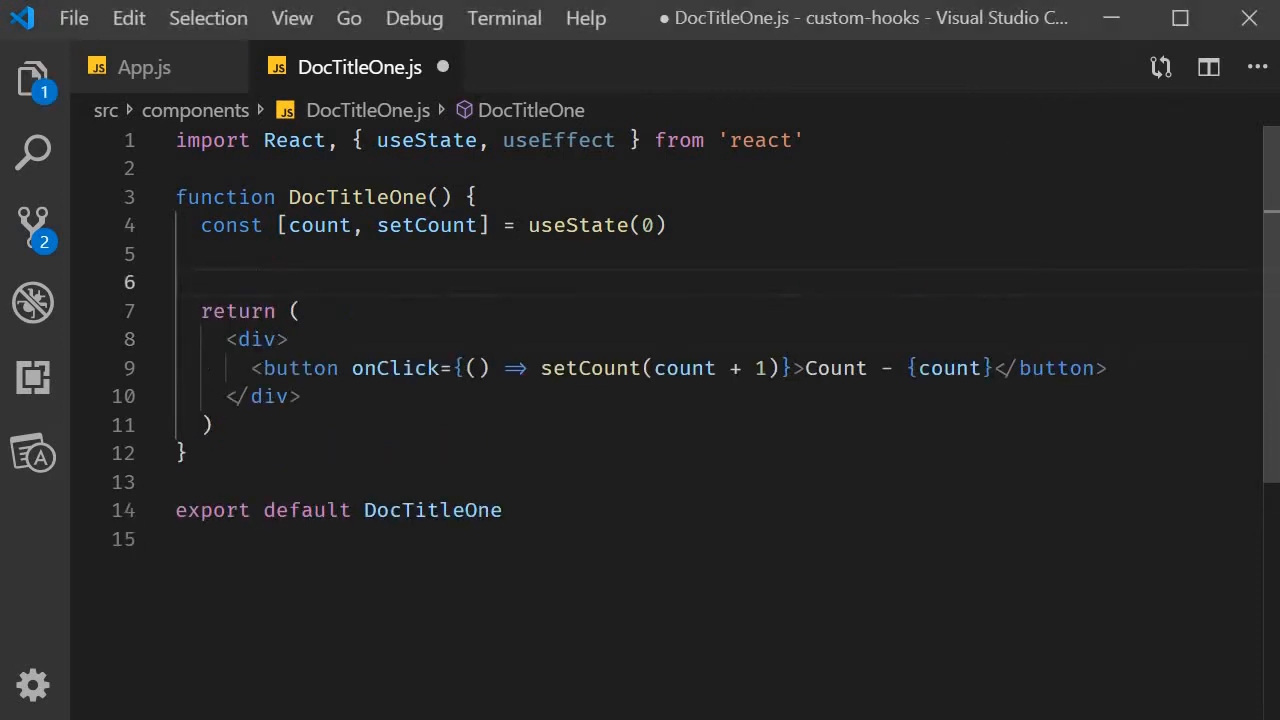
- Add a useEffect setting document.title to `Count ${count}` with a [count] dependency
type("useEffect()")
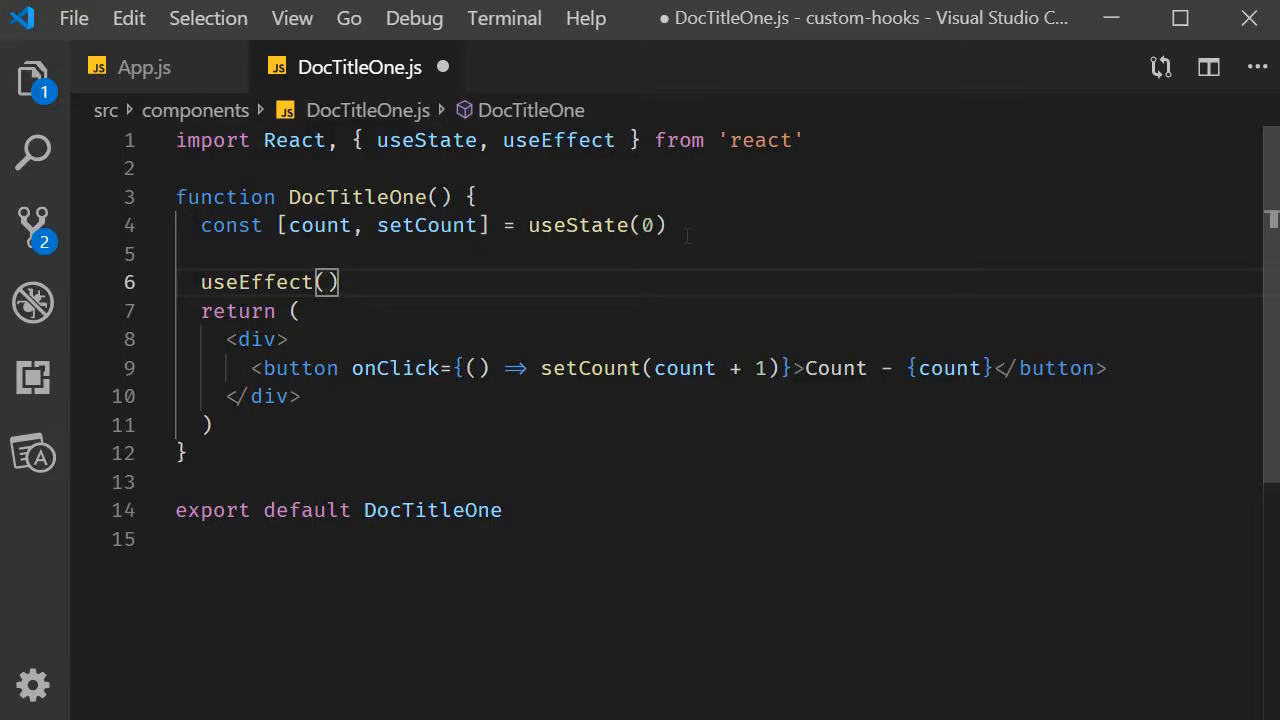
type("() =")
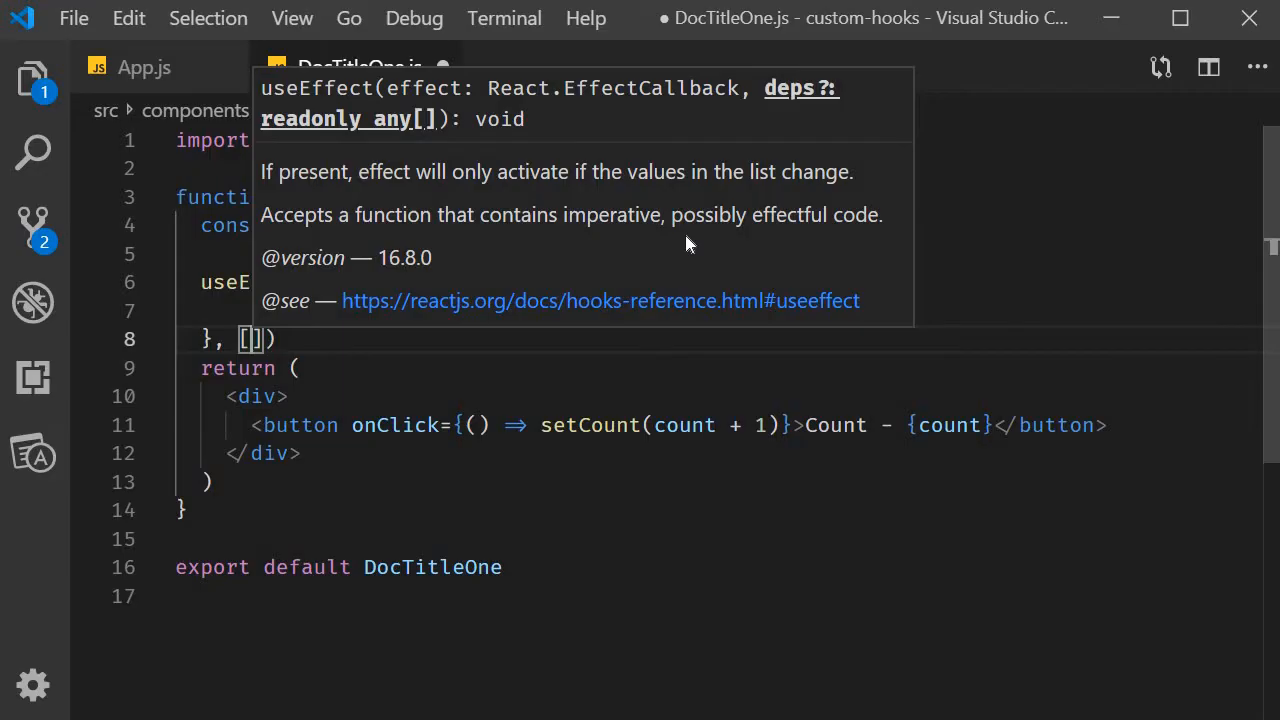
type("count")
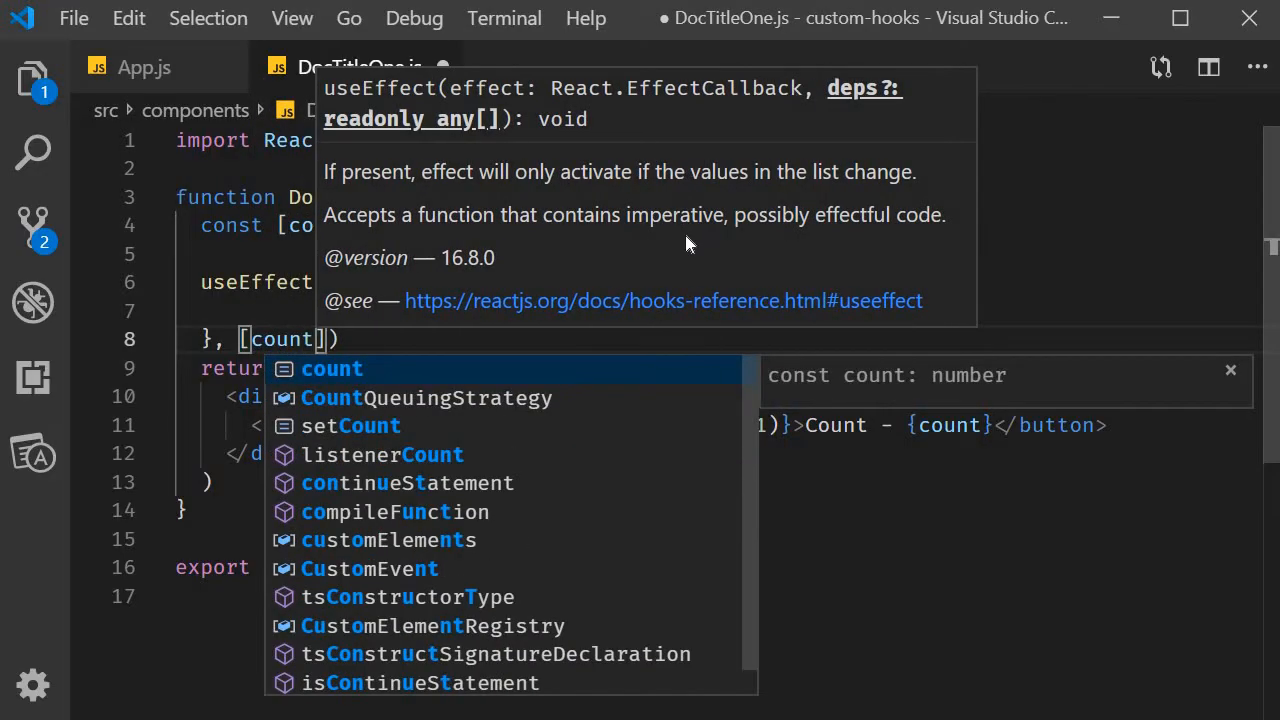
key("Escape")
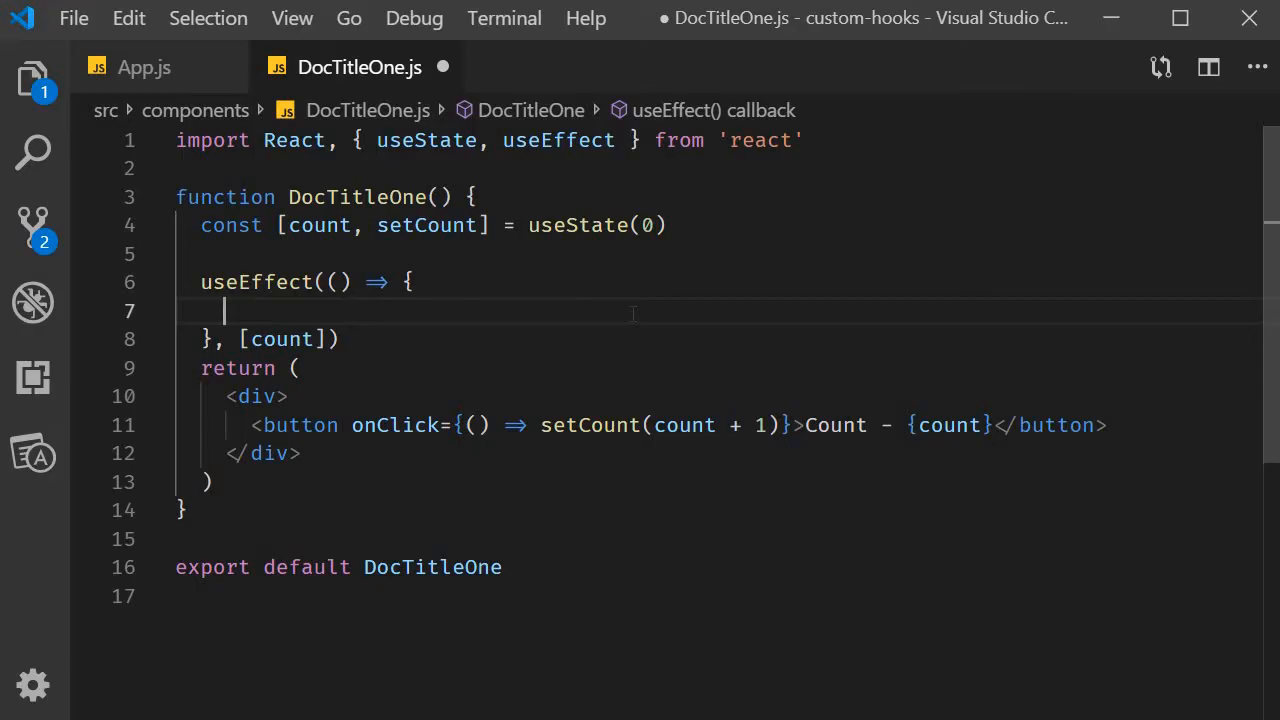
type("document.title =")
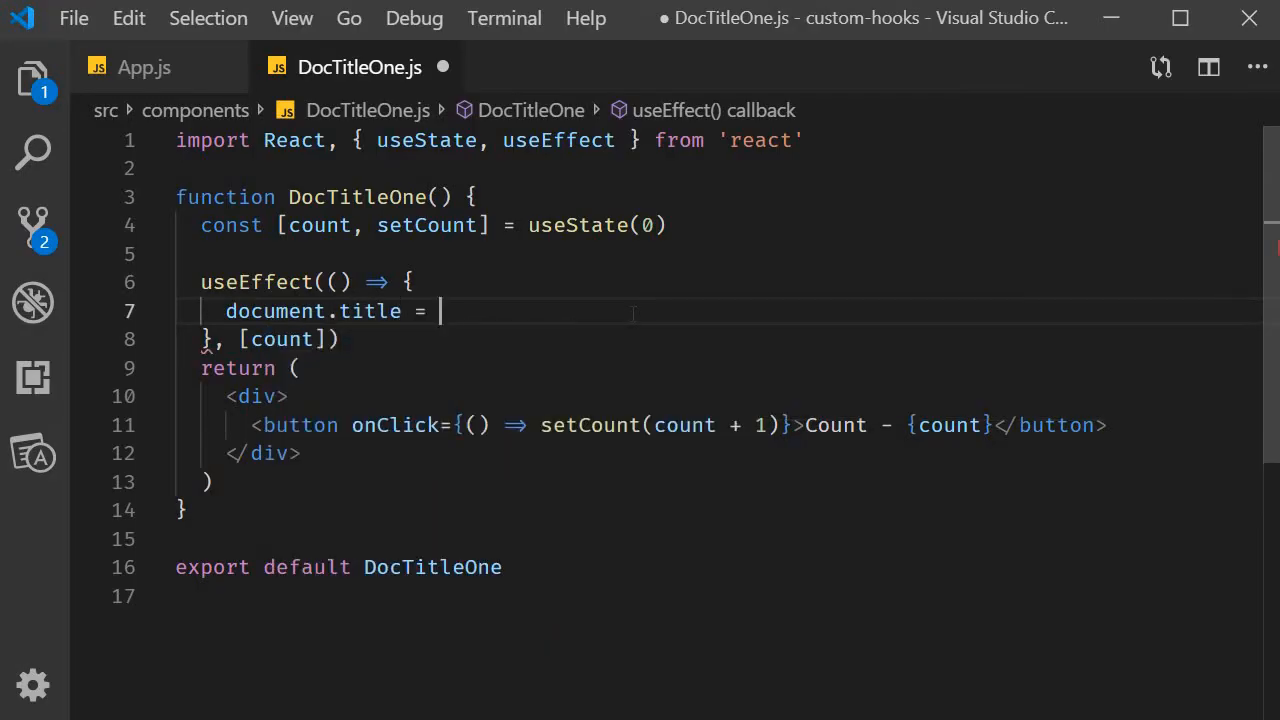
type("`Count `")
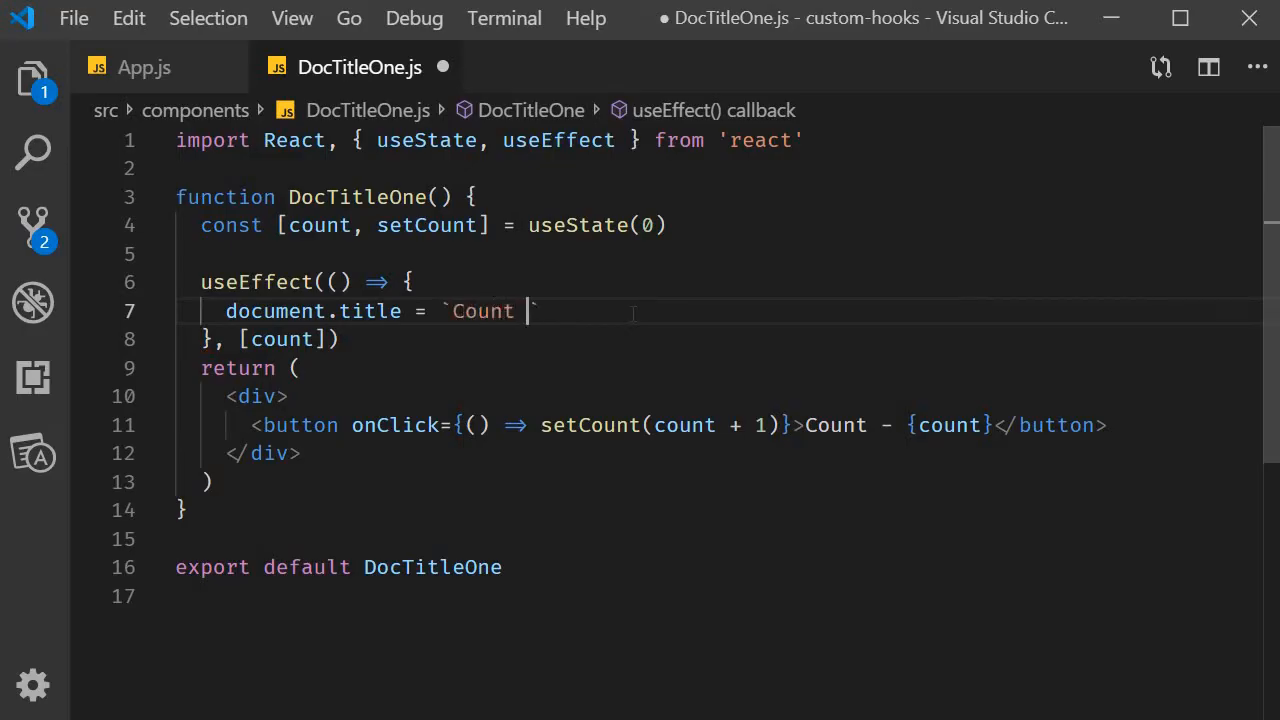
type("${count}")
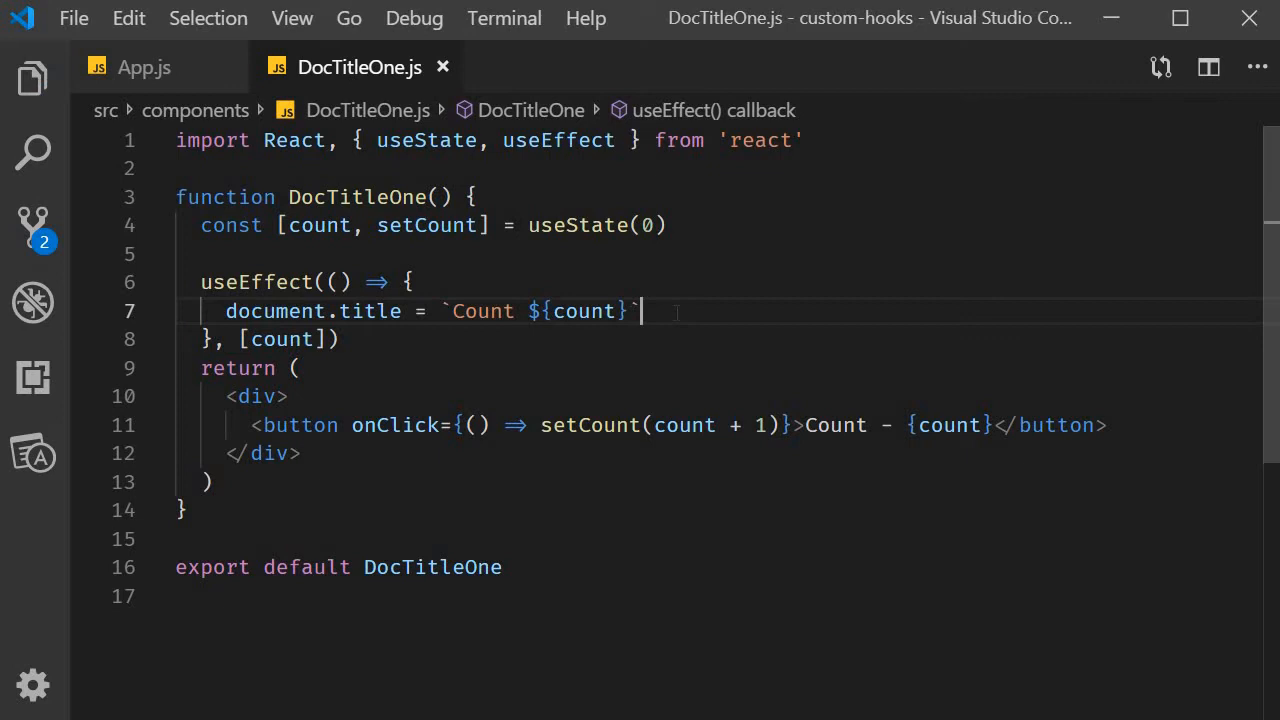
left_click(143, 67)
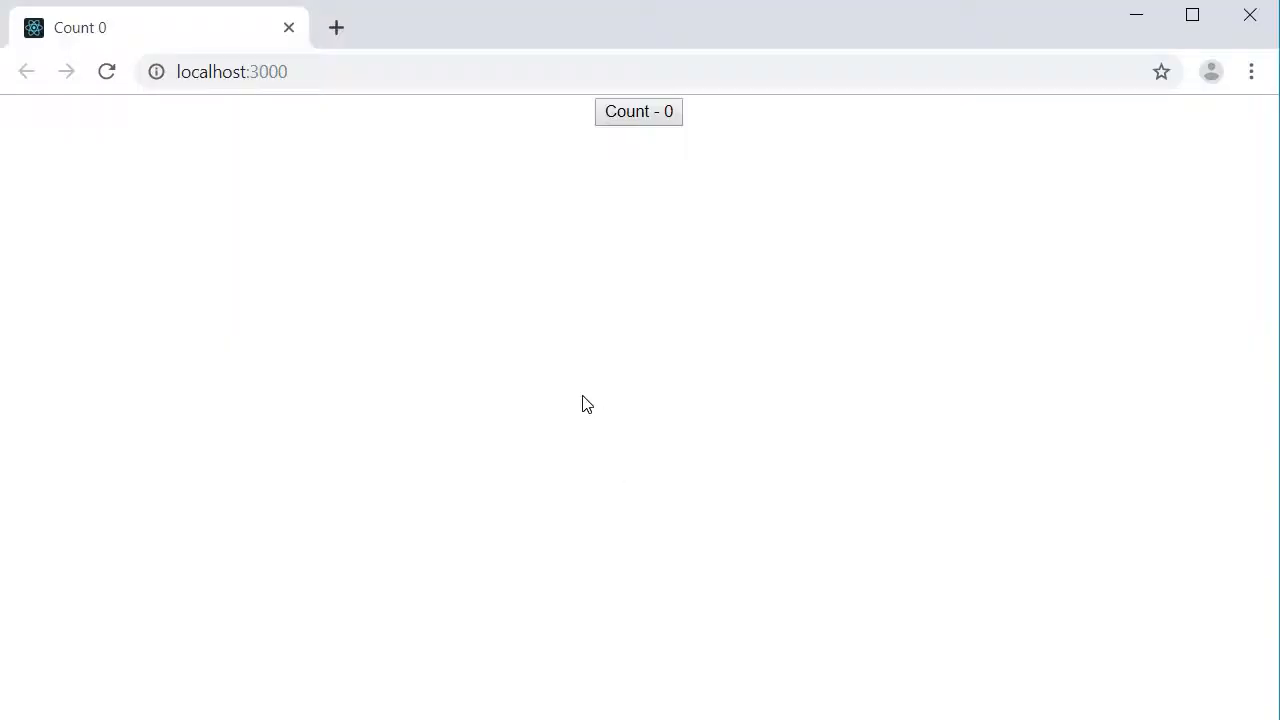
mouse_move(670, 140)
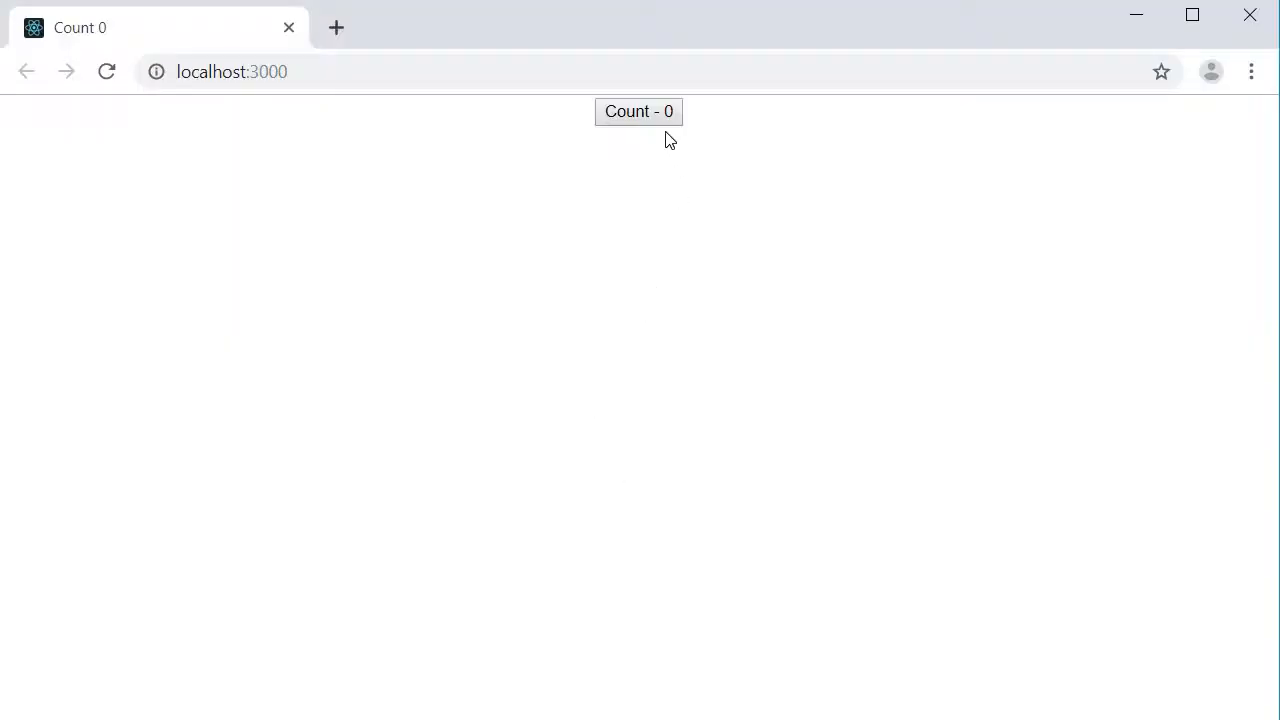
mouse_move(76, 47)
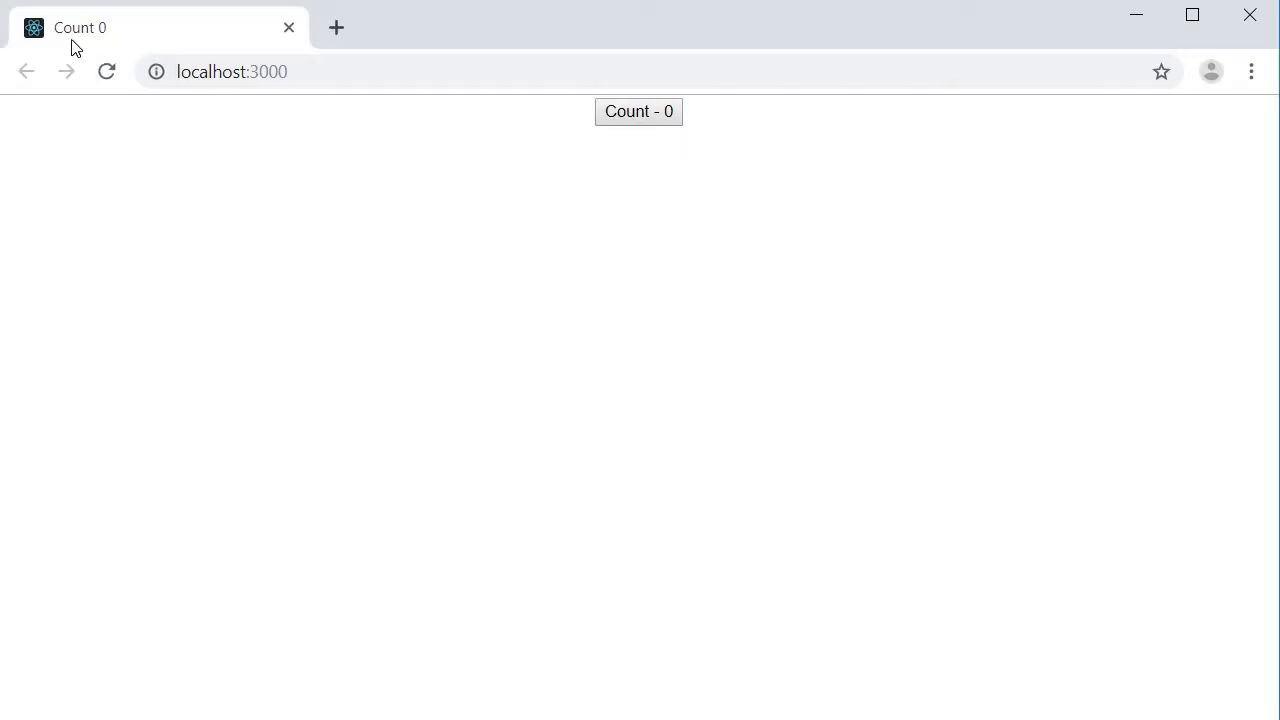
mouse_move(85, 45)
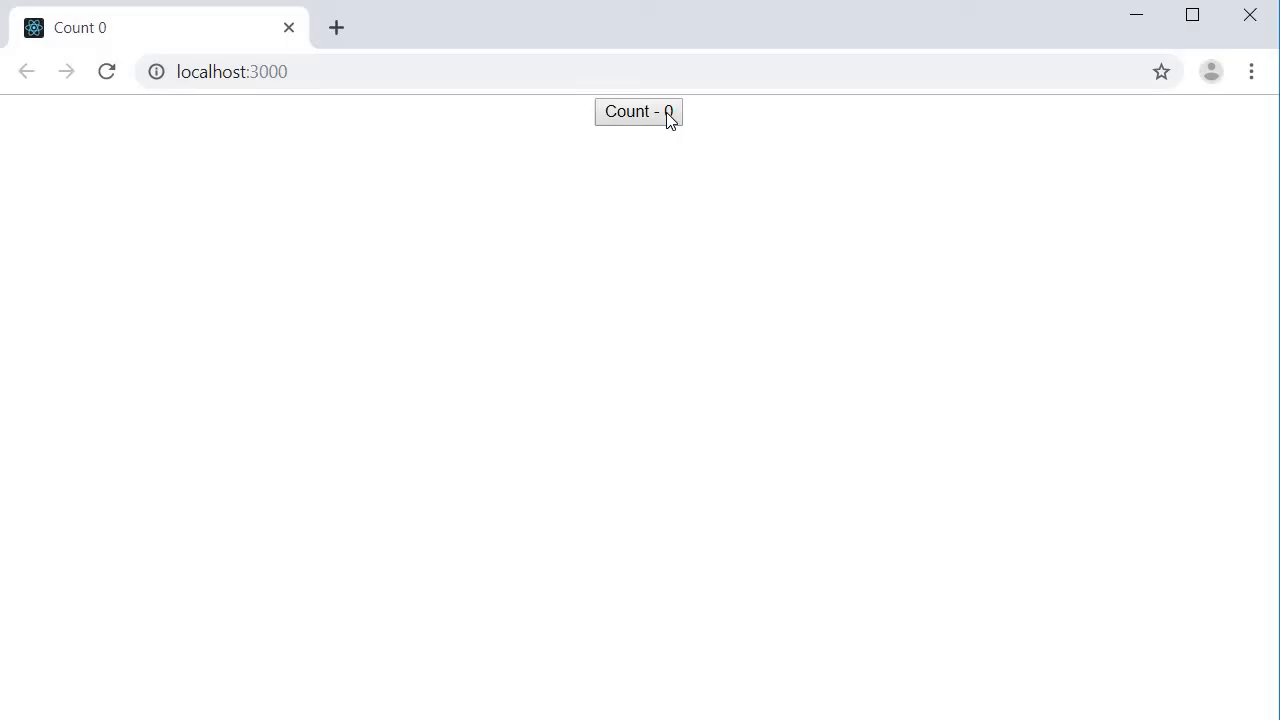
- Click the Count button once so the count and tab title become Count 1
left_click(638, 111)
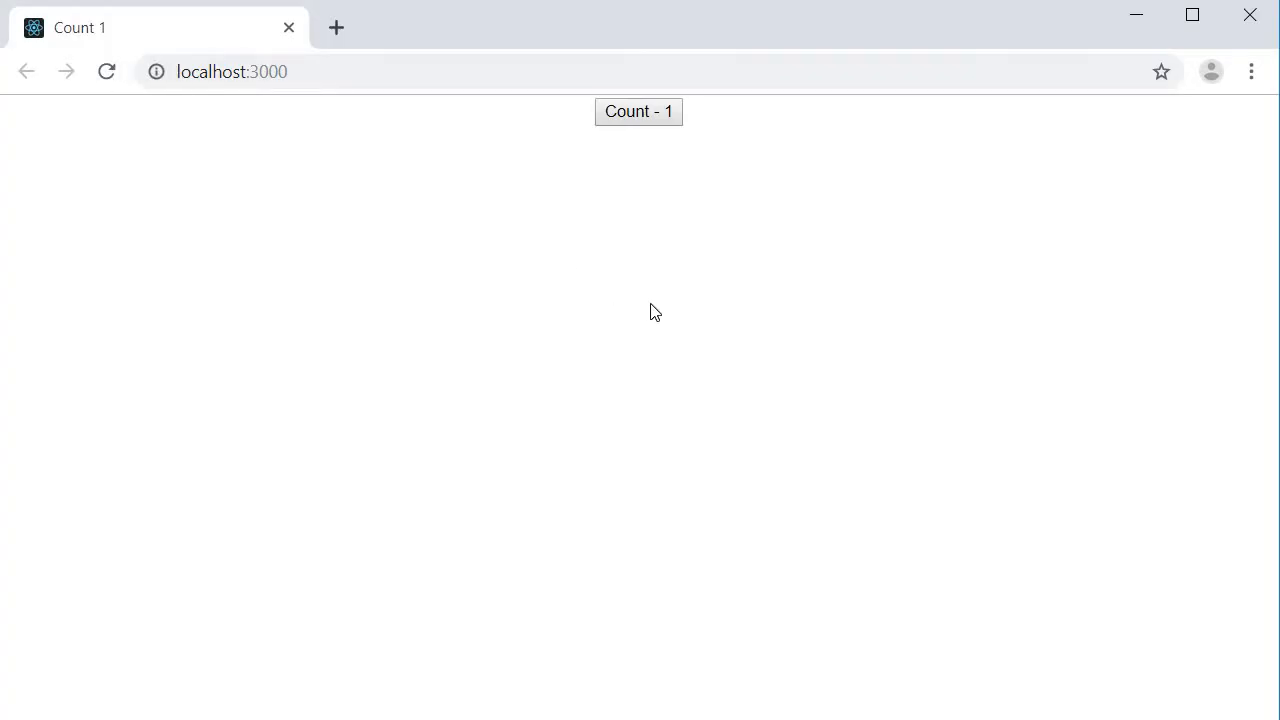
mouse_move(746, 350)
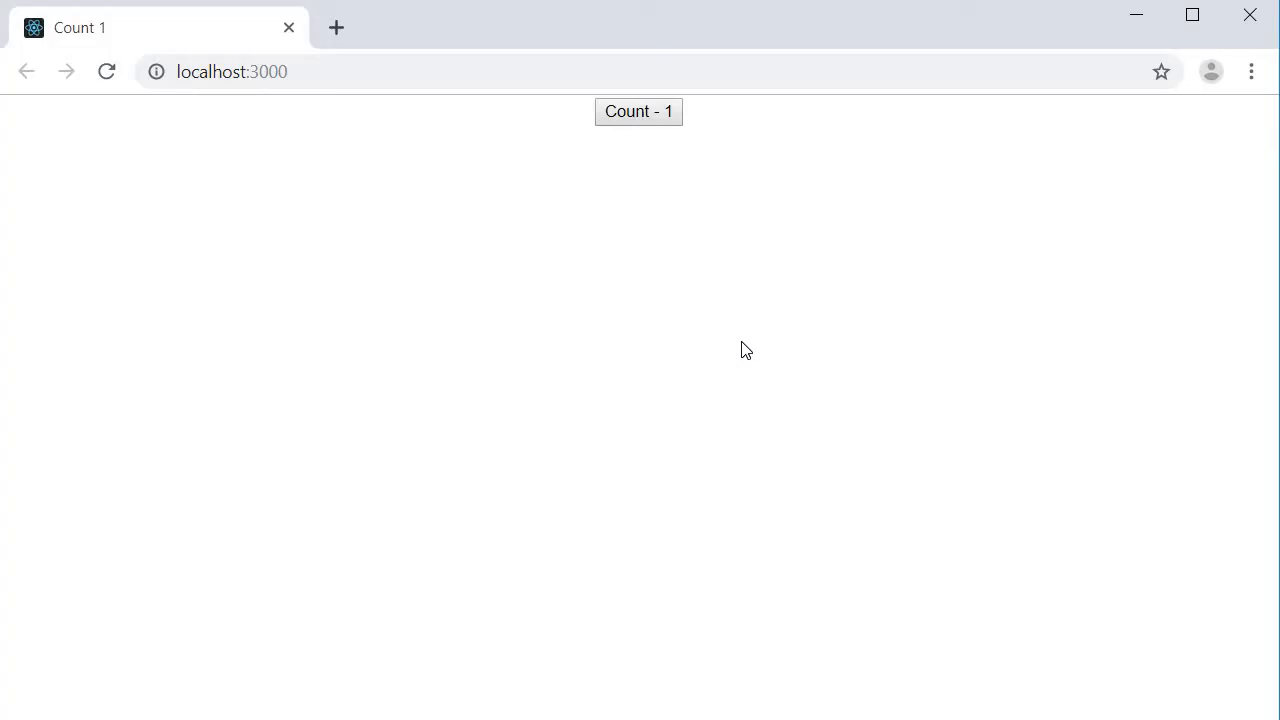
mouse_move(713, 514)
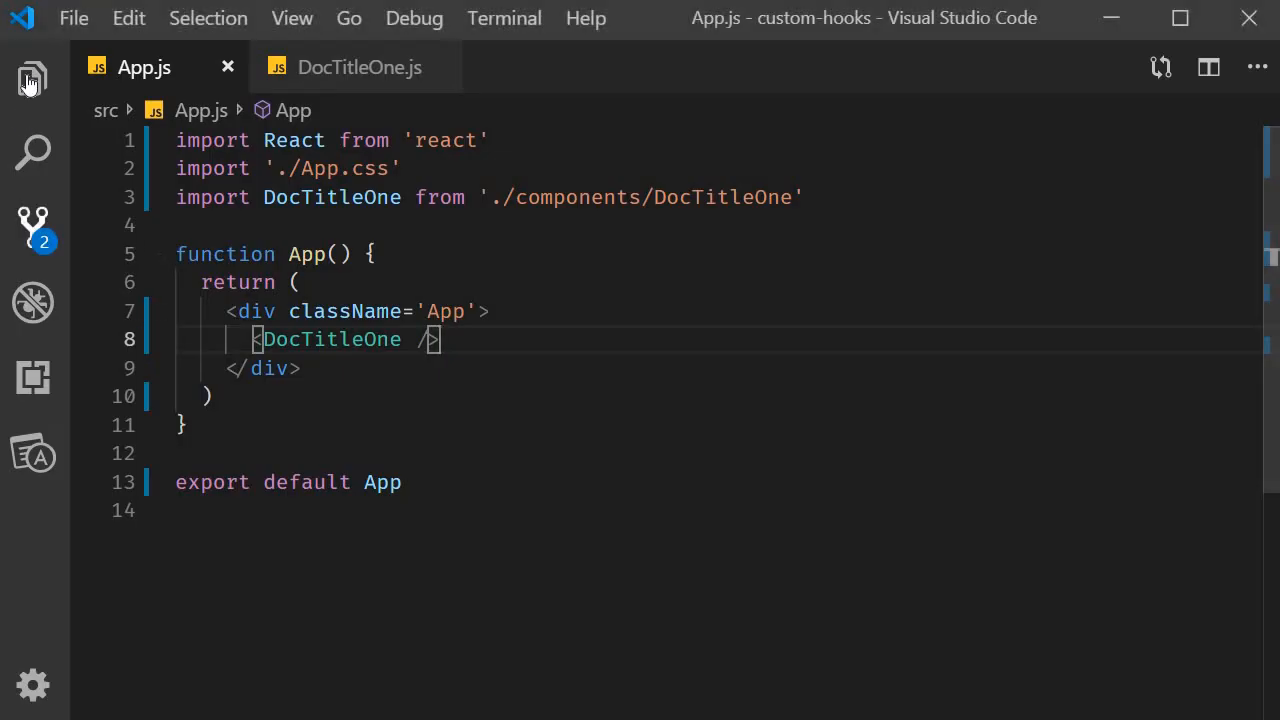
- Add DocTitleTwo.js to components with DocTitleOne's code, renaming the component DocTitleTwo
left_click(31, 77)
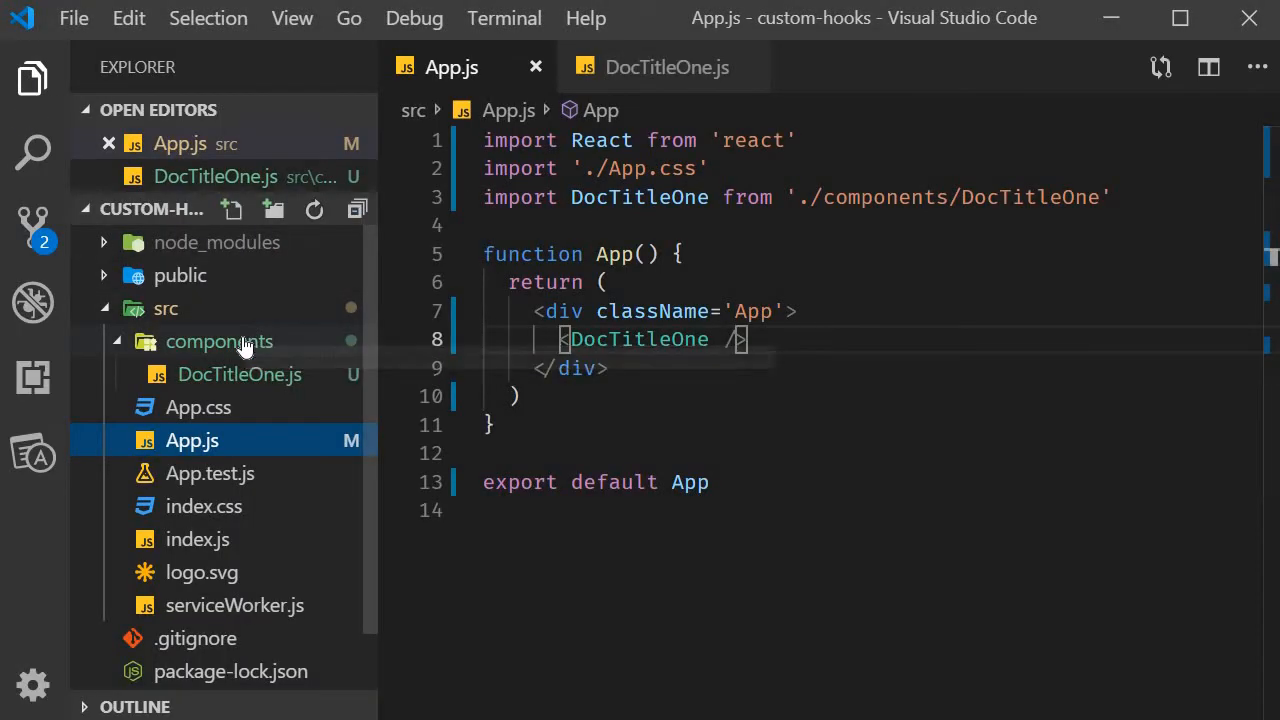
left_click(219, 341)
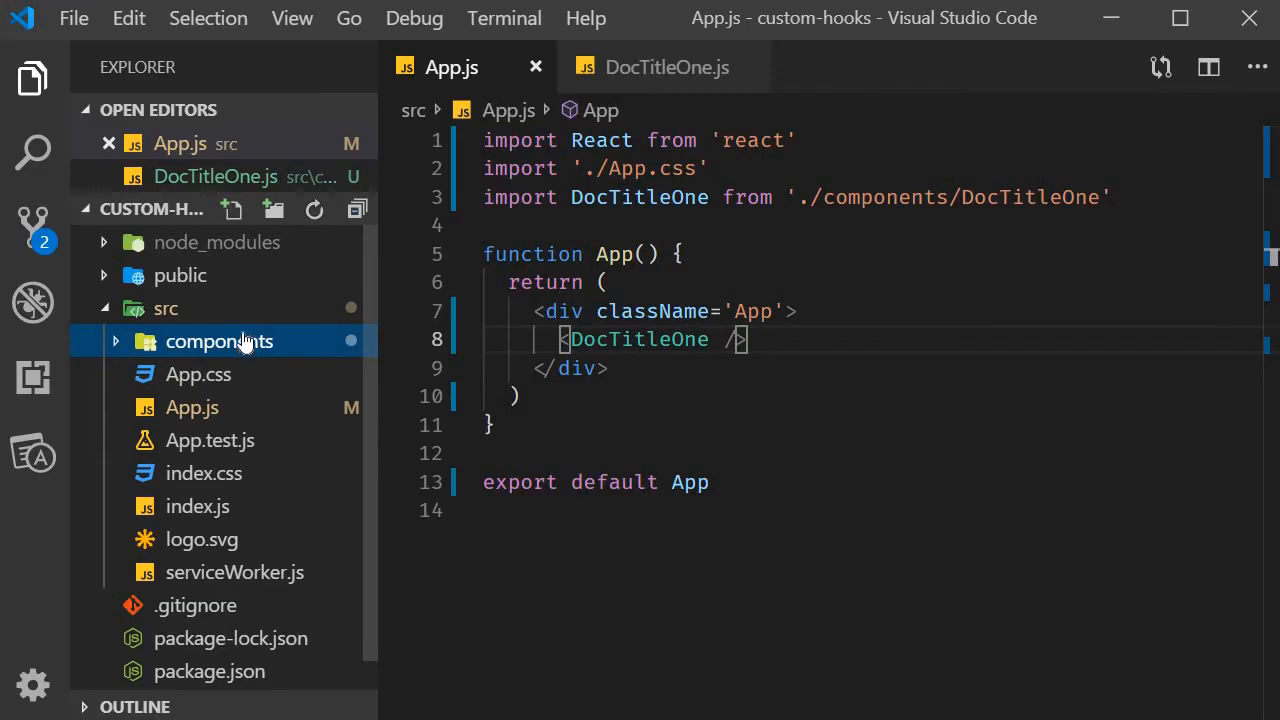
left_click(232, 209)
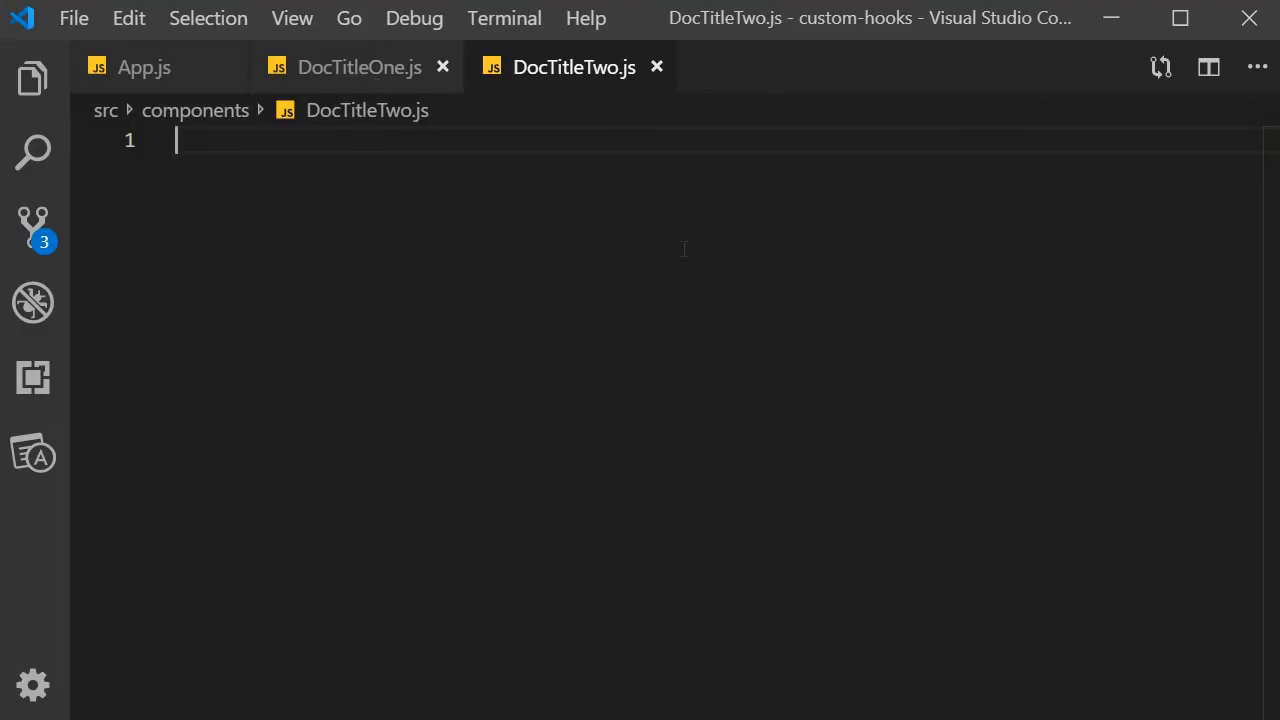
left_click(359, 67)
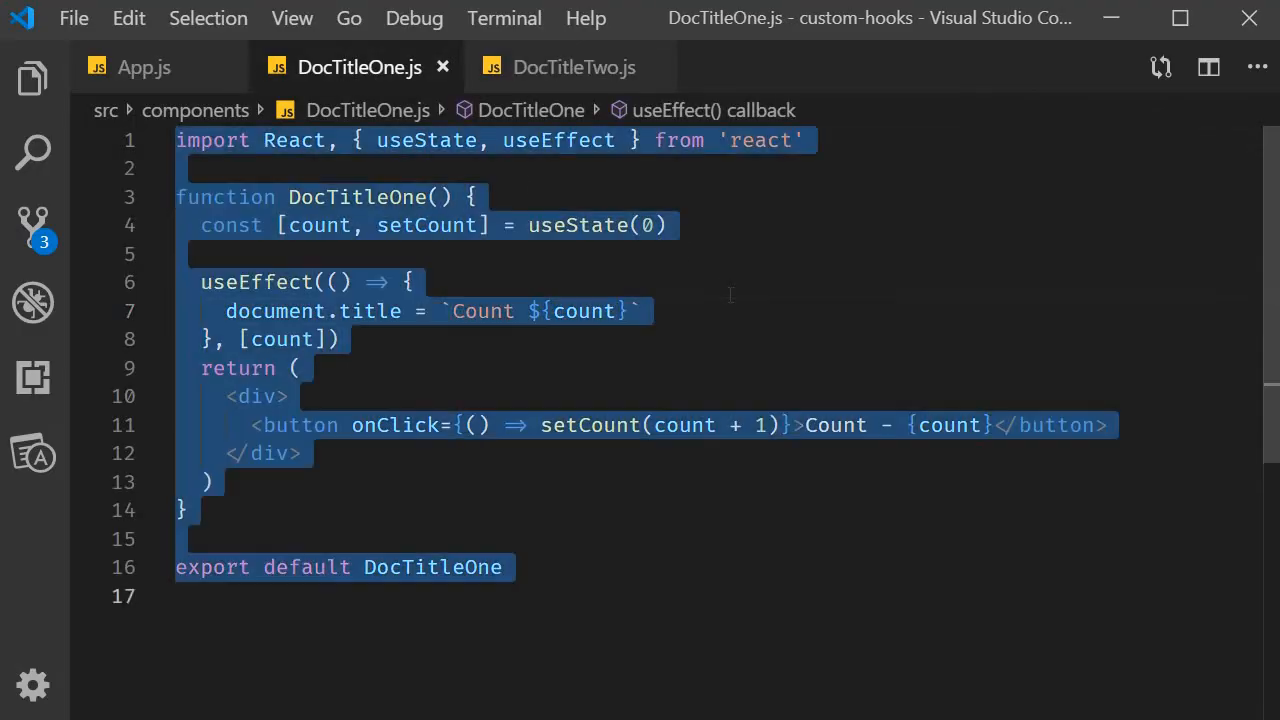
left_click(574, 67)
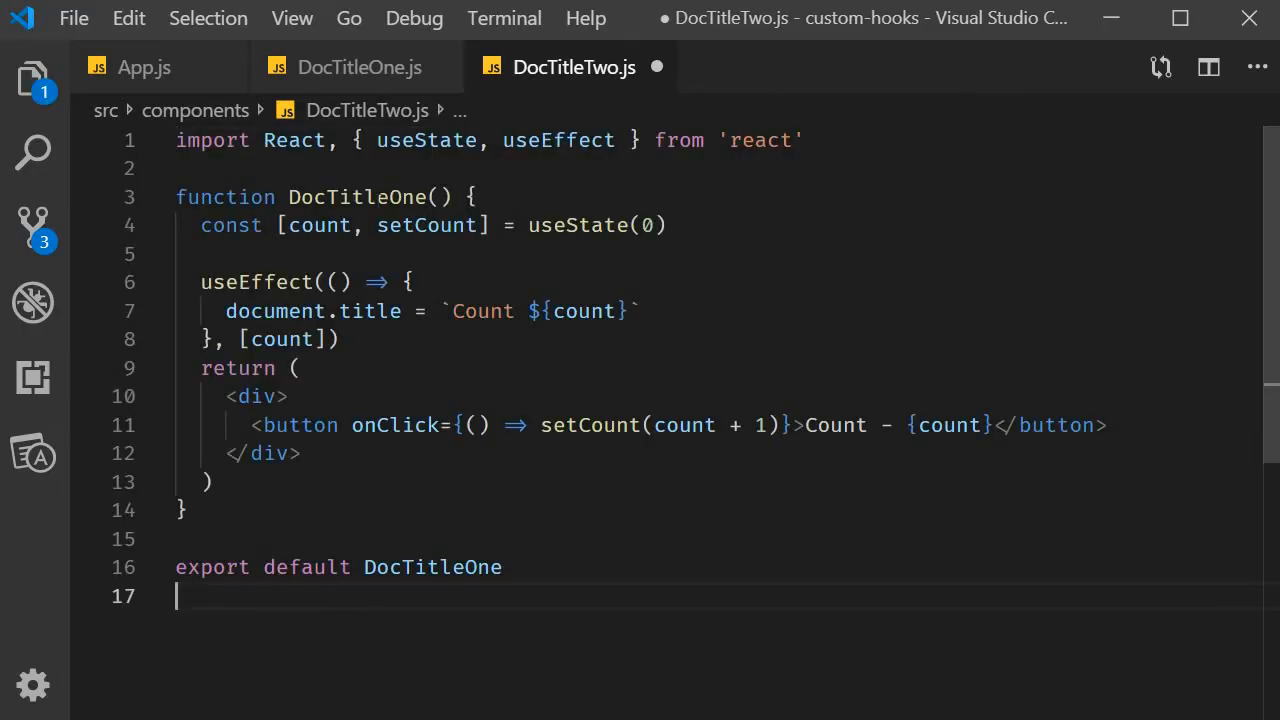
double_click(433, 567)
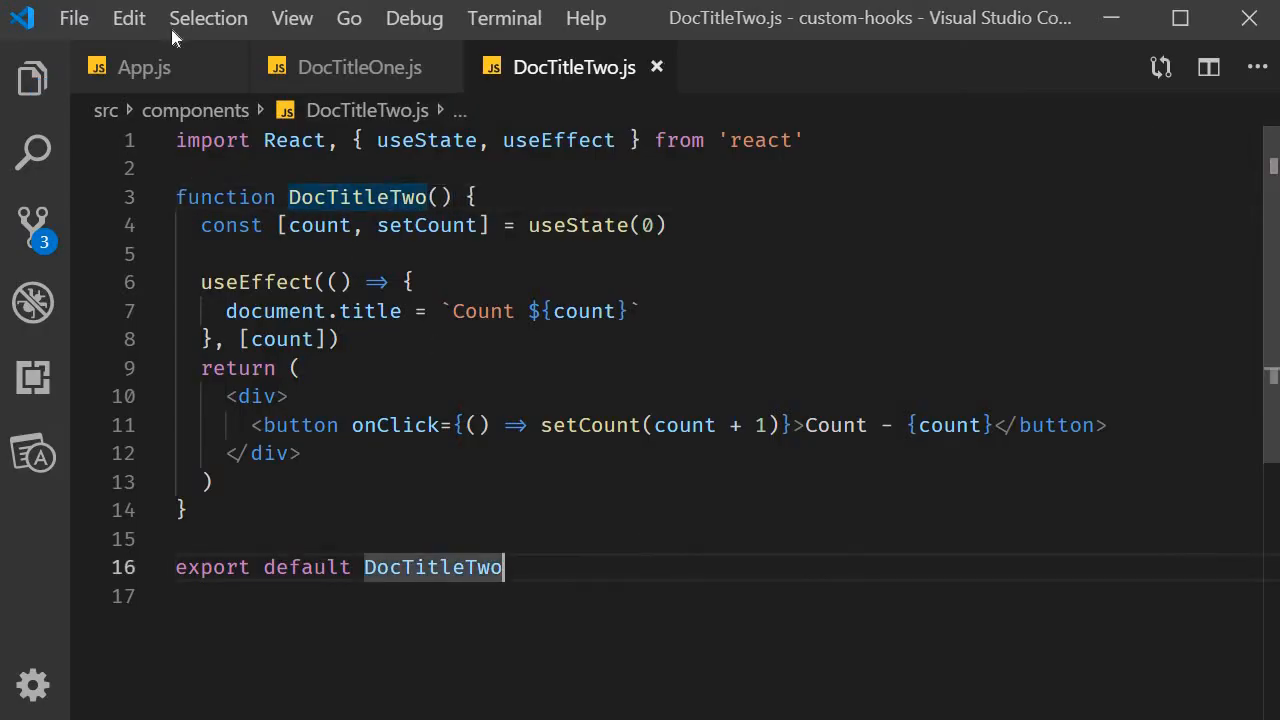
left_click(144, 67)
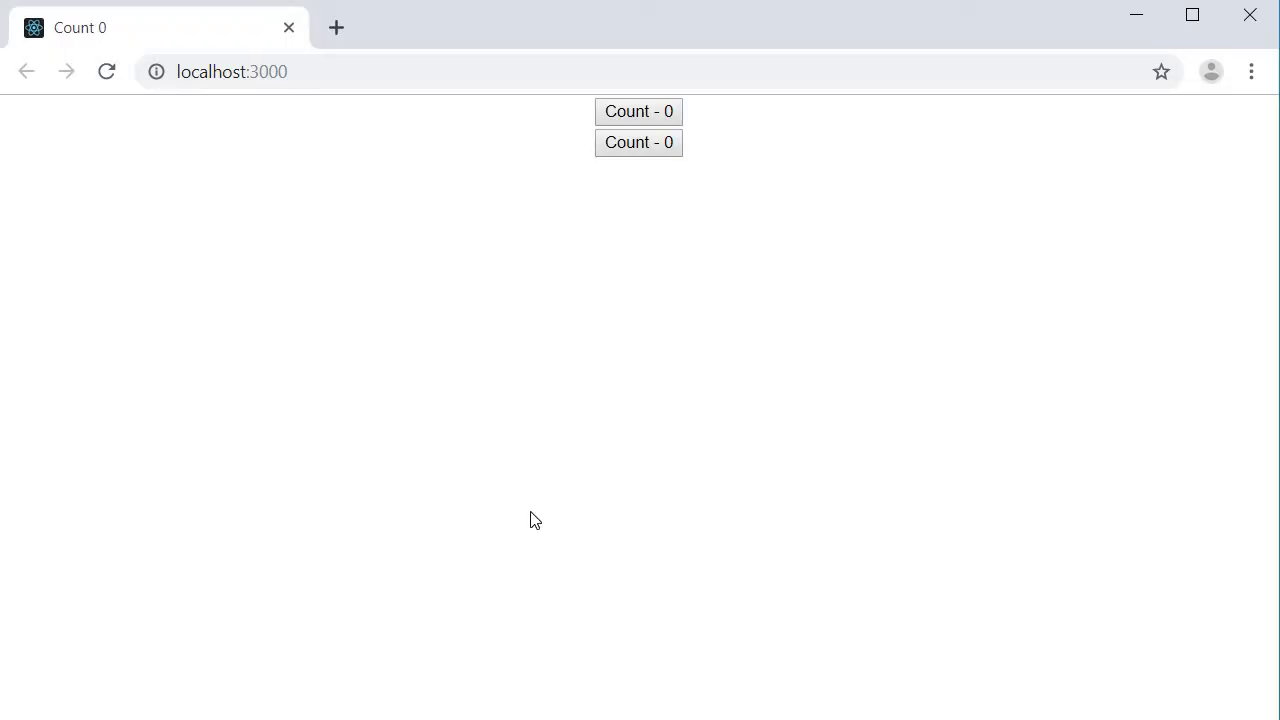
mouse_move(629, 158)
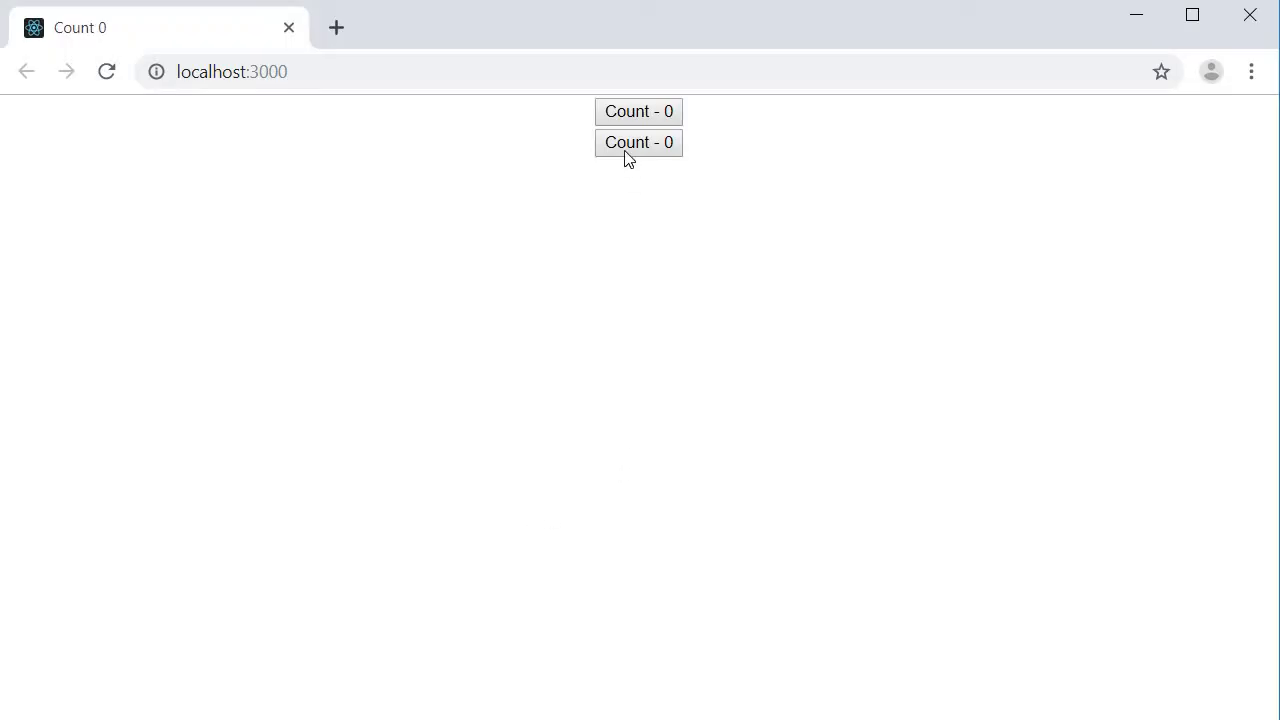
- Increment the second counter until the tab title reads Count 3
left_click(638, 142)
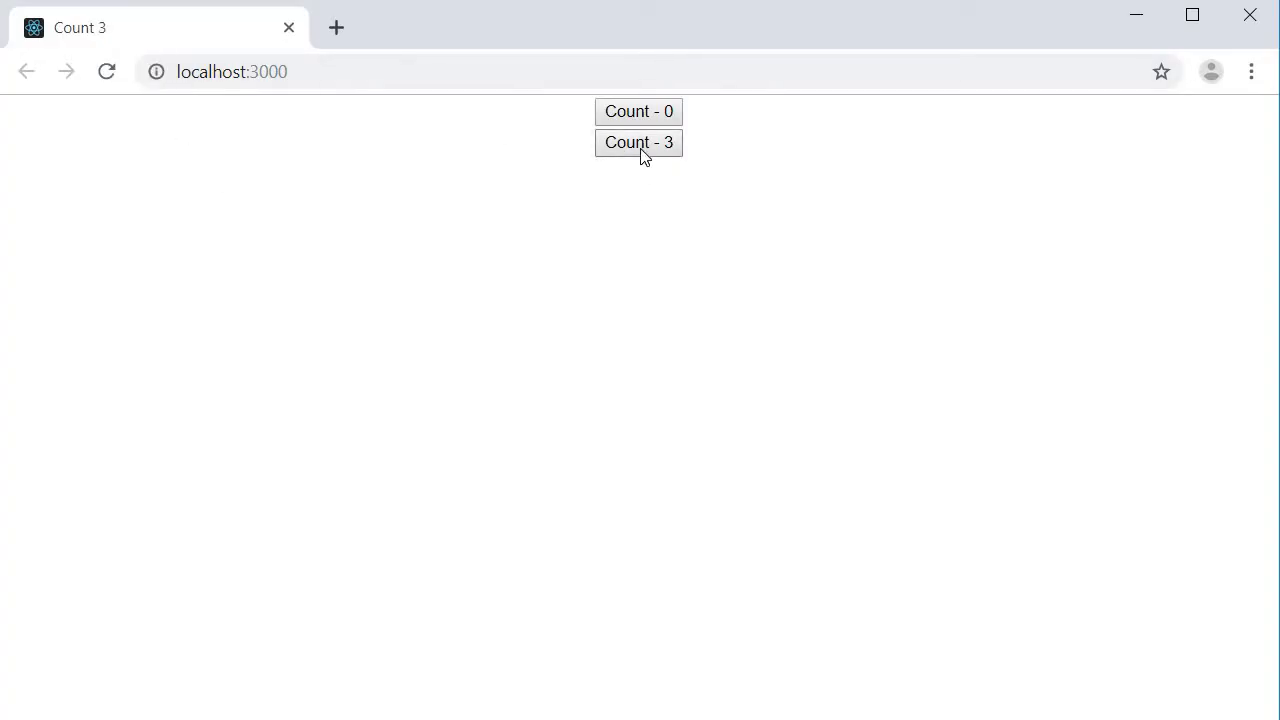
left_click(638, 142)
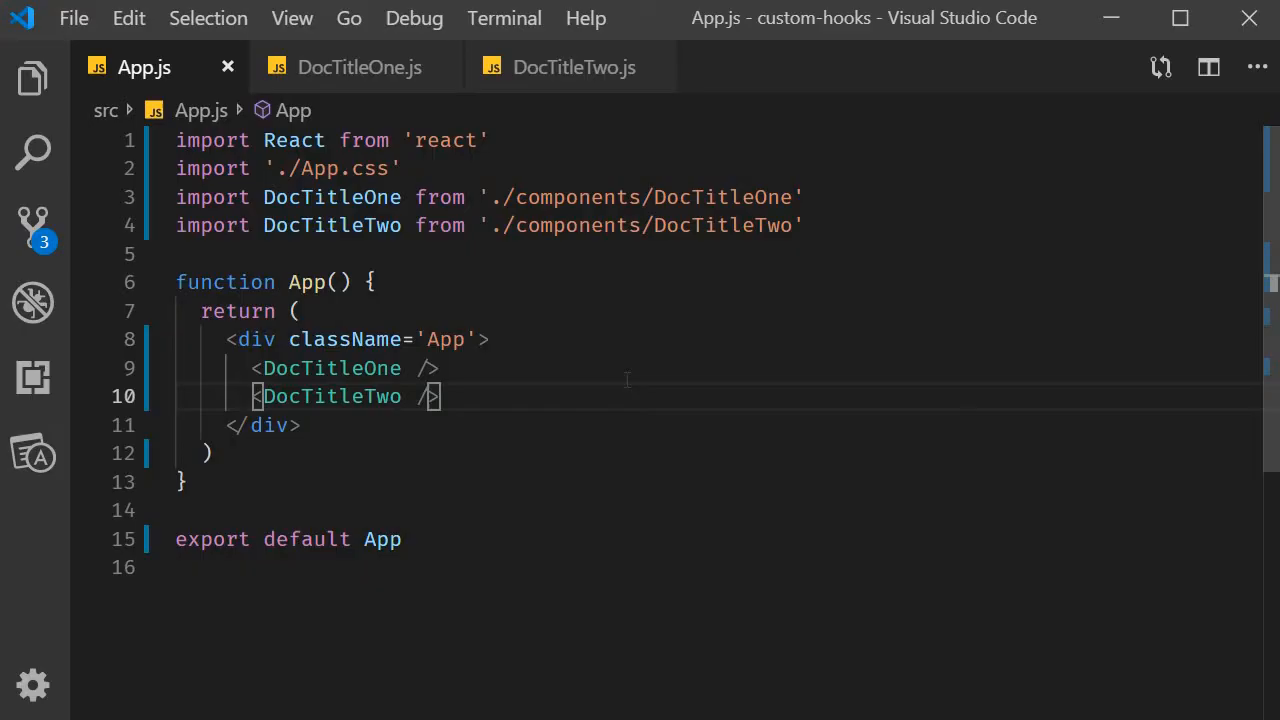
- Switch to DocTitleOne.js and review its document.title useEffect
left_click(359, 67)
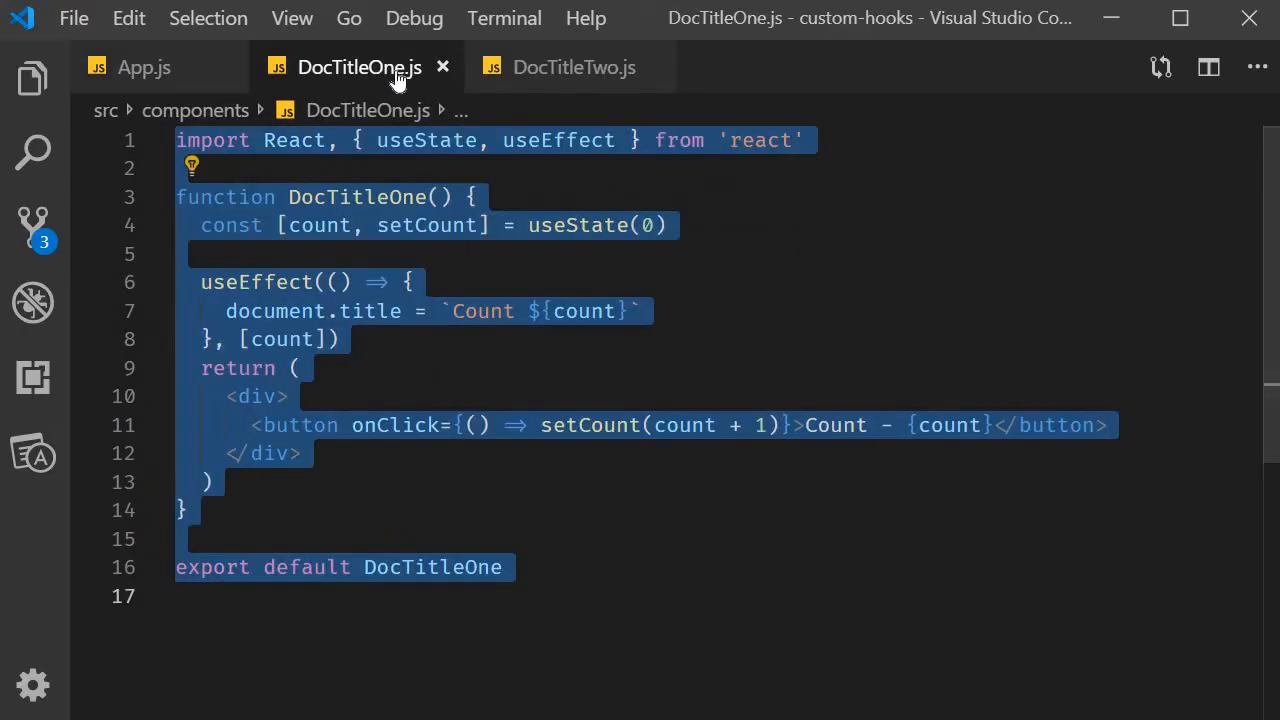
left_click(574, 67)
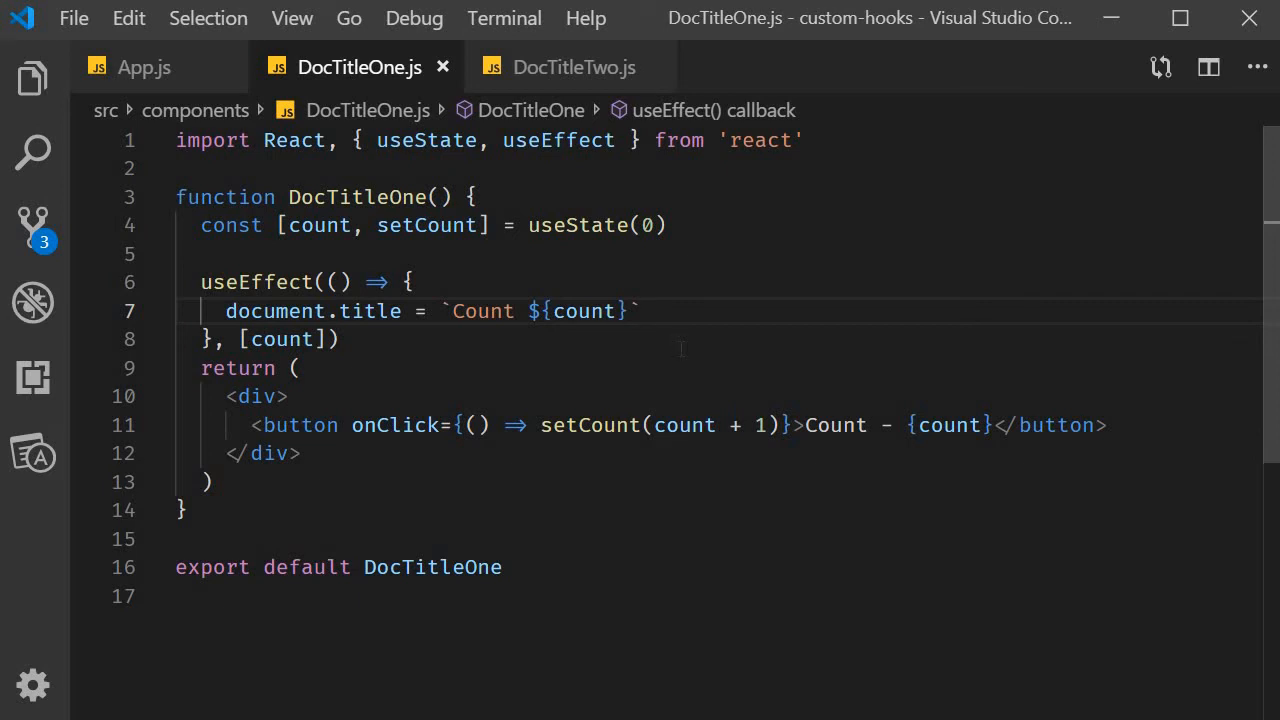
mouse_move(693, 372)
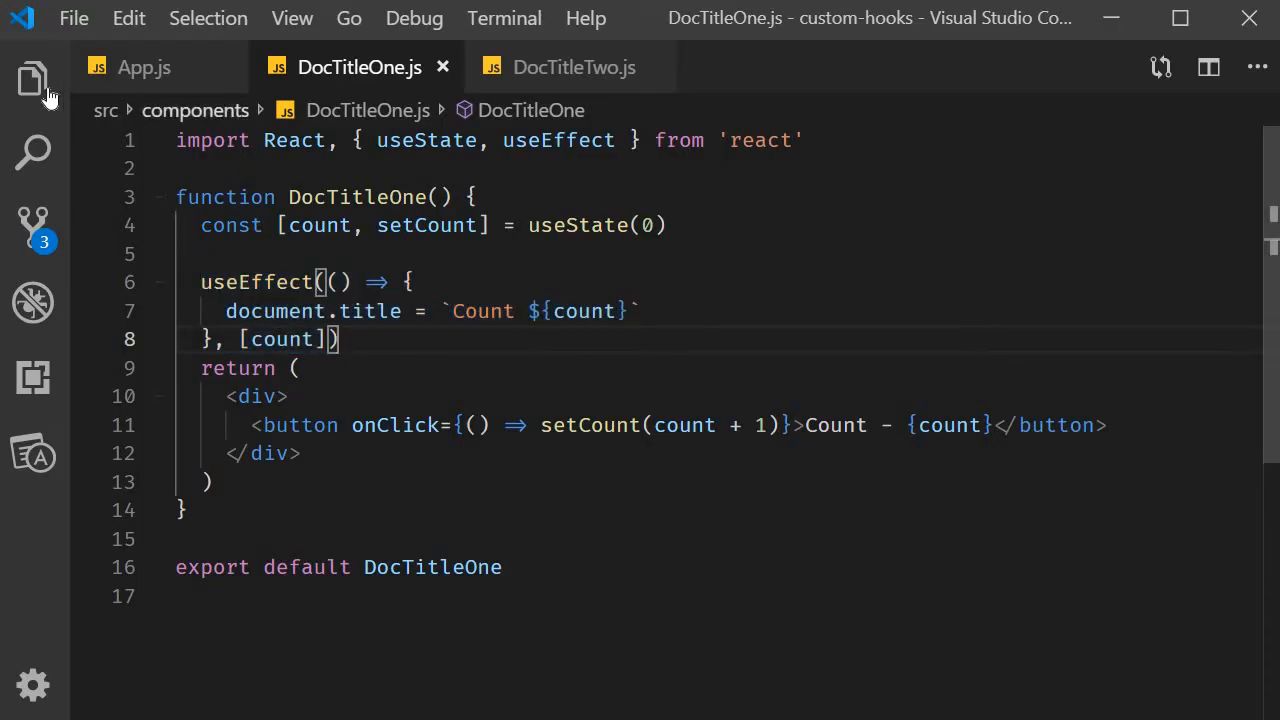
- Add a 'hooks' folder under src and a useDocumentTitle.js file inside it
left_click(33, 79)
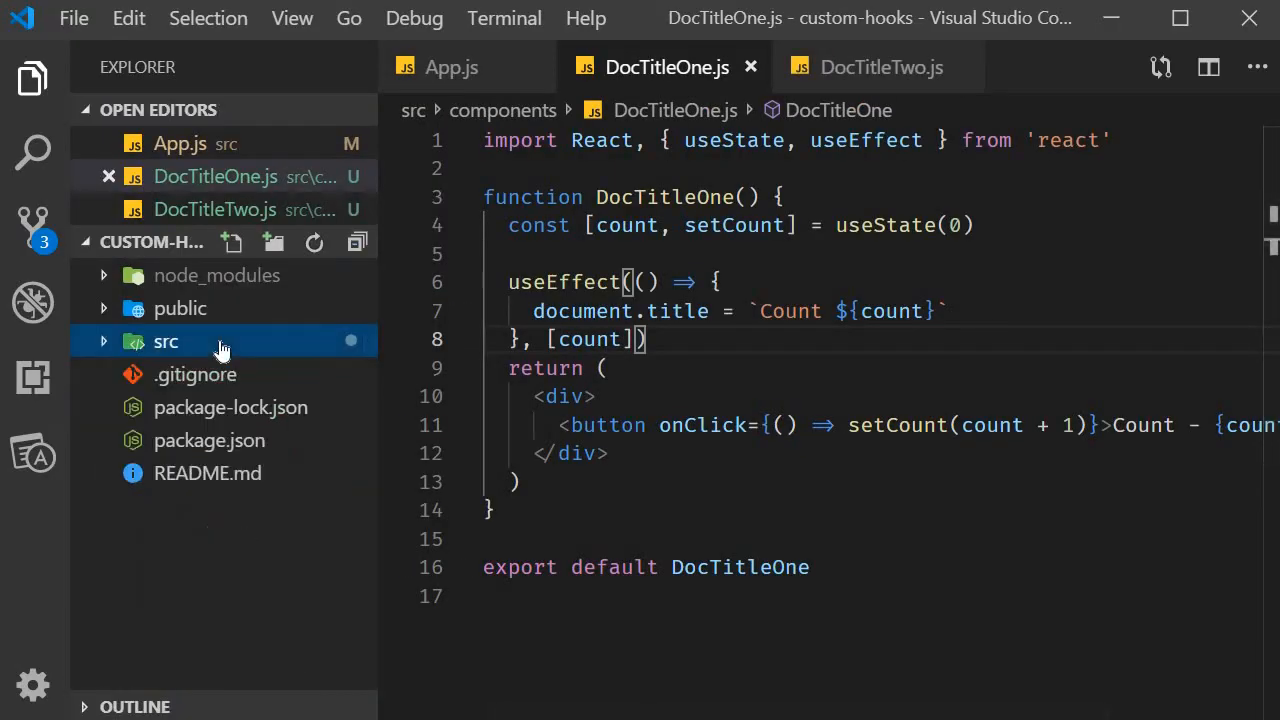
type("hooks")
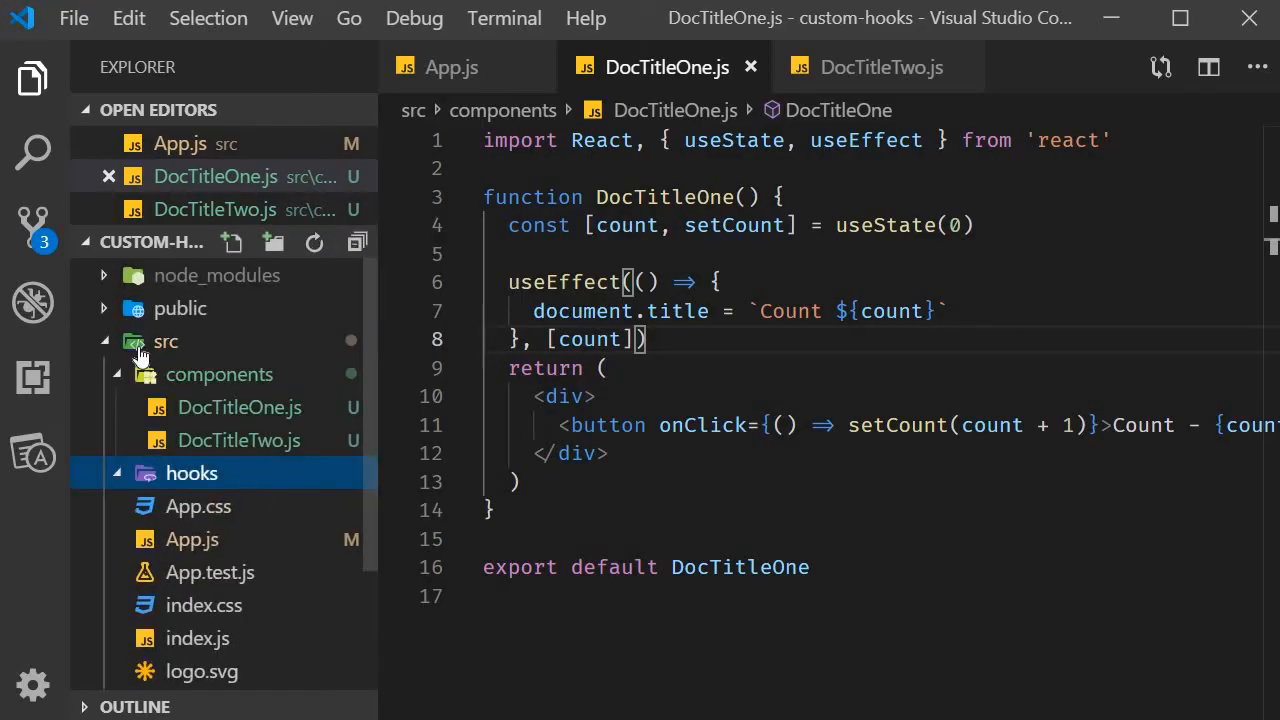
left_click(232, 242)
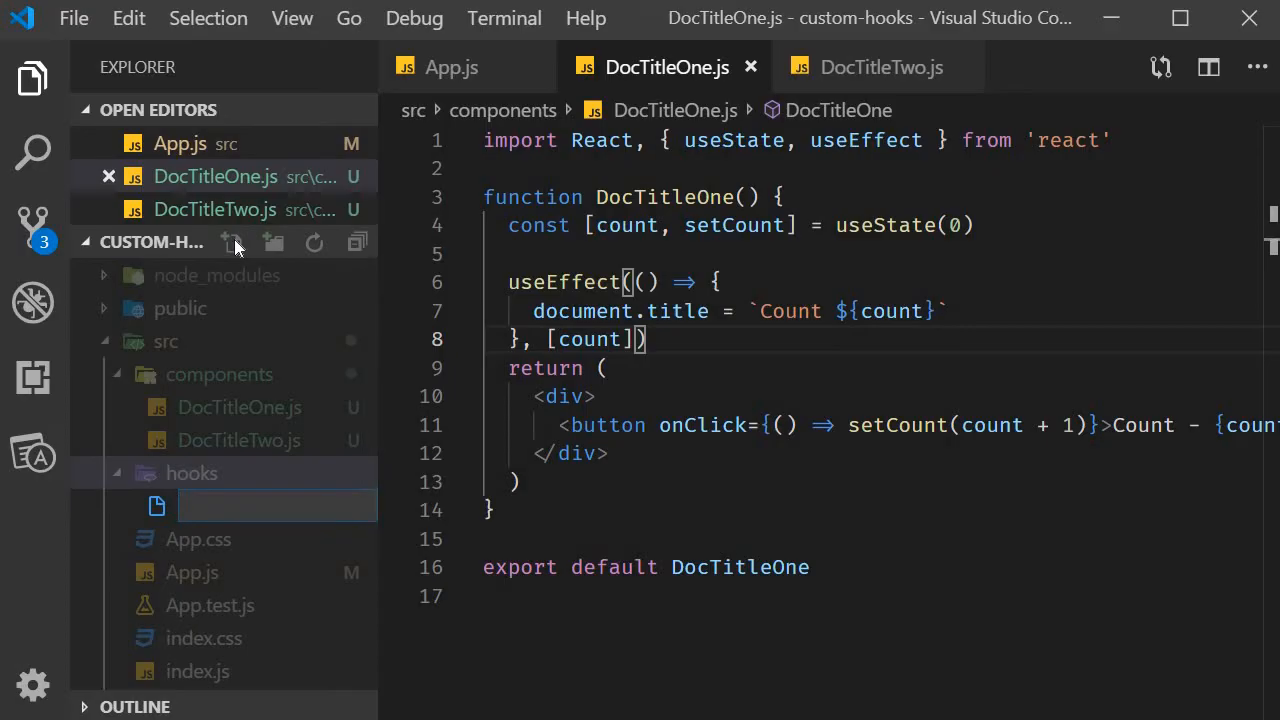
type("use")
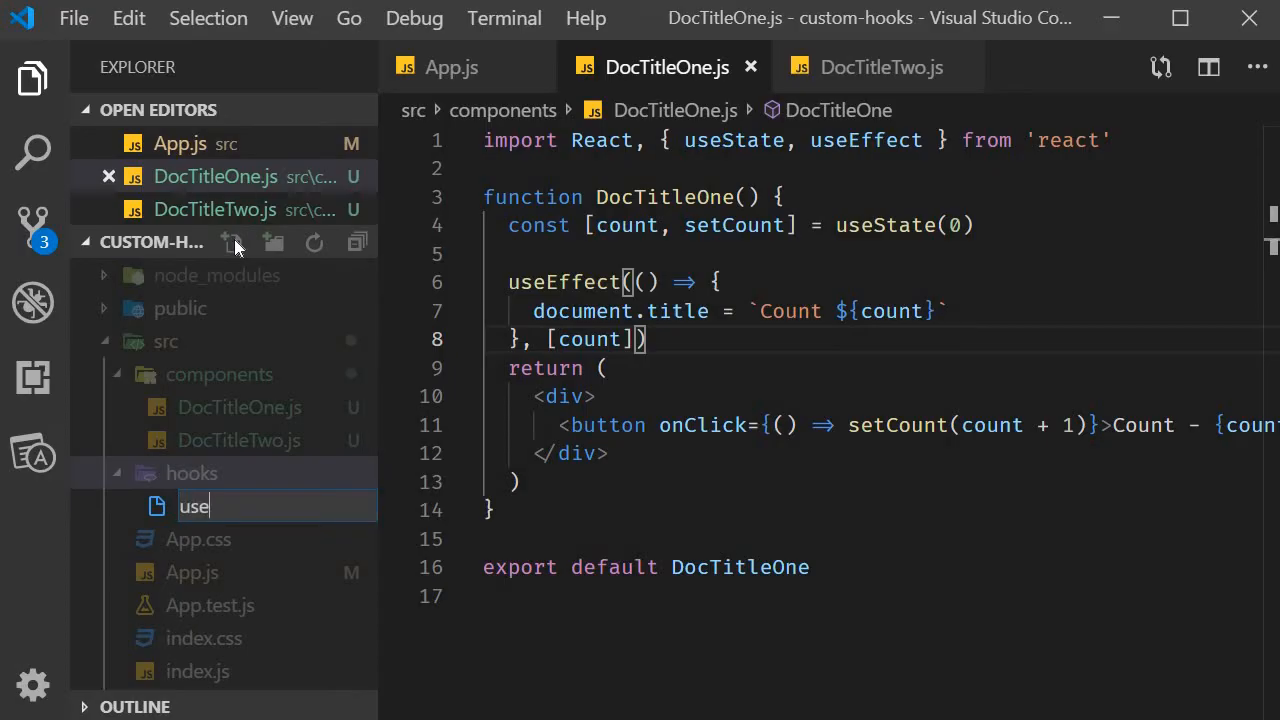
type("DocumentTitle.js")
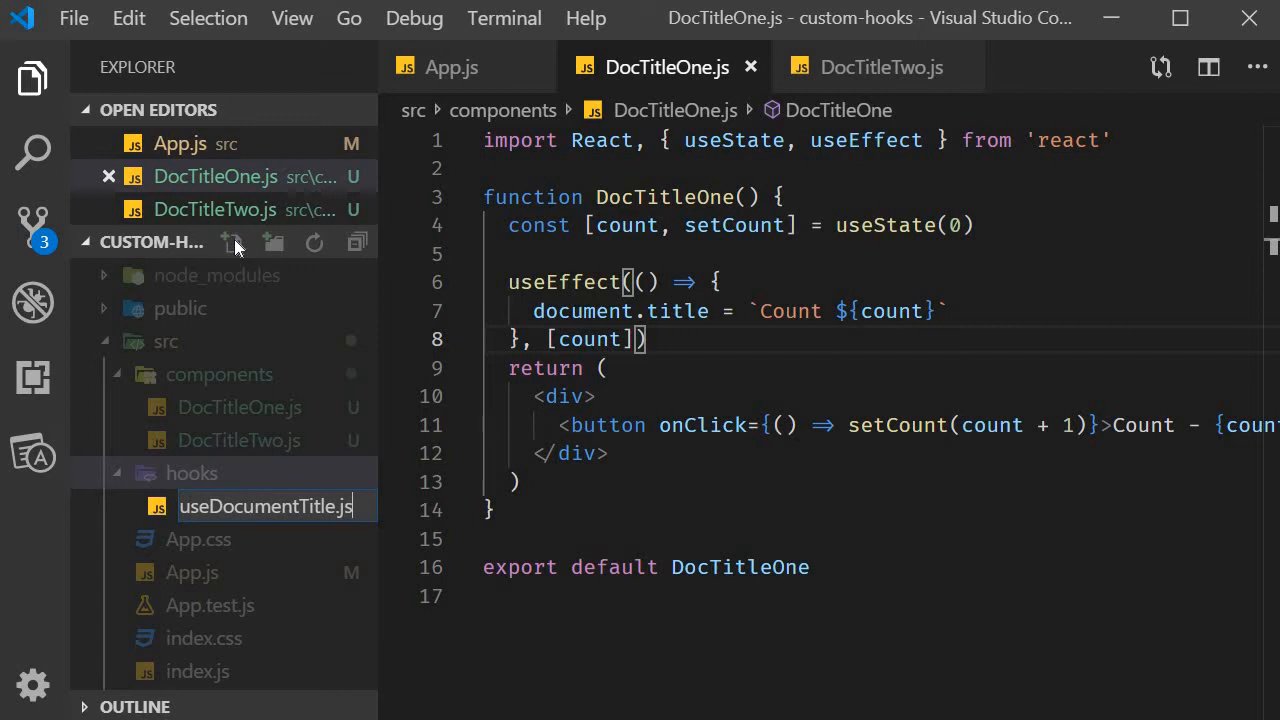
key("Enter")
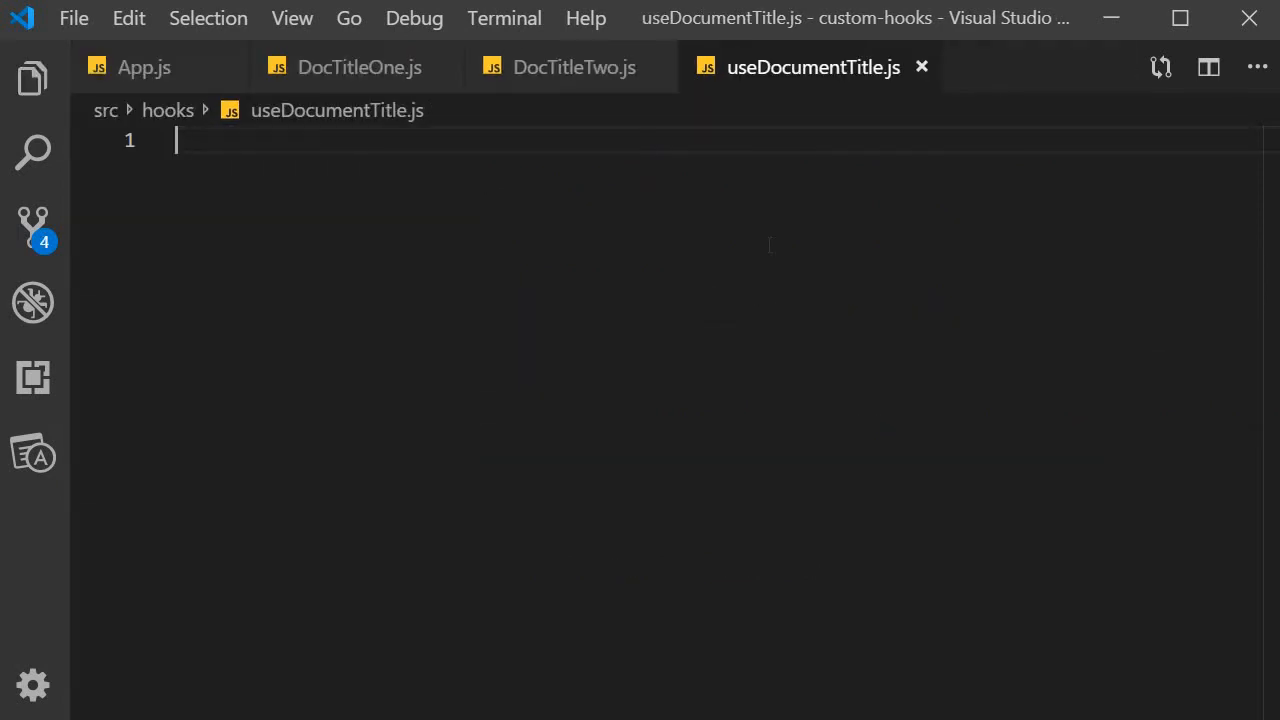
- Insert the rf functional component snippet into useDocumentTitle.js, named useDocumentTitle
type("rf")
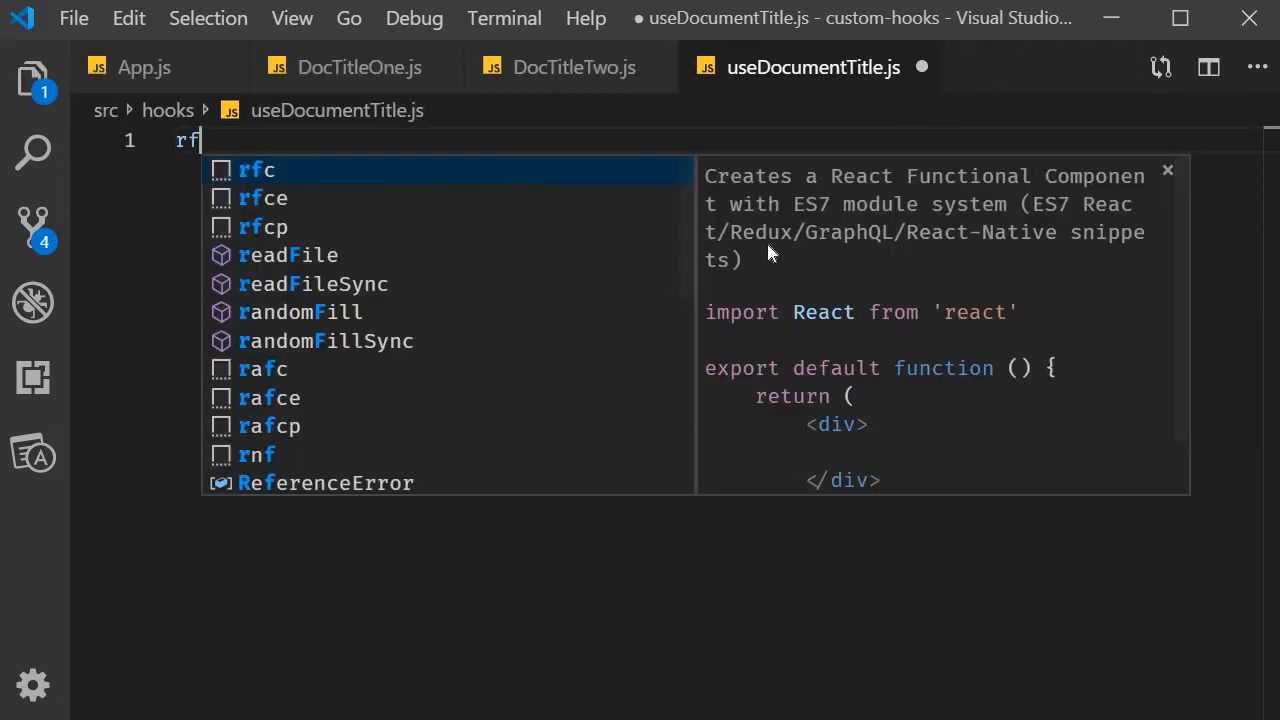
key("Enter")
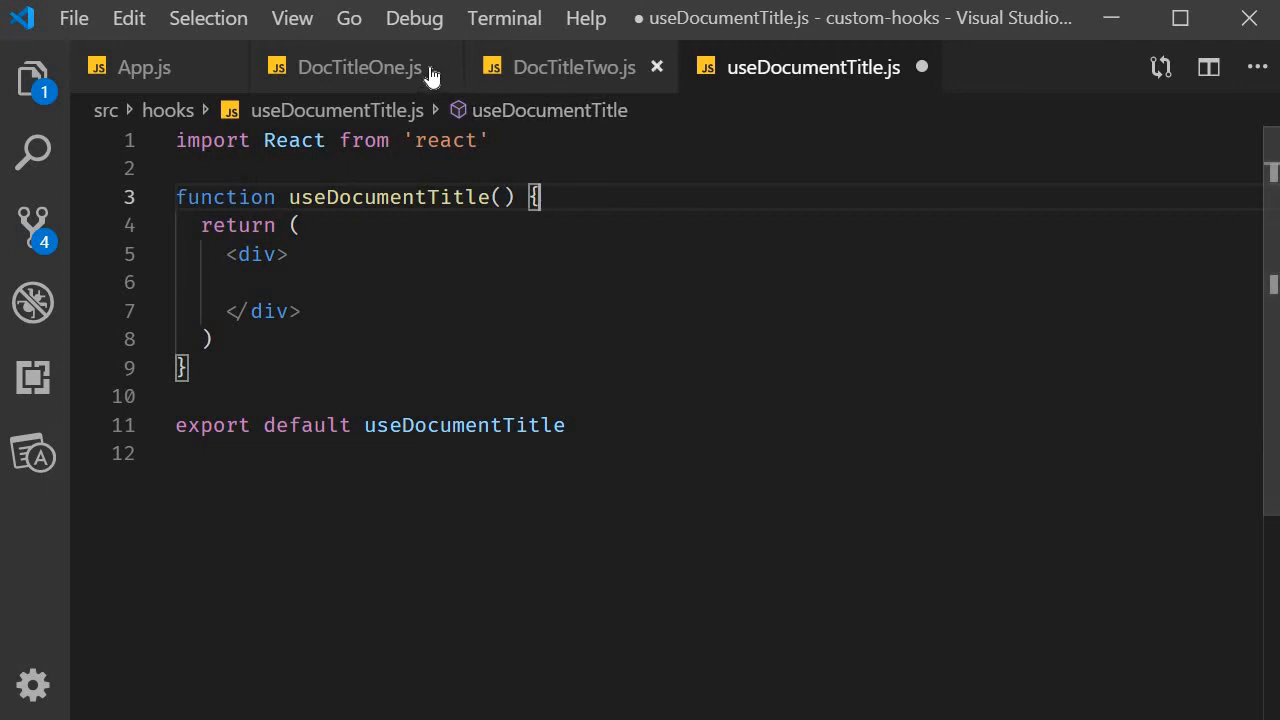
left_click(358, 67)
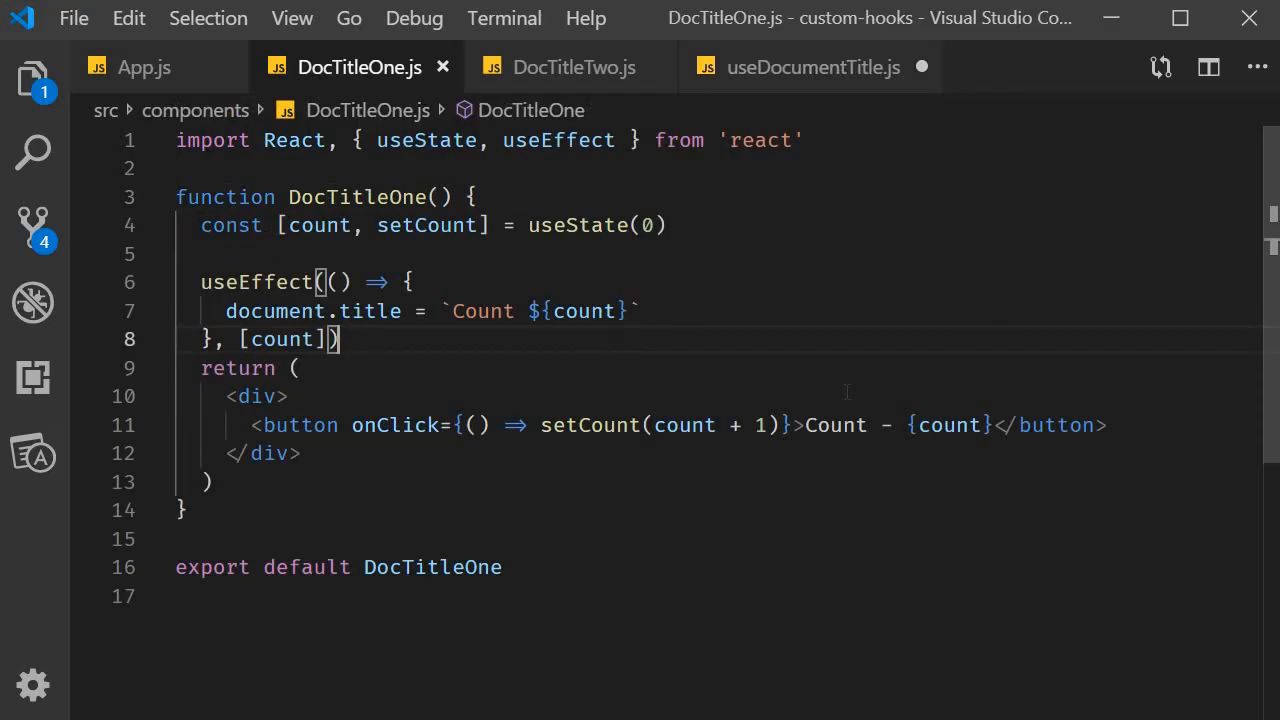
- Move the title useEffect into useDocumentTitle with a count parameter, importing only useEffect
left_click_drag(200, 282, 340, 339)
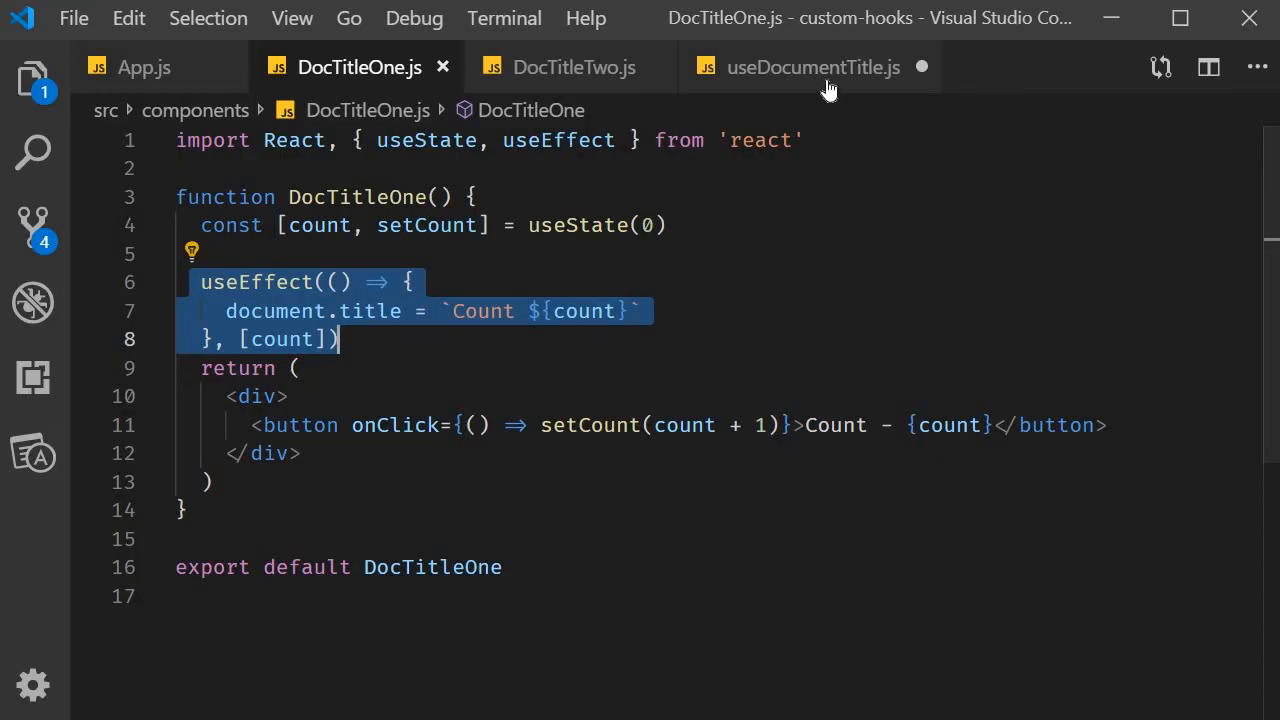
left_click(812, 67)
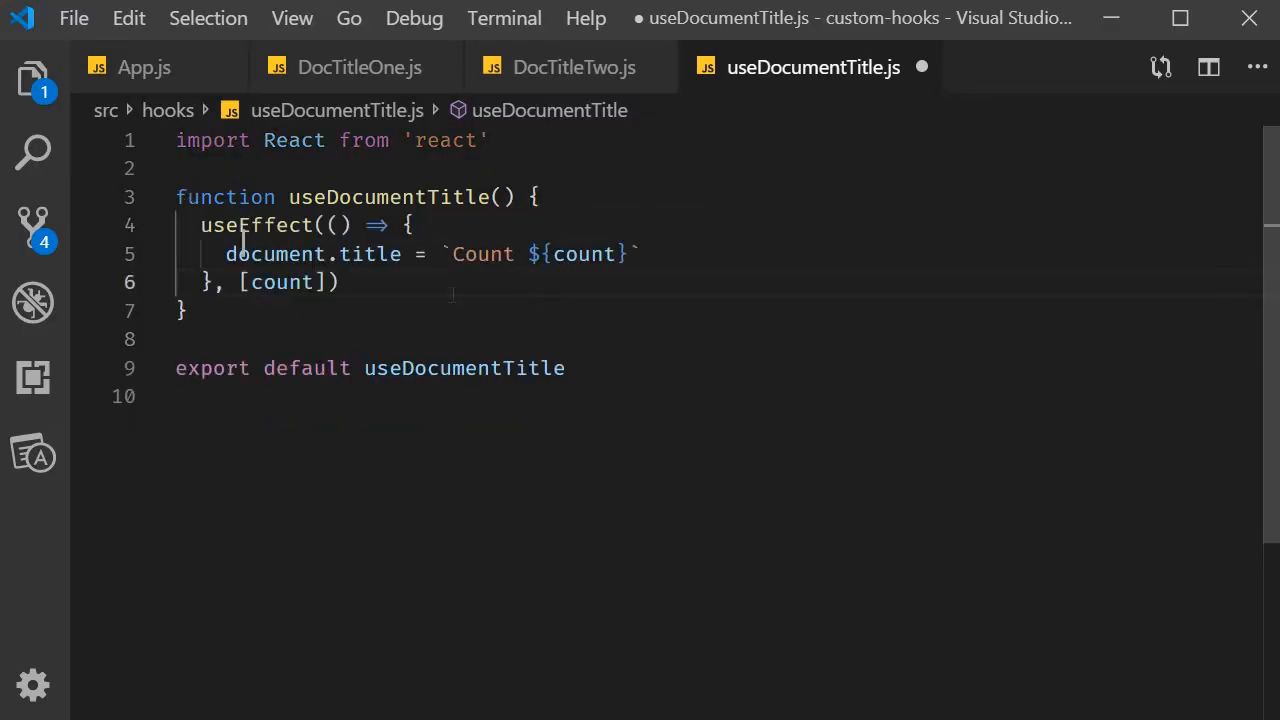
type("{useEffect")
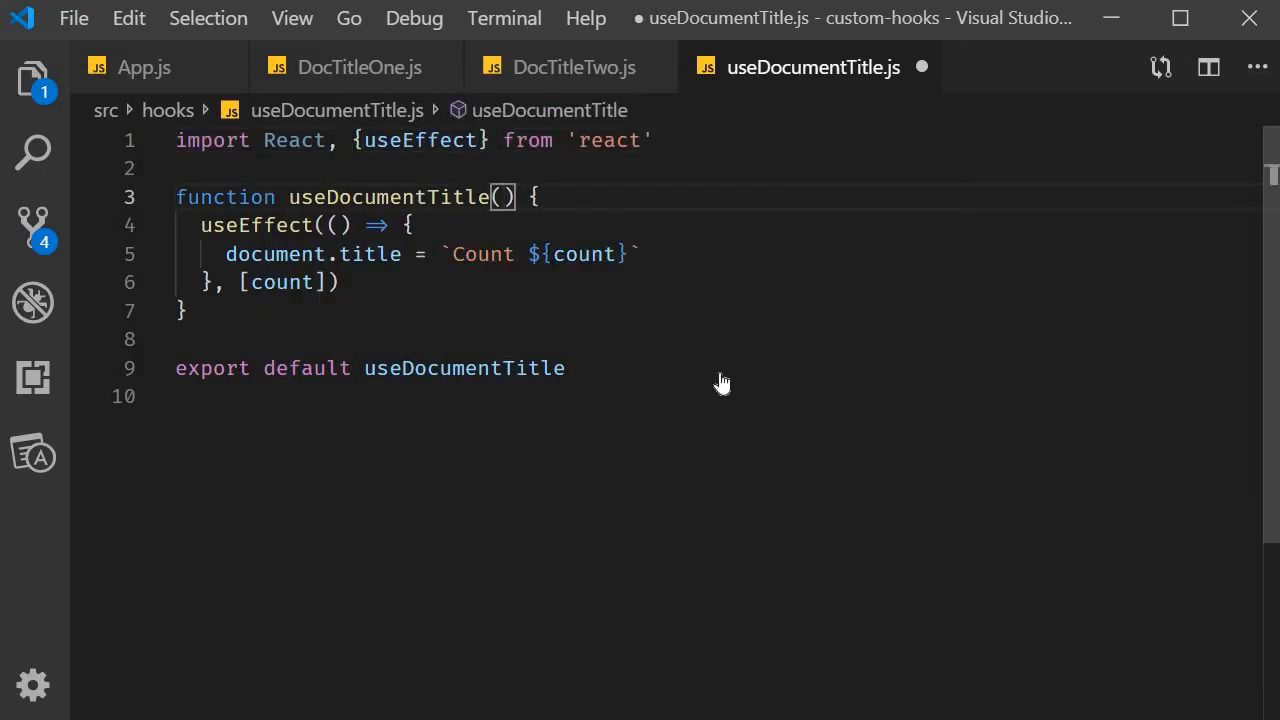
type("count")
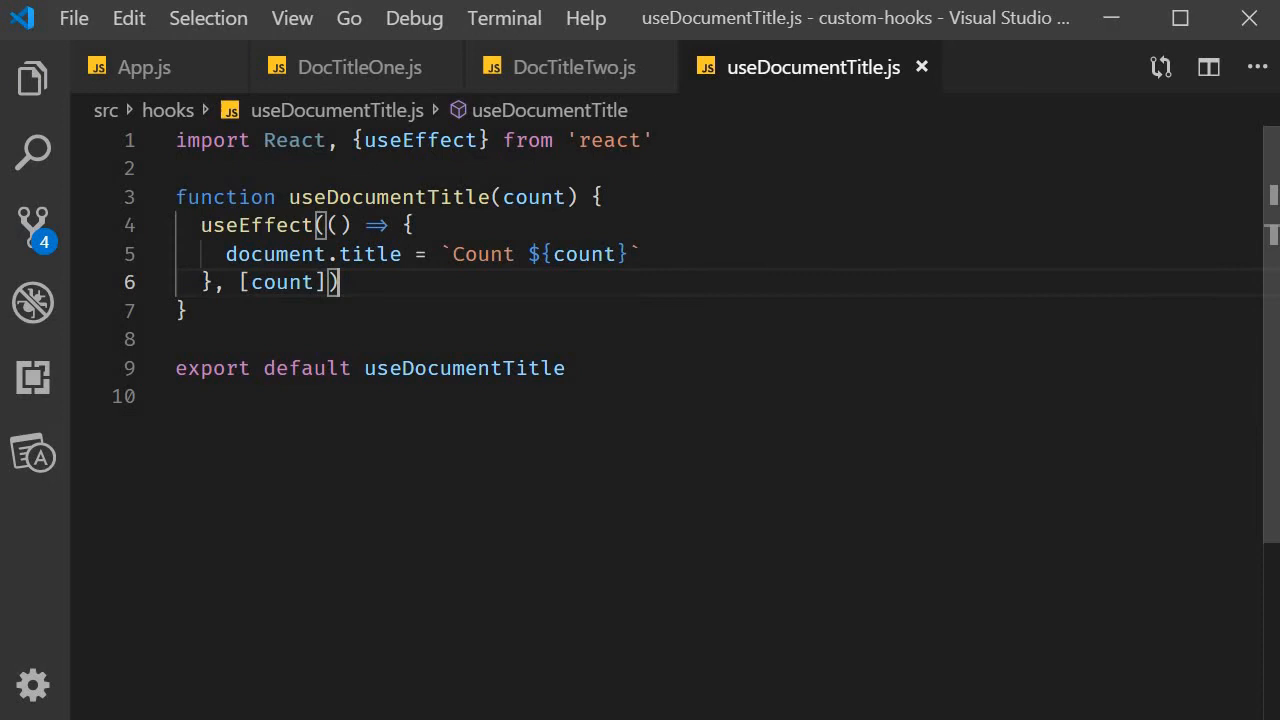
double_click(296, 140)
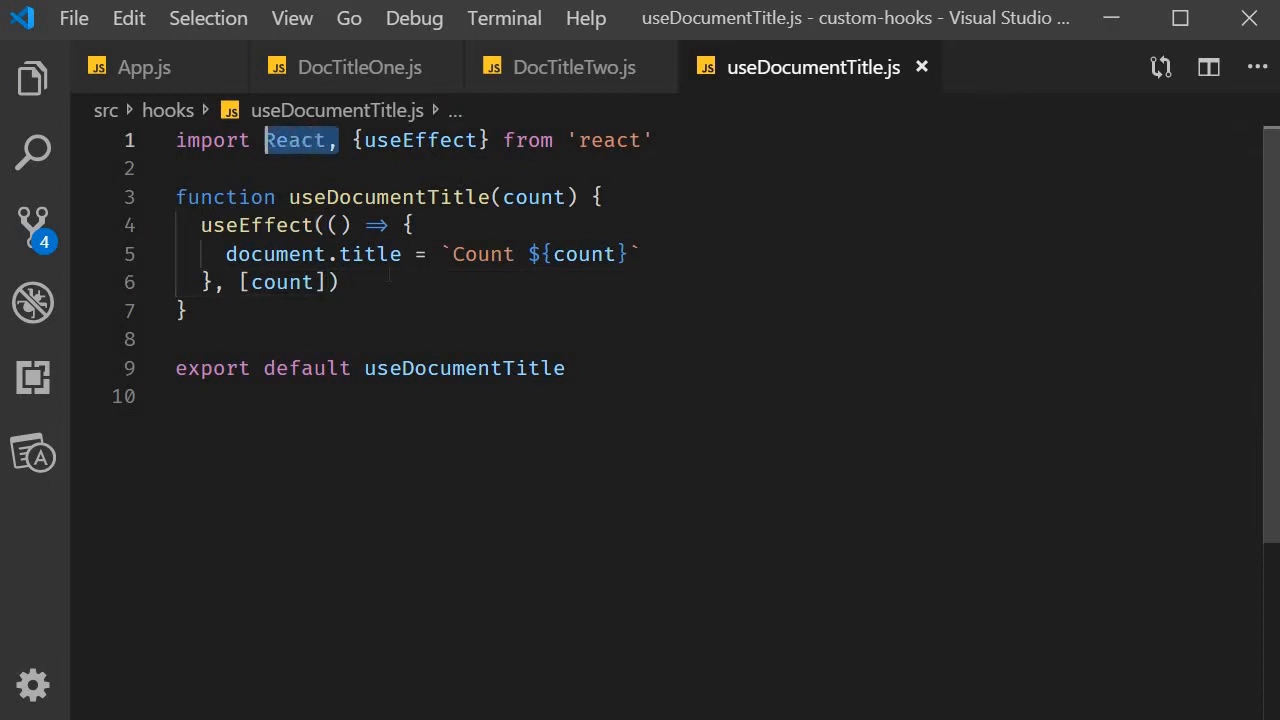
key("Delete")
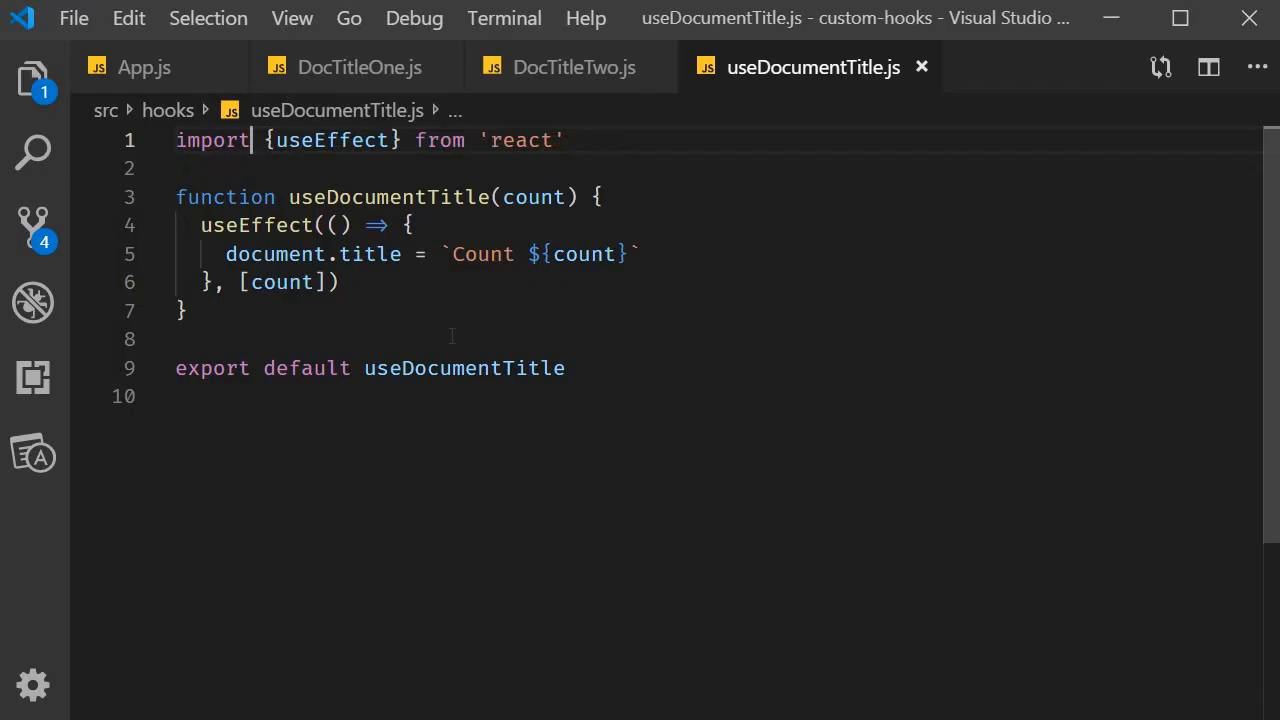
left_click(359, 67)
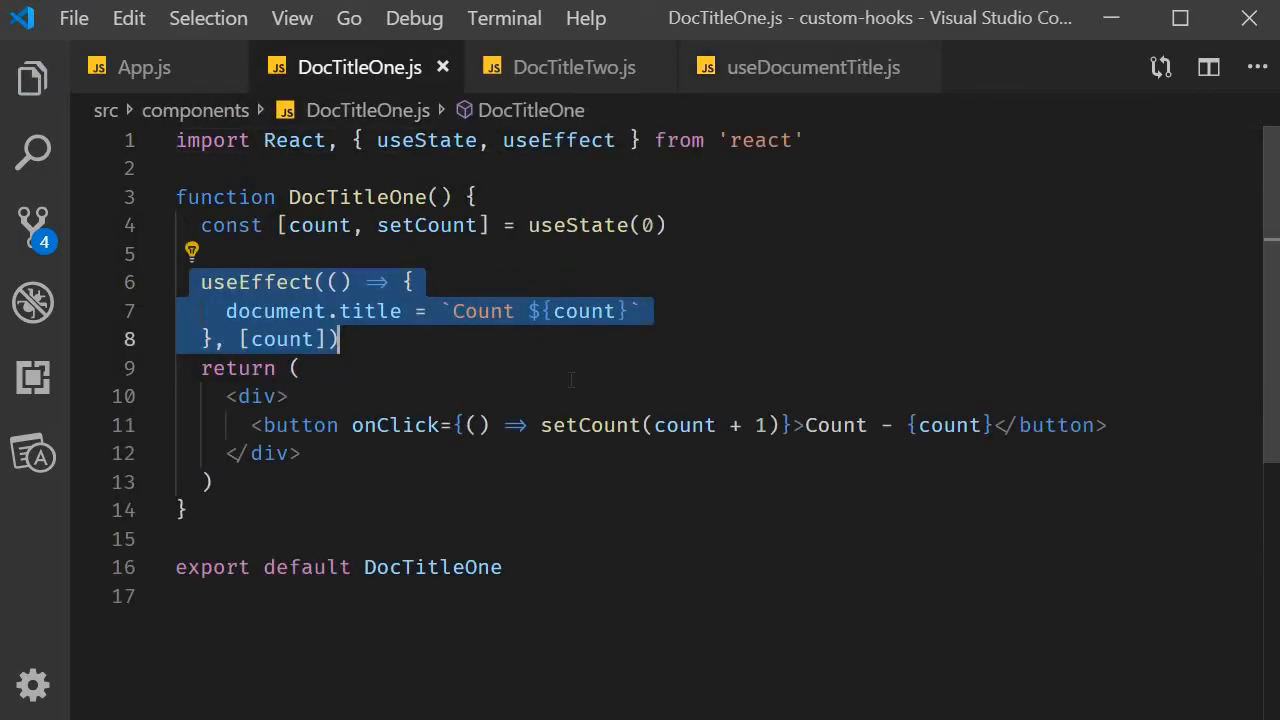
mouse_move(589, 425)
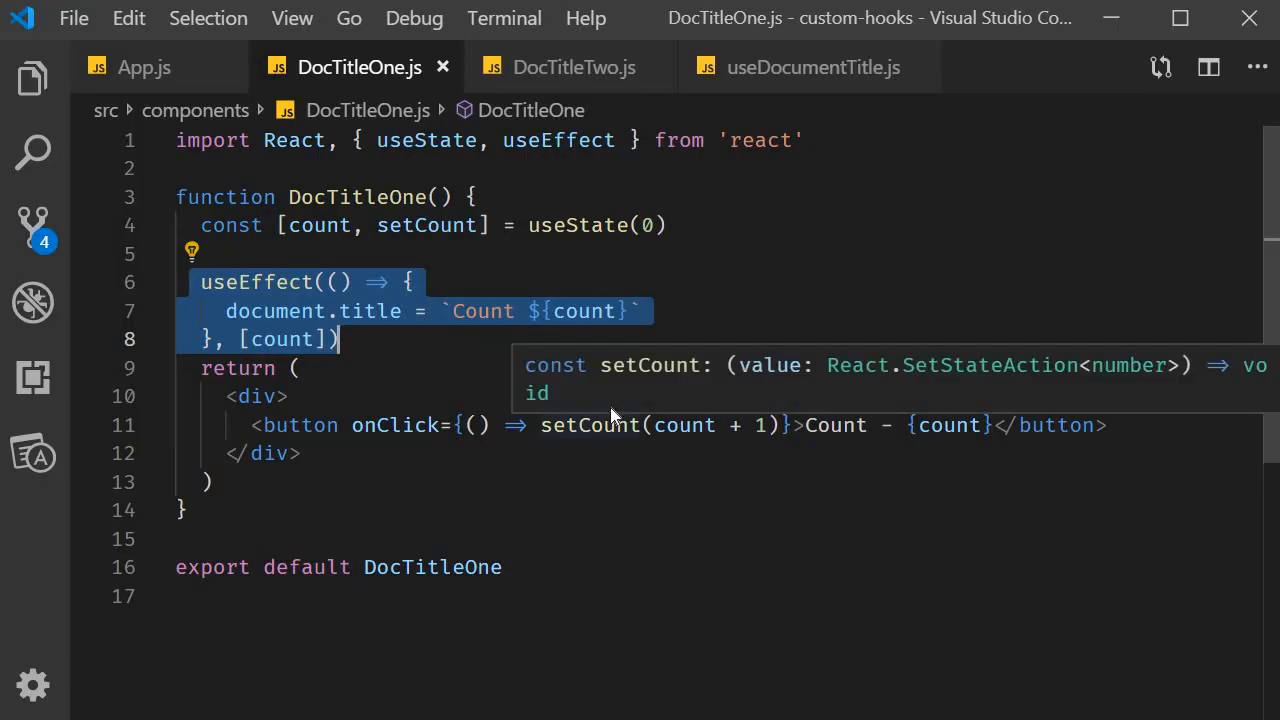
- Replace DocTitleOne's useEffect title code with an imported useDocumentTitle(count) call
key("Delete")
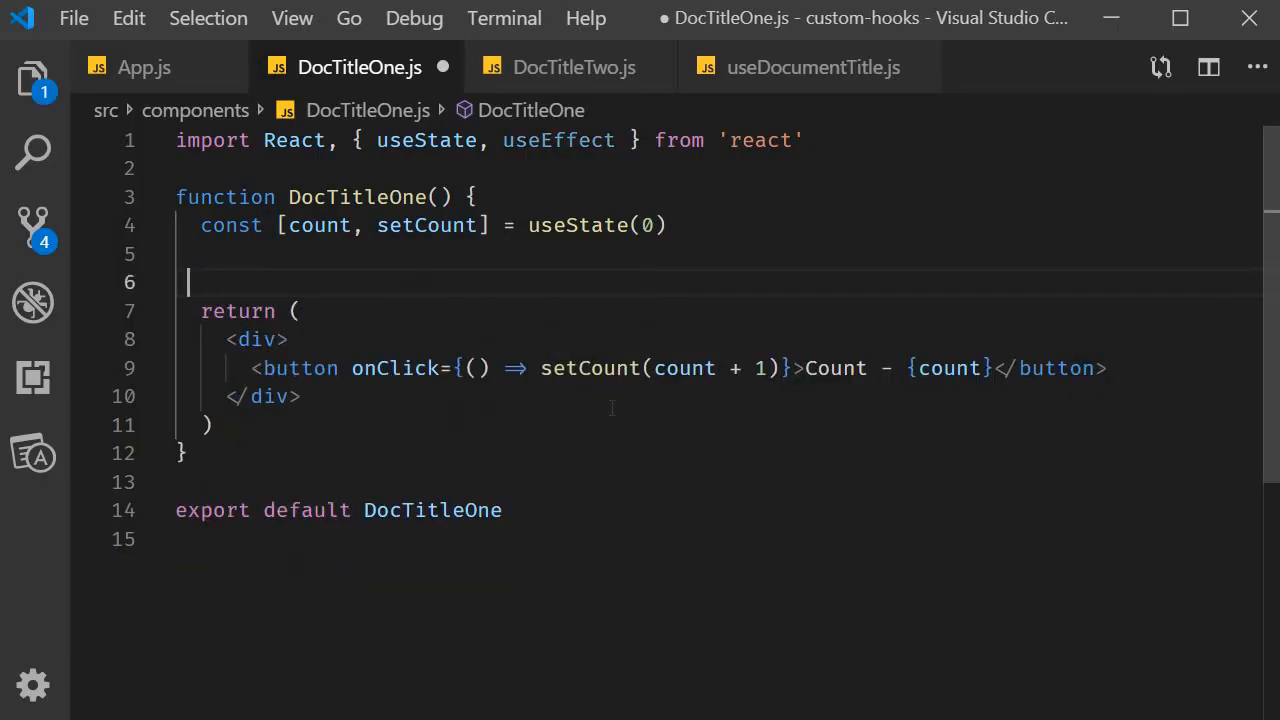
type("useDocumentTitle(")
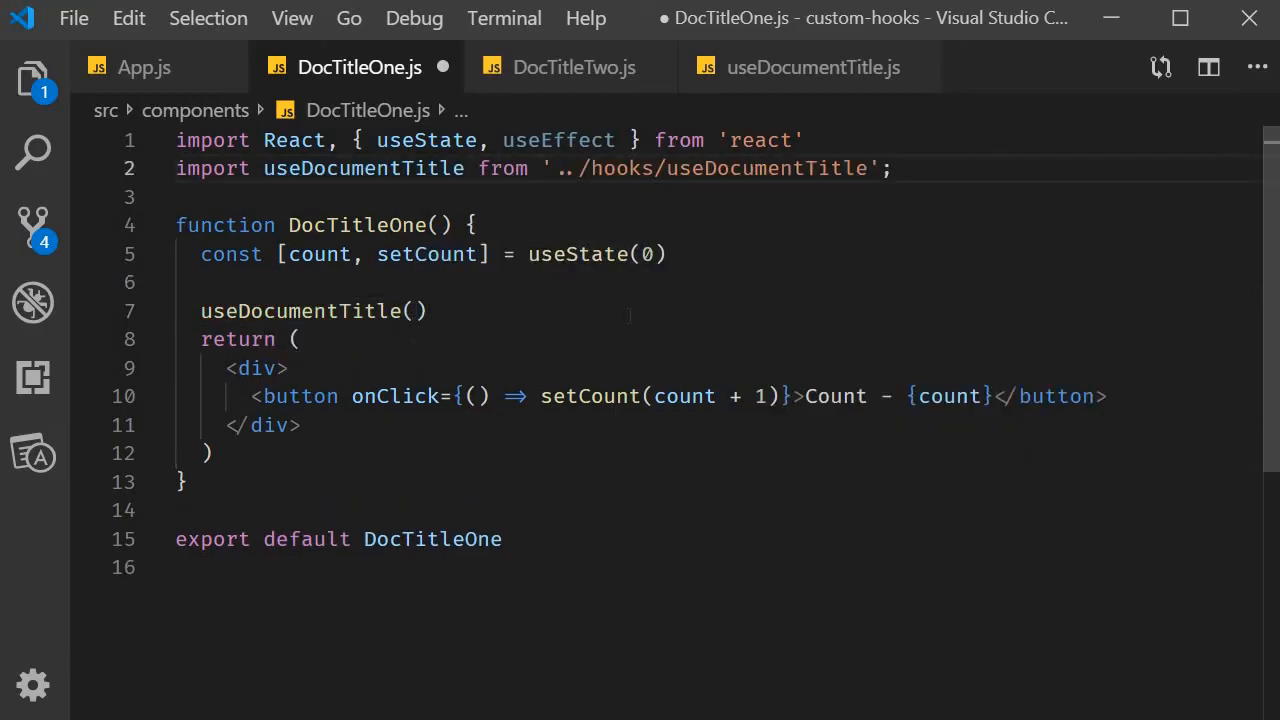
type("count")
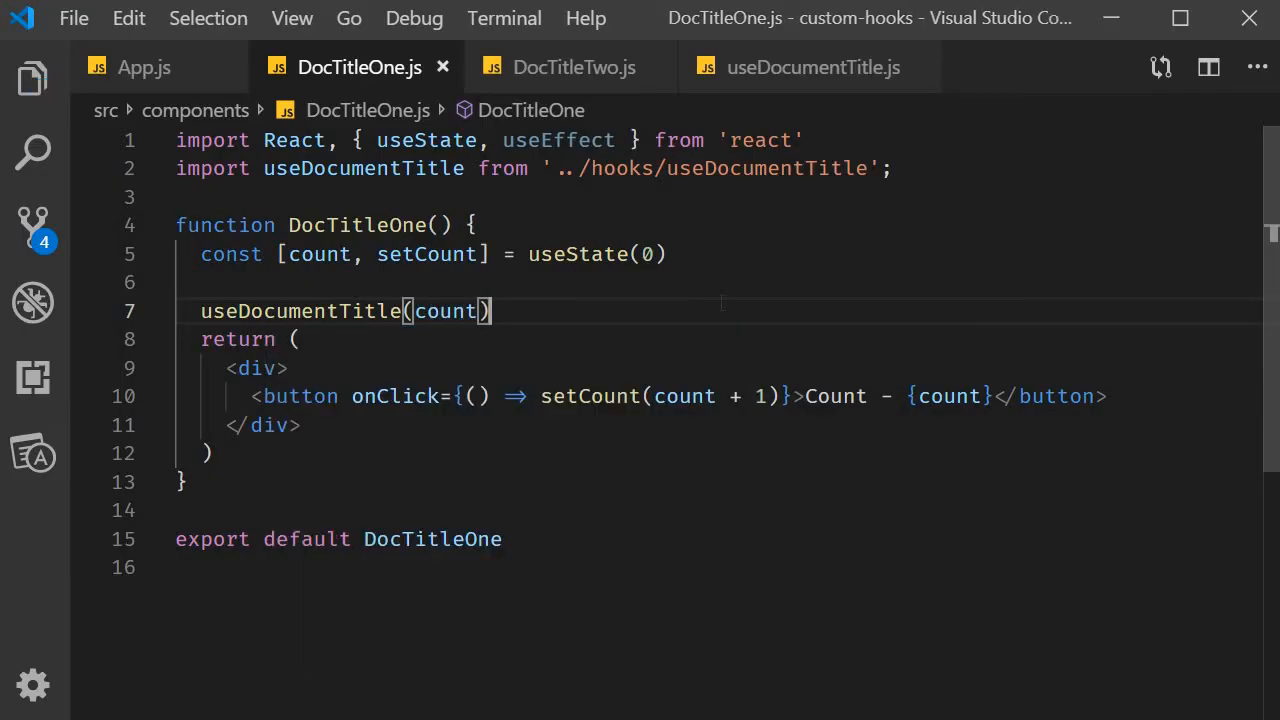
left_click(573, 67)
type("useDocumentTitle")
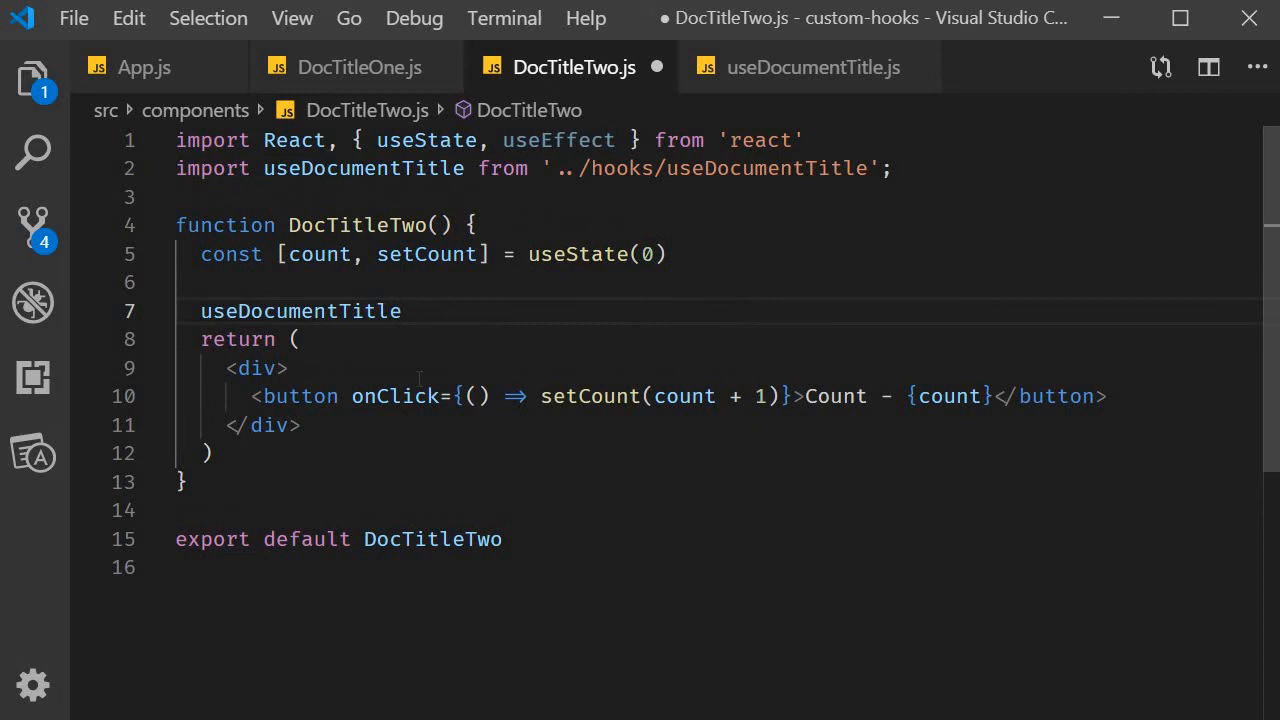
- Finish the useDocumentTitle(count) call in DocTitleTwo.js and drop its unused useEffect import
type("(count")
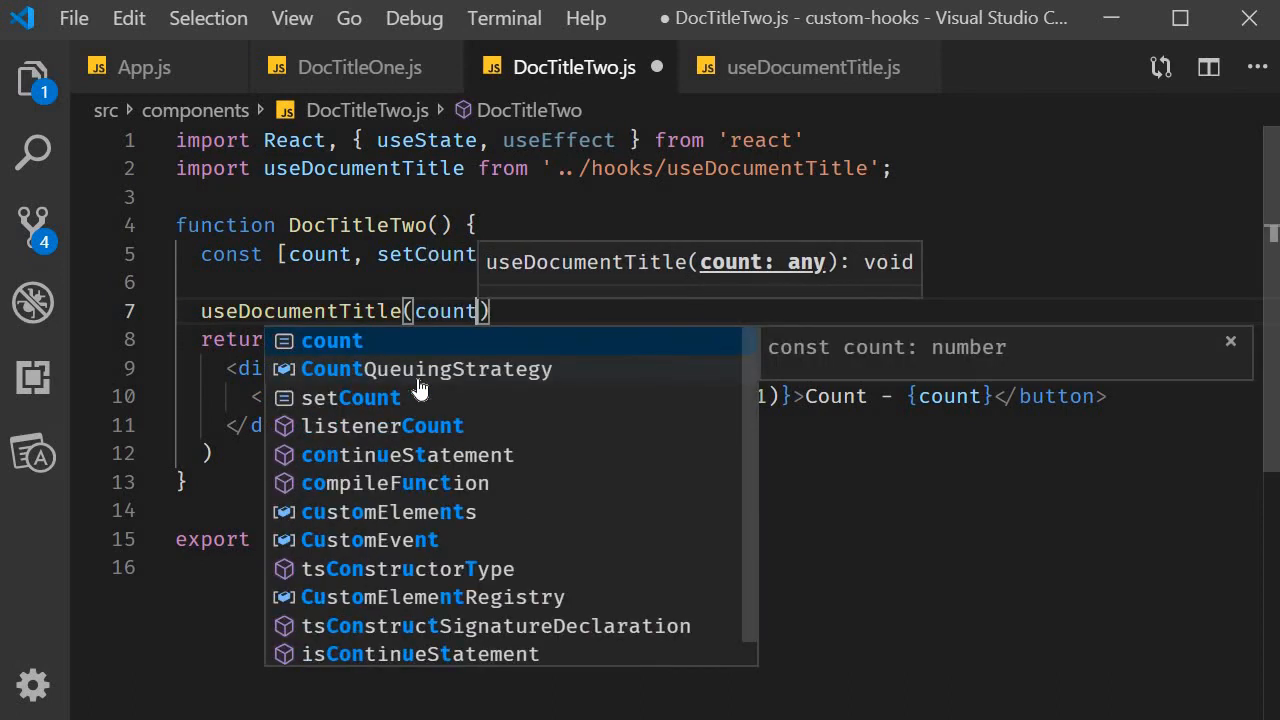
key("Escape")
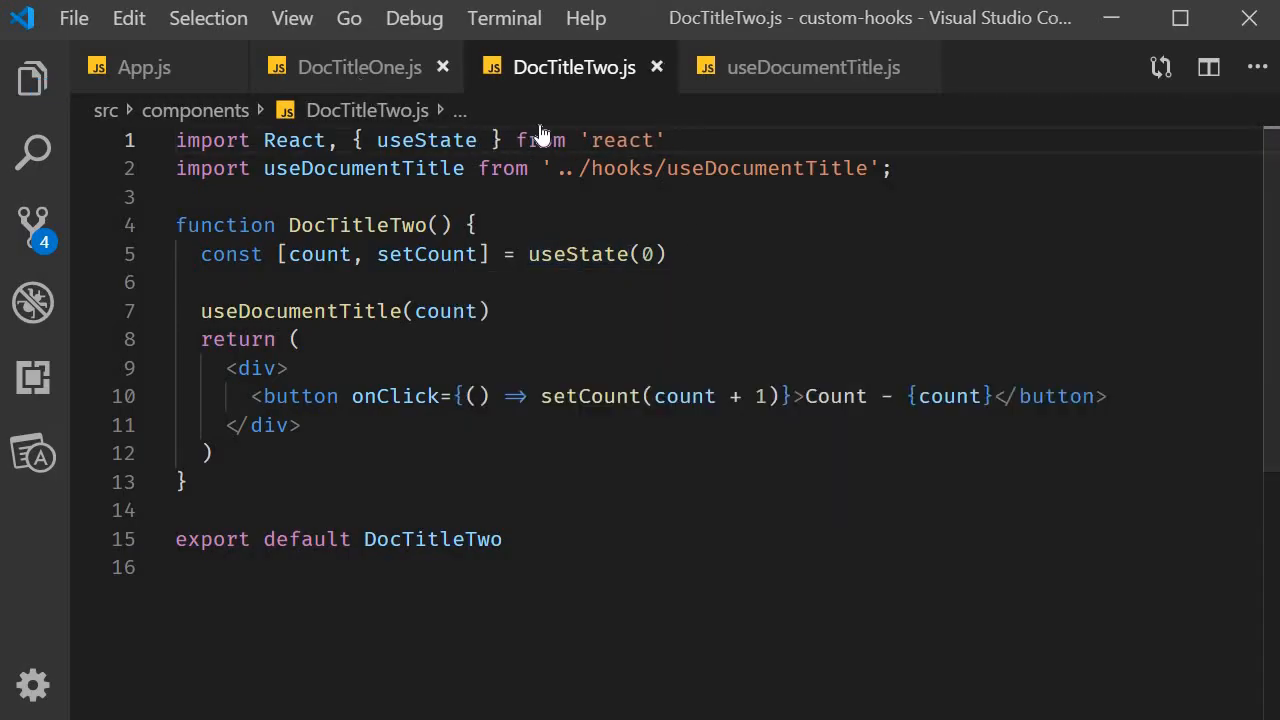
left_click(359, 67)
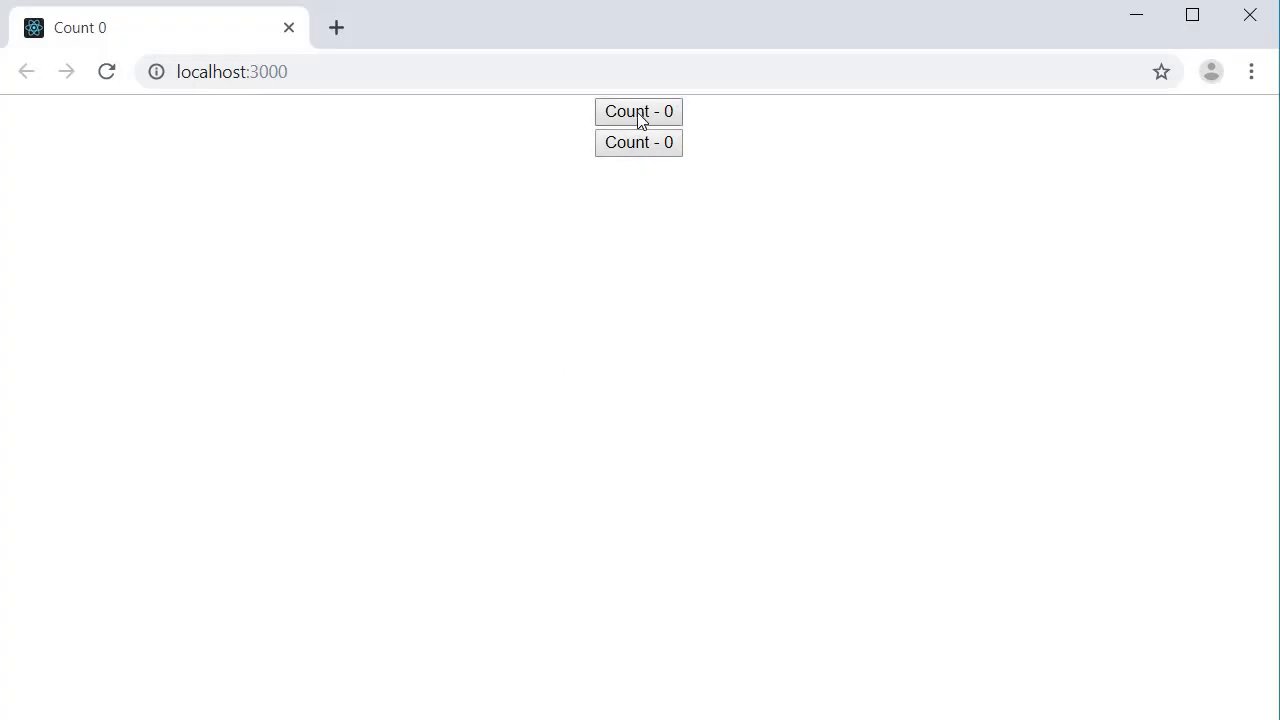
- Increment both counters in the localhost:3000 page and watch the title show Count 1
left_click(638, 111)
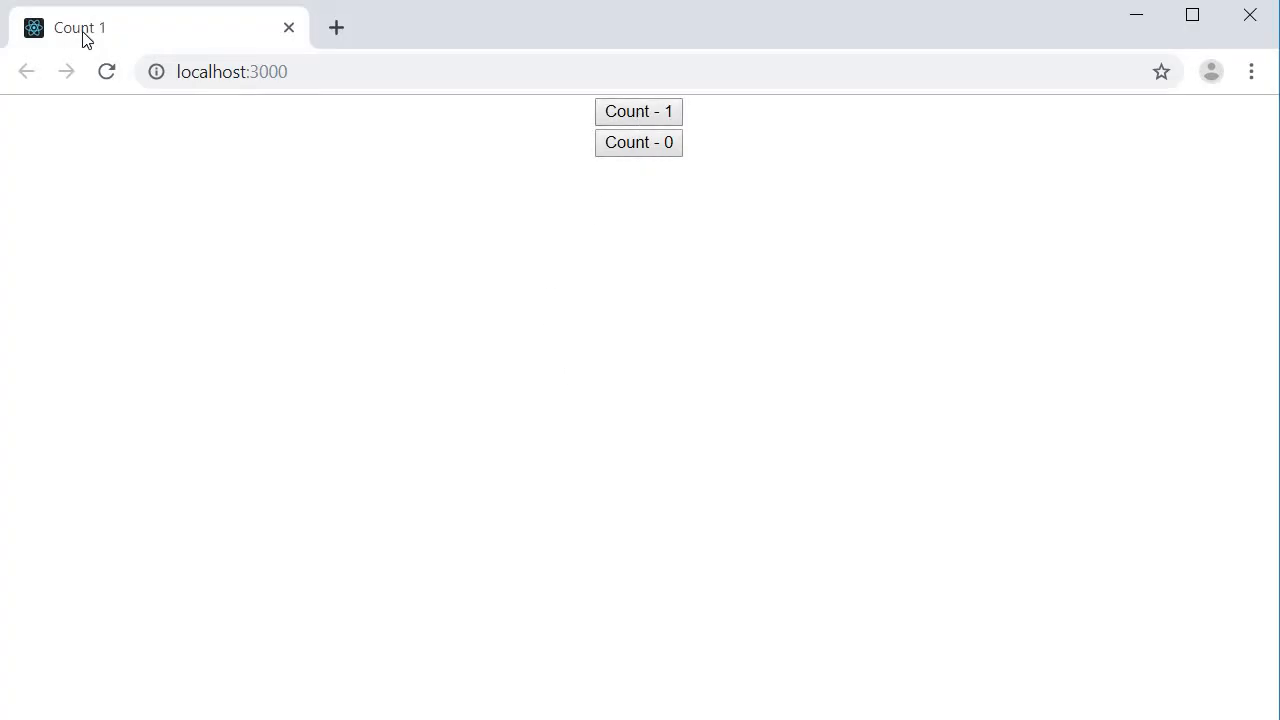
mouse_move(638, 111)
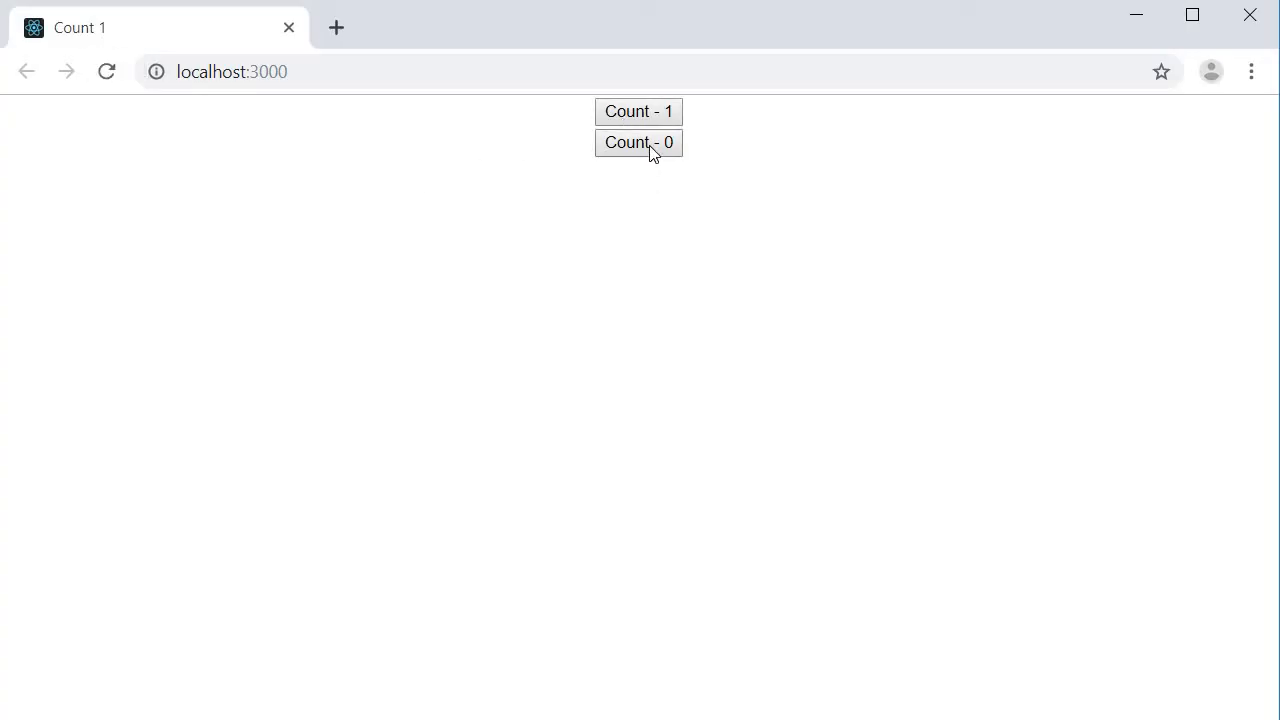
left_click(638, 142)
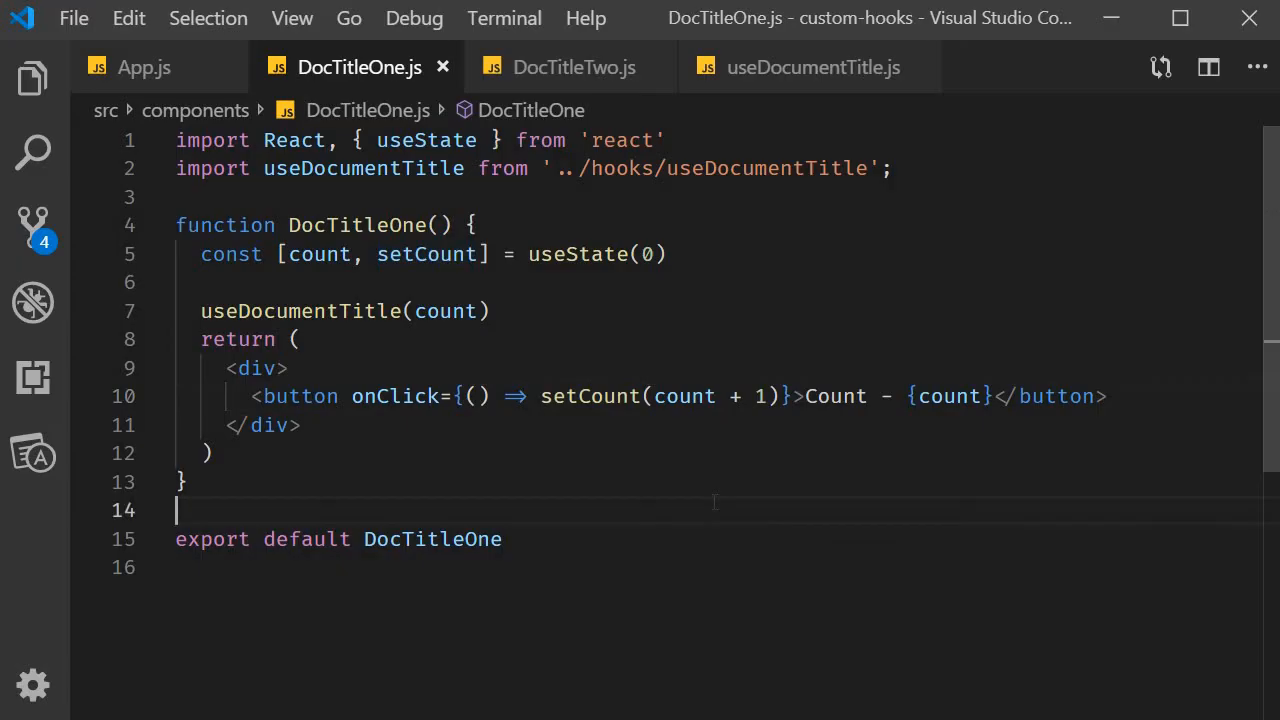
- Review the hook's exported name and document.title assignment in useDocumentTitle.js, then return to DocTitleOne.js
double_click(432, 539)
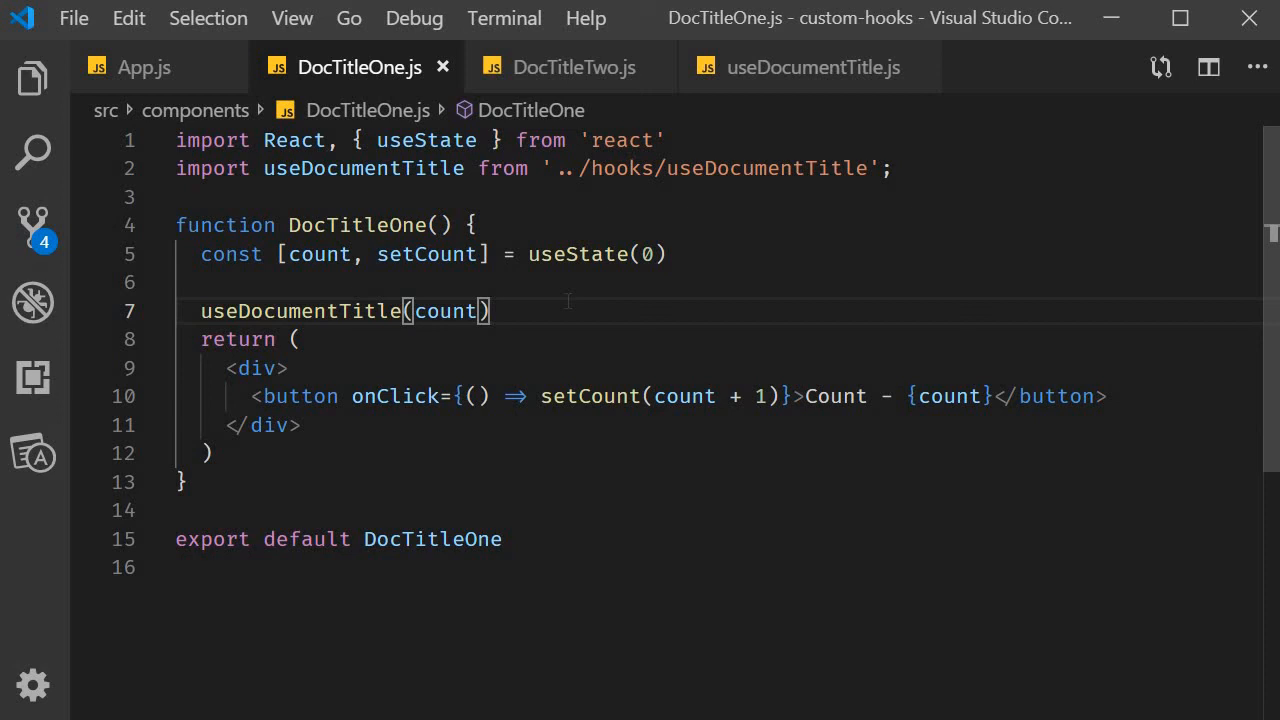
mouse_move(780, 90)
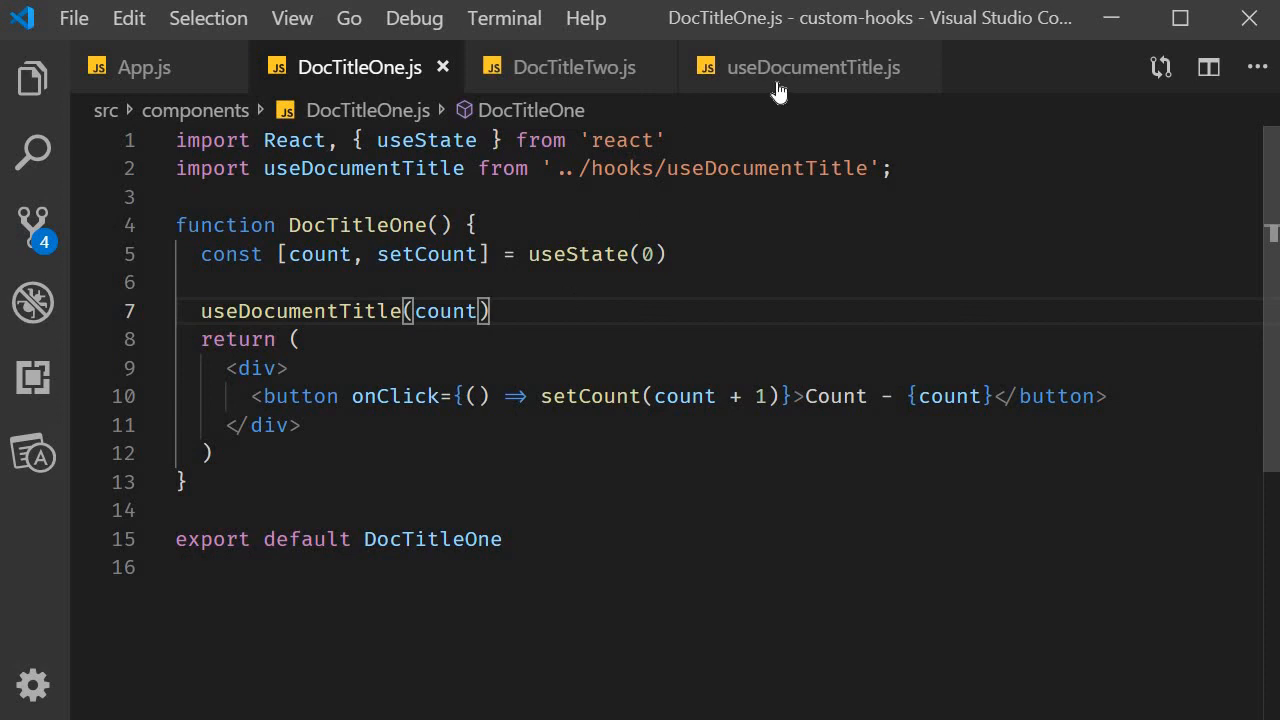
left_click(813, 67)
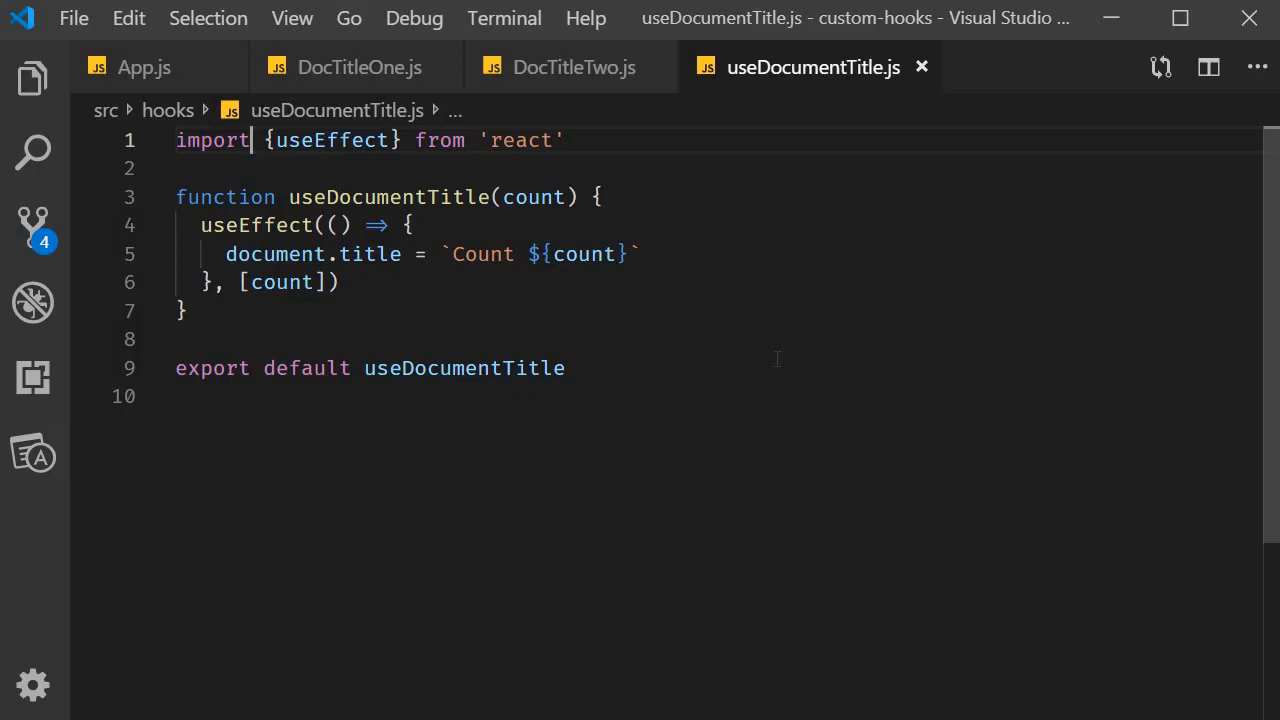
double_click(463, 368)
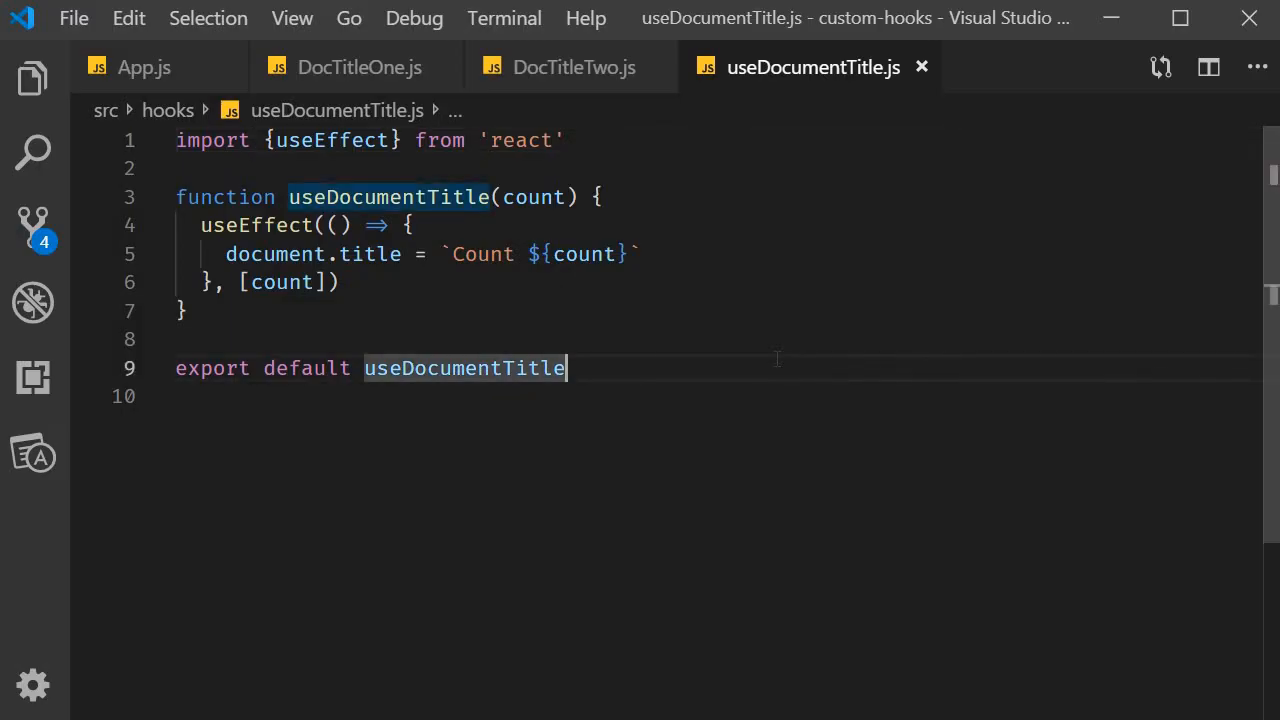
mouse_move(755, 321)
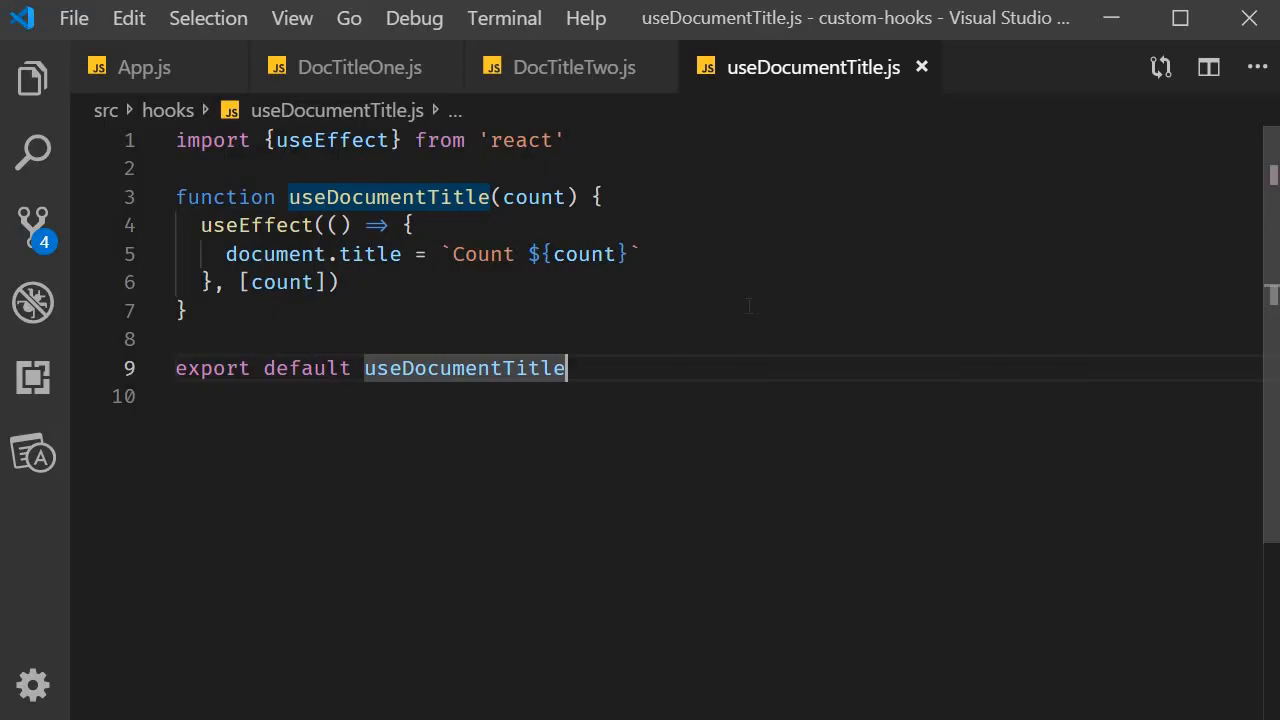
mouse_move(714, 273)
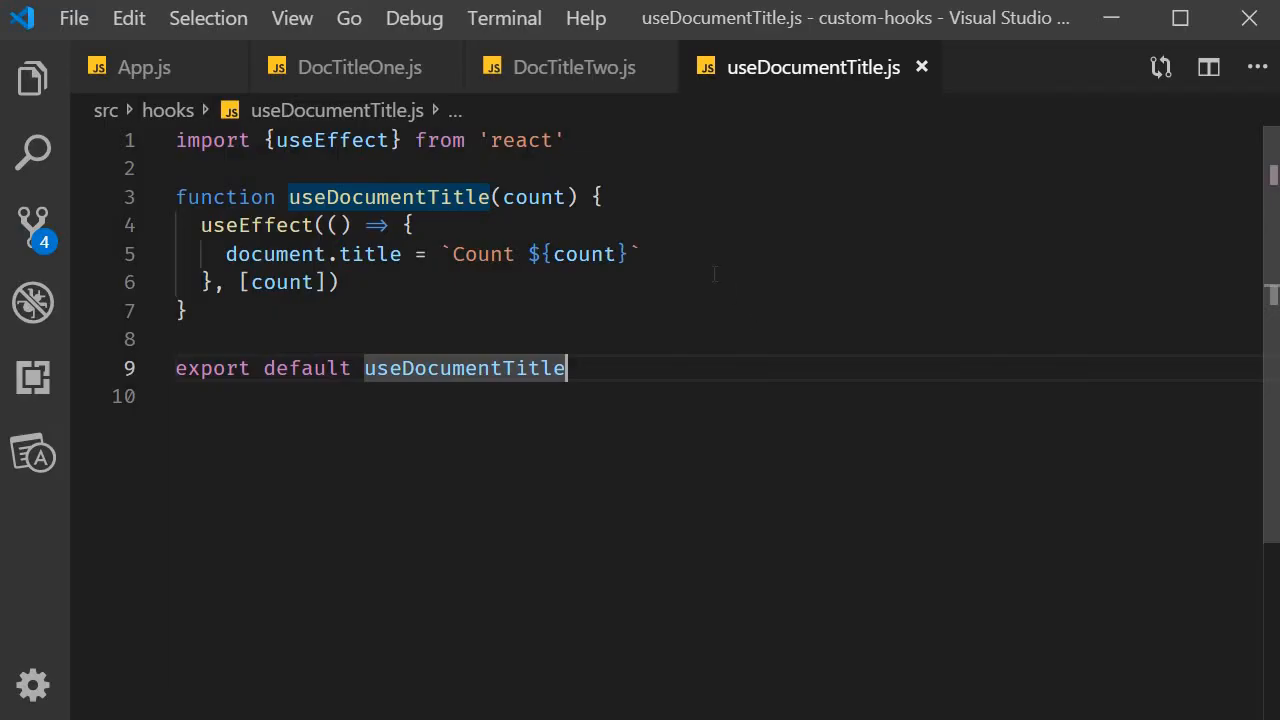
left_click(712, 254)
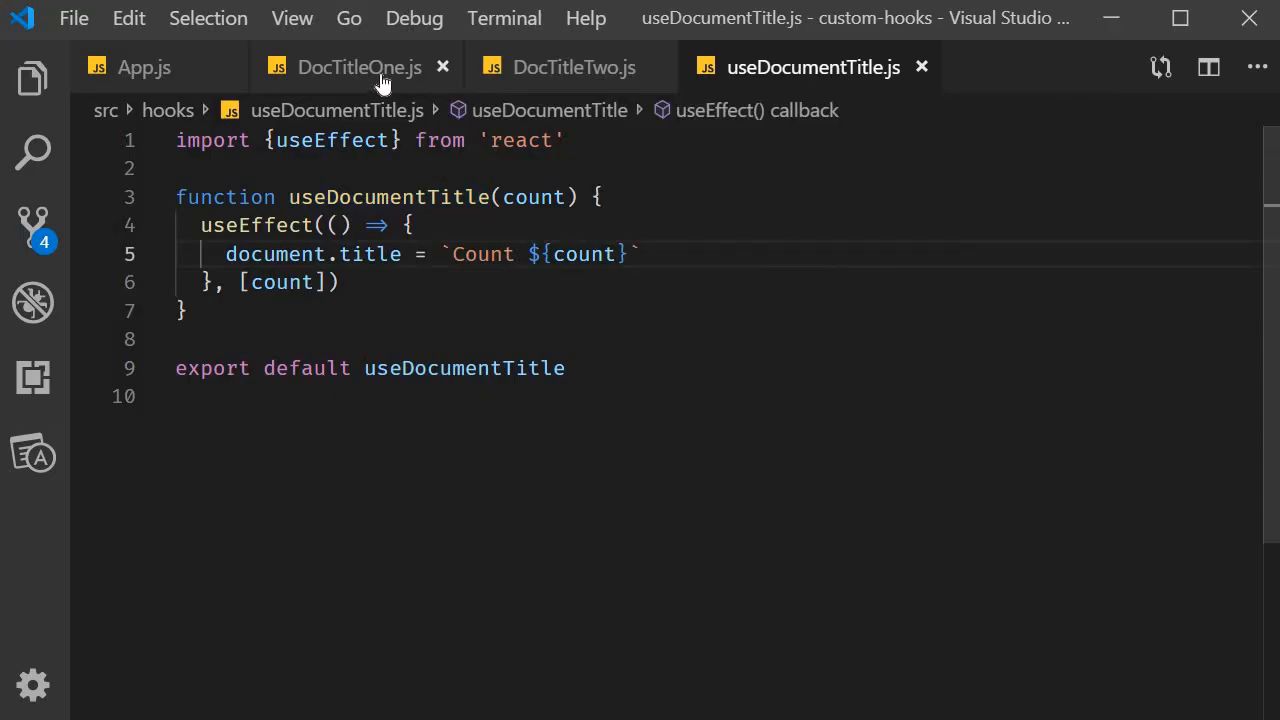
left_click(358, 67)
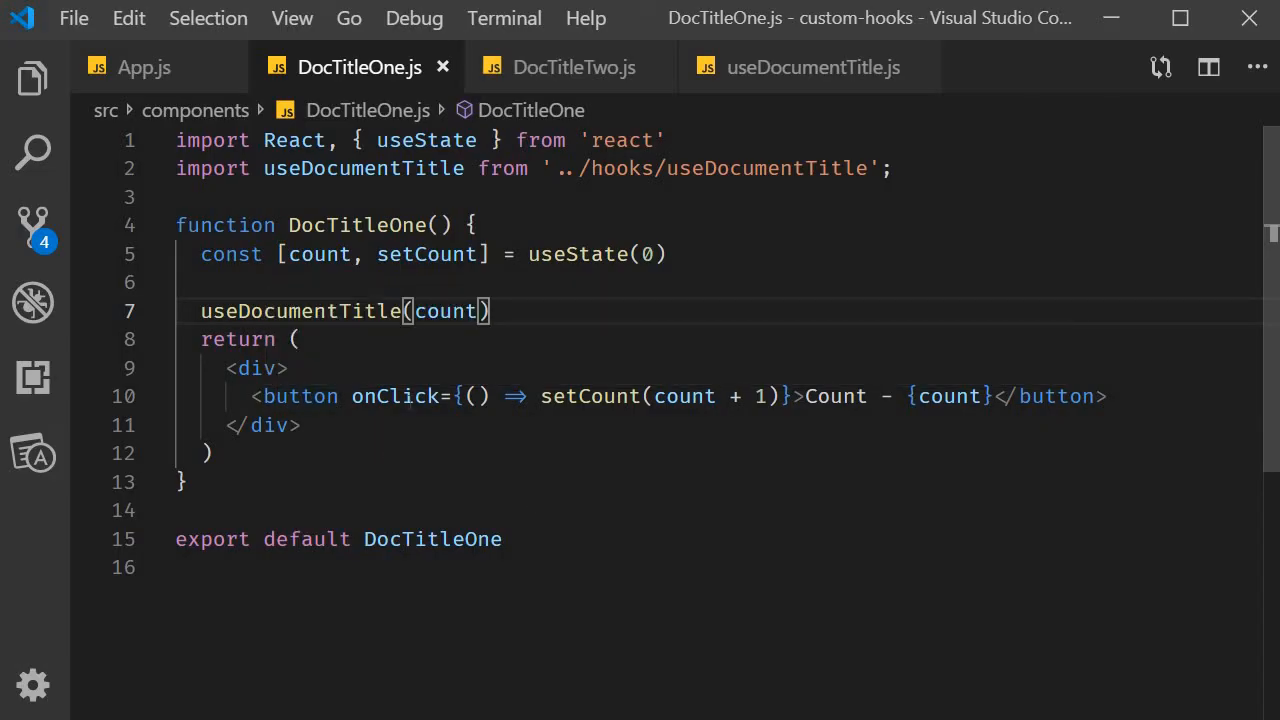
- Inspect DocTitleOne's onClick handler and hook call, recheck the hook file, then view DocTitleTwo.js
double_click(393, 396)
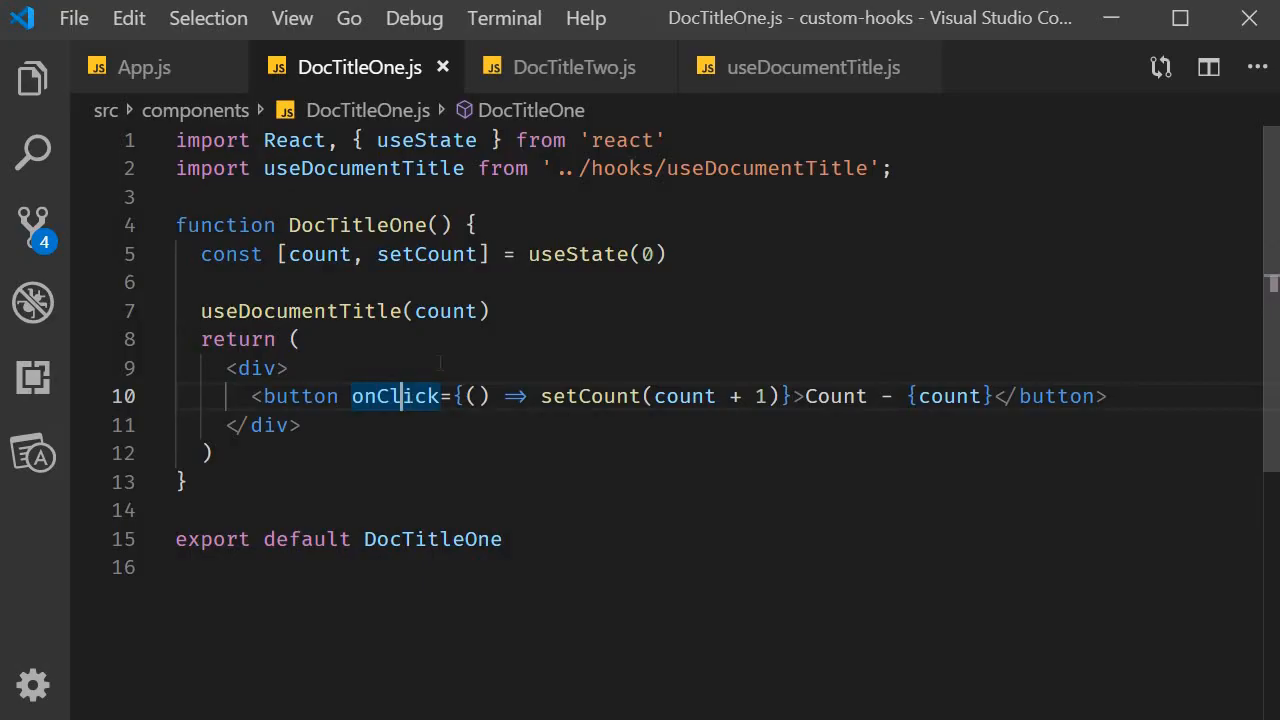
mouse_move(560, 450)
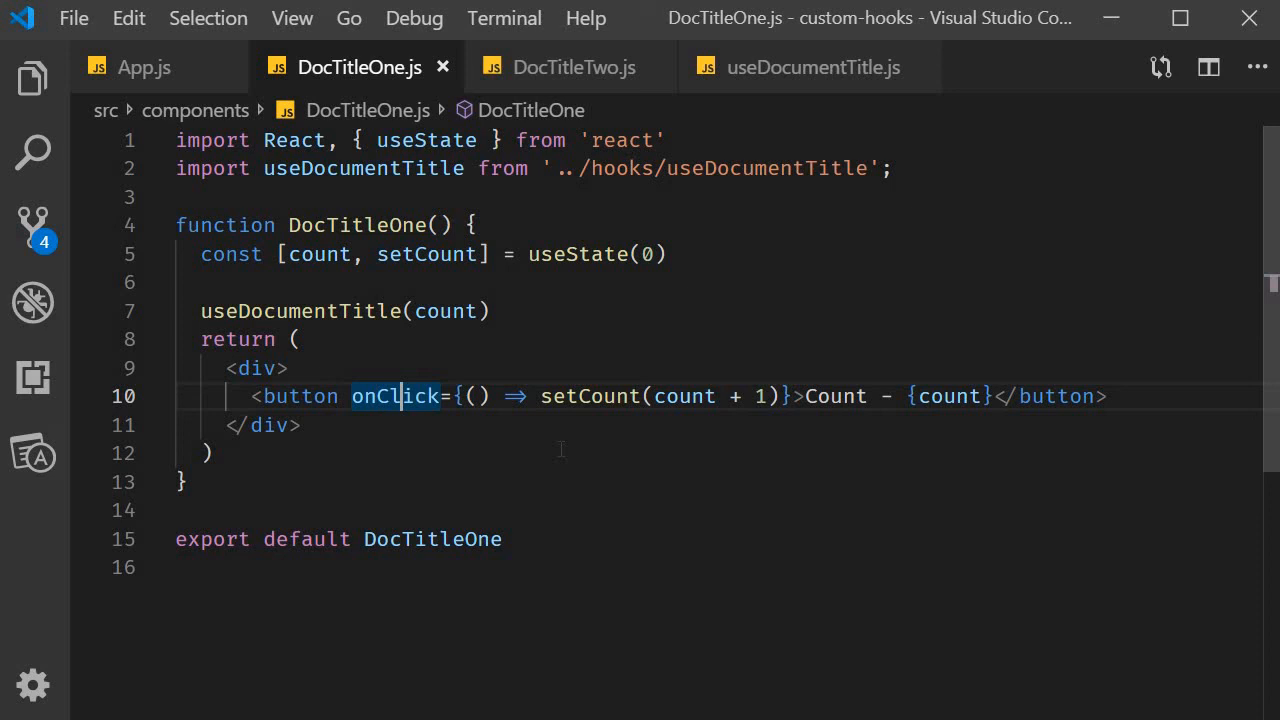
left_click(490, 311)
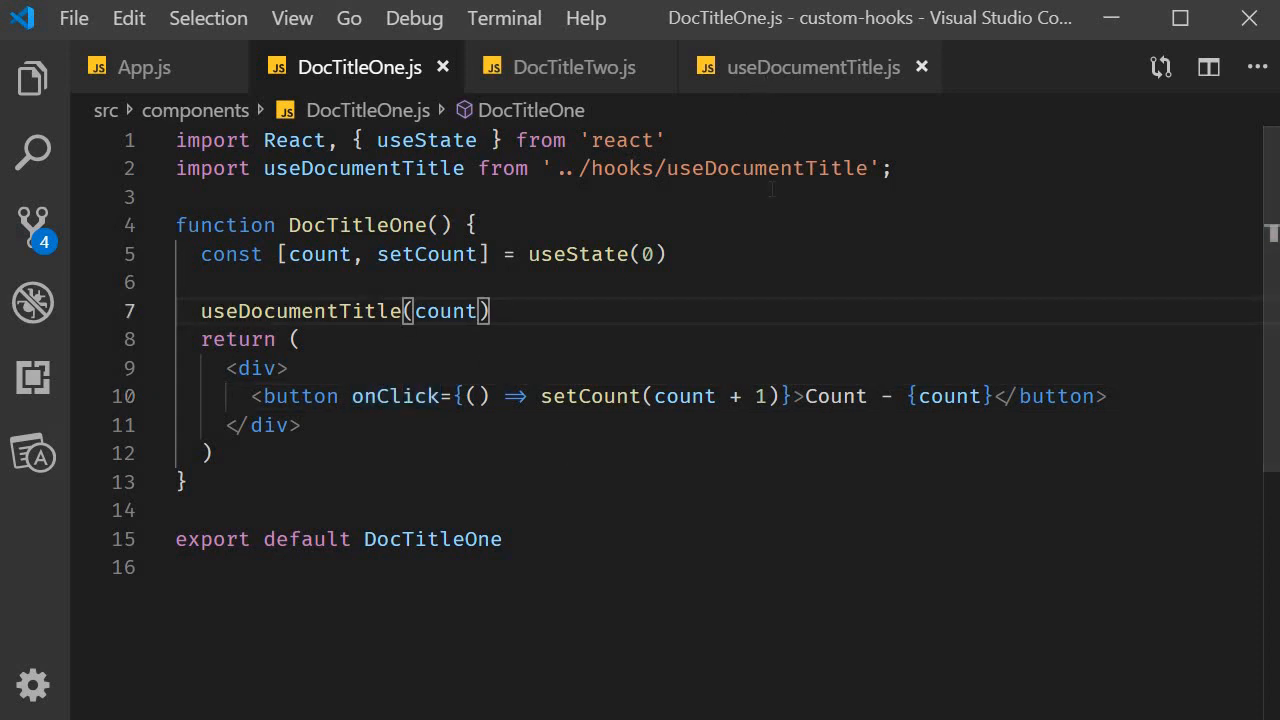
left_click(812, 67)
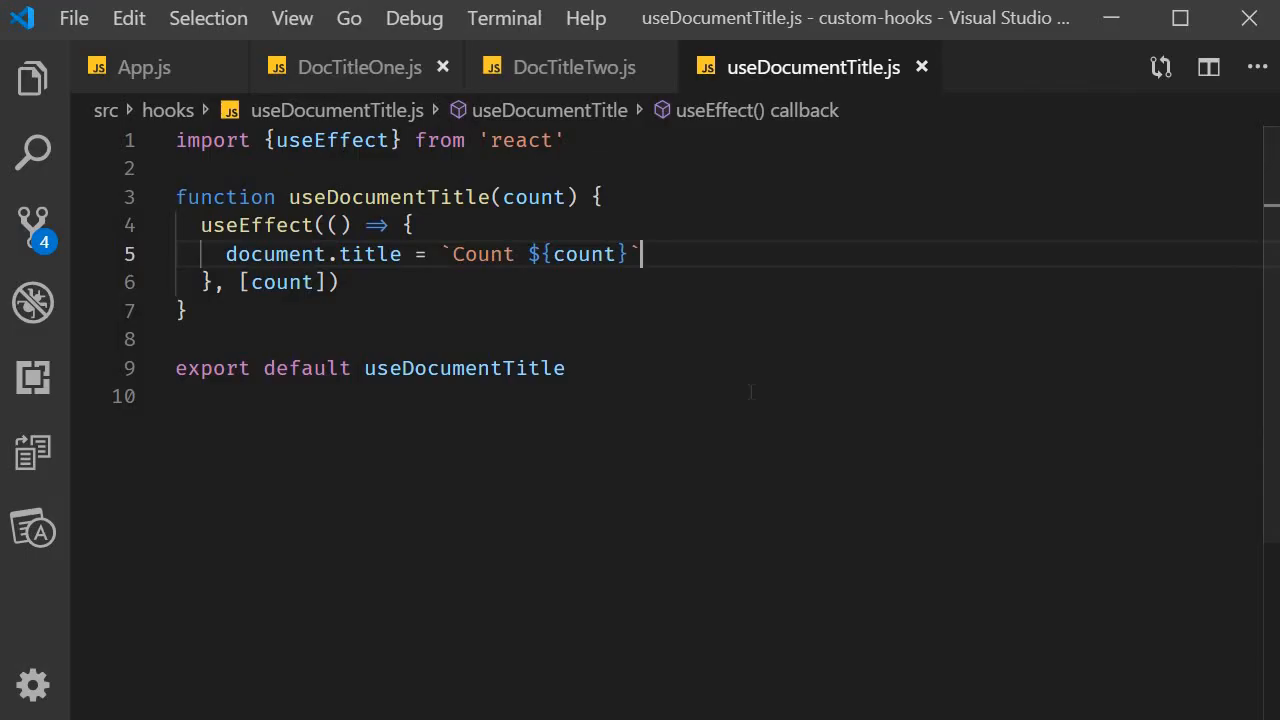
left_click(358, 67)
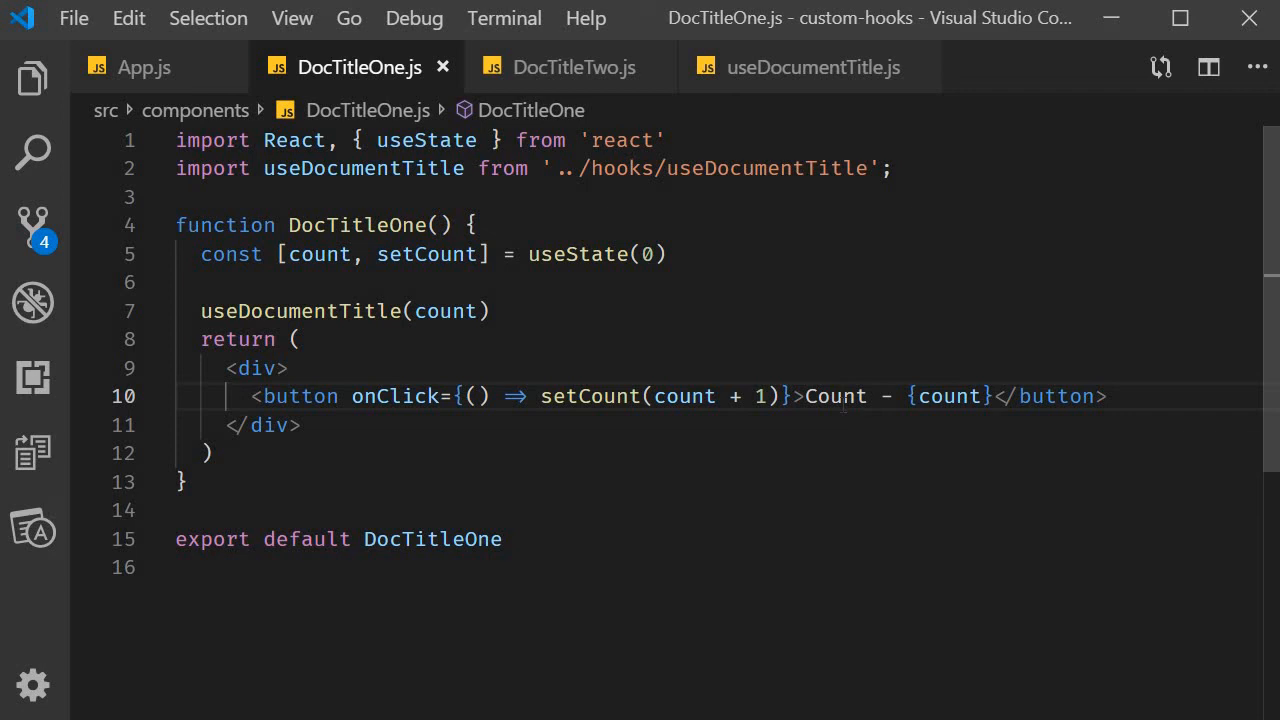
left_click(573, 67)
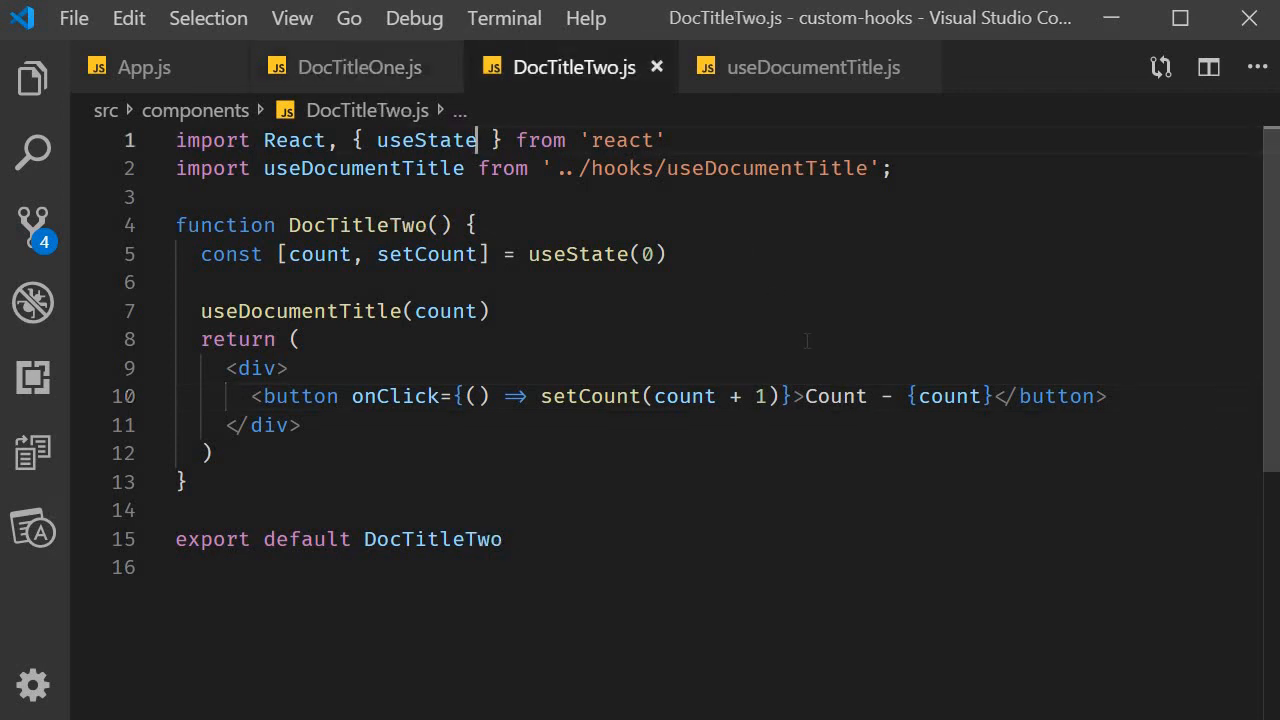